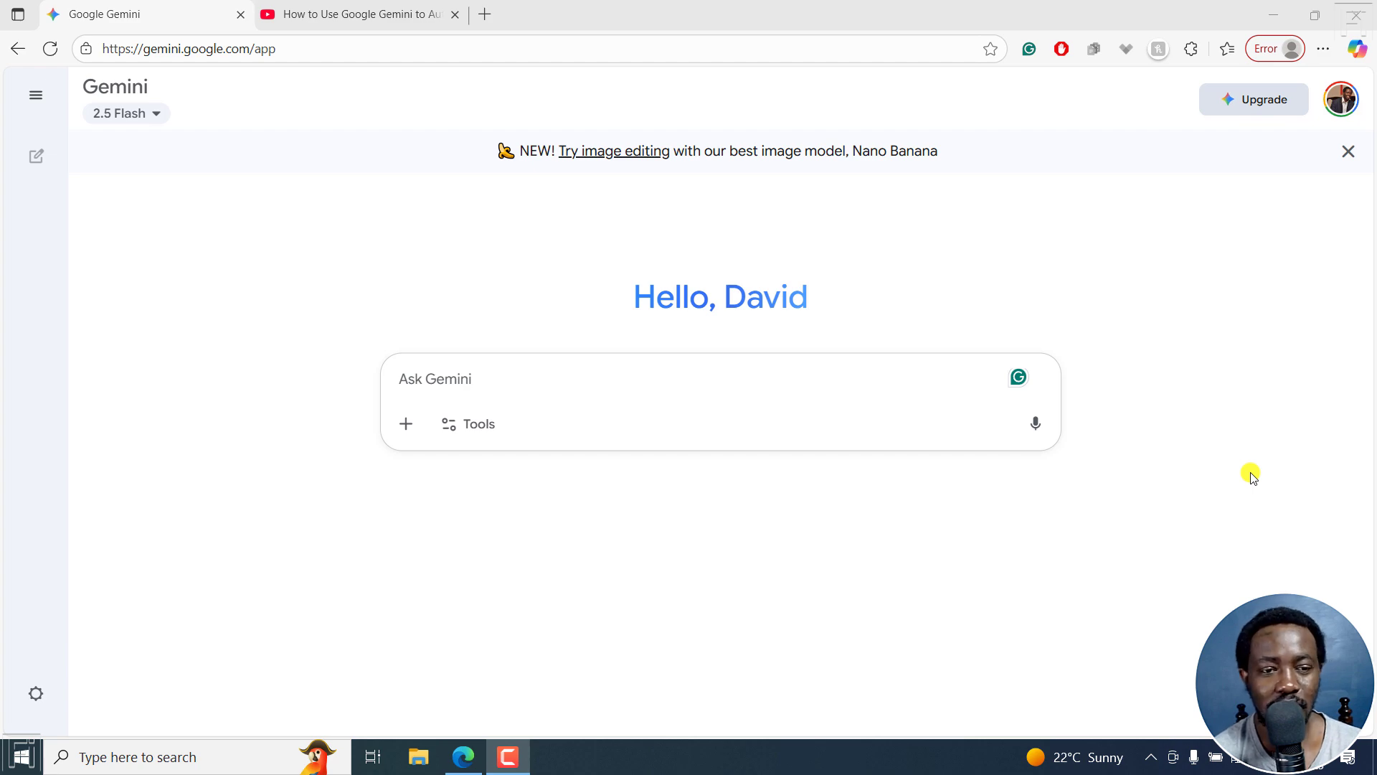
Step: Glance at the YouTube video page, then return to the Gemini prompt
click(351, 15)
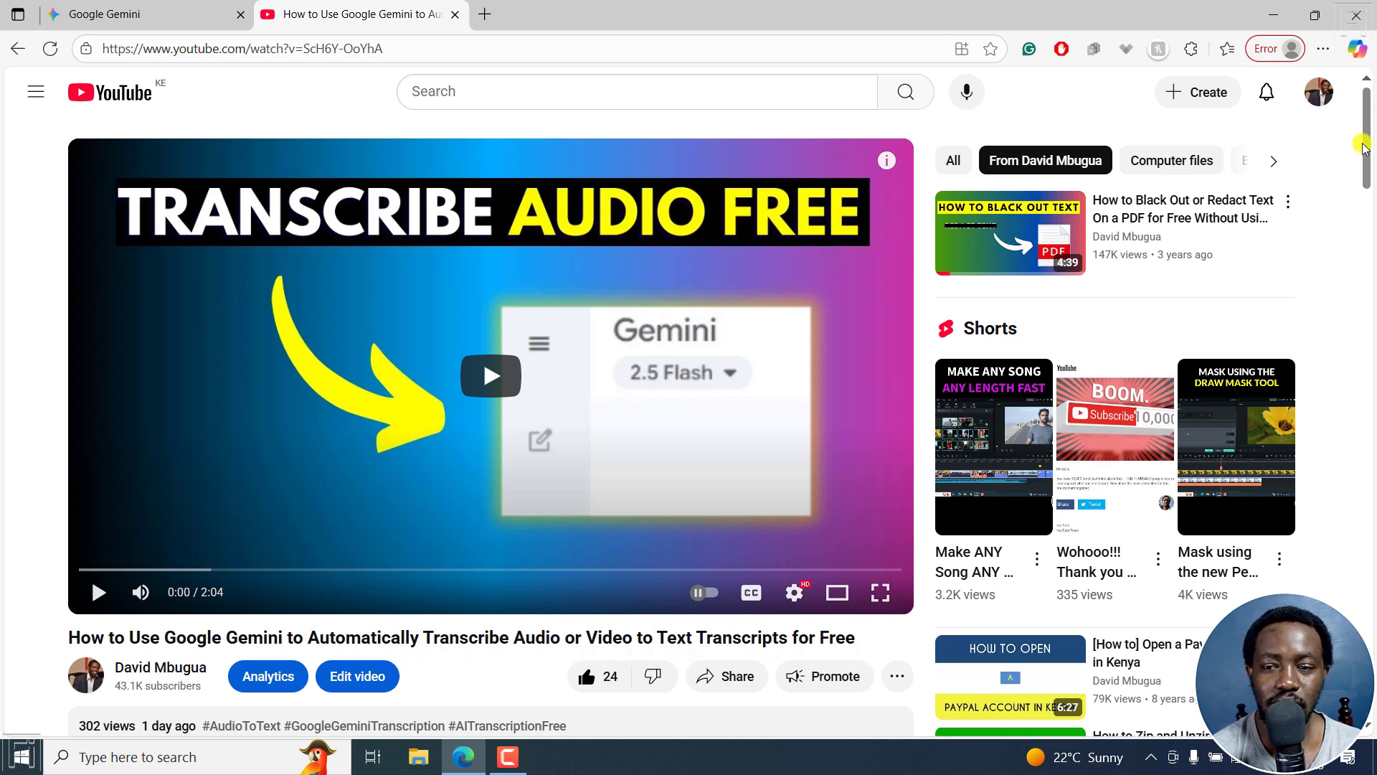
scroll(down, 3)
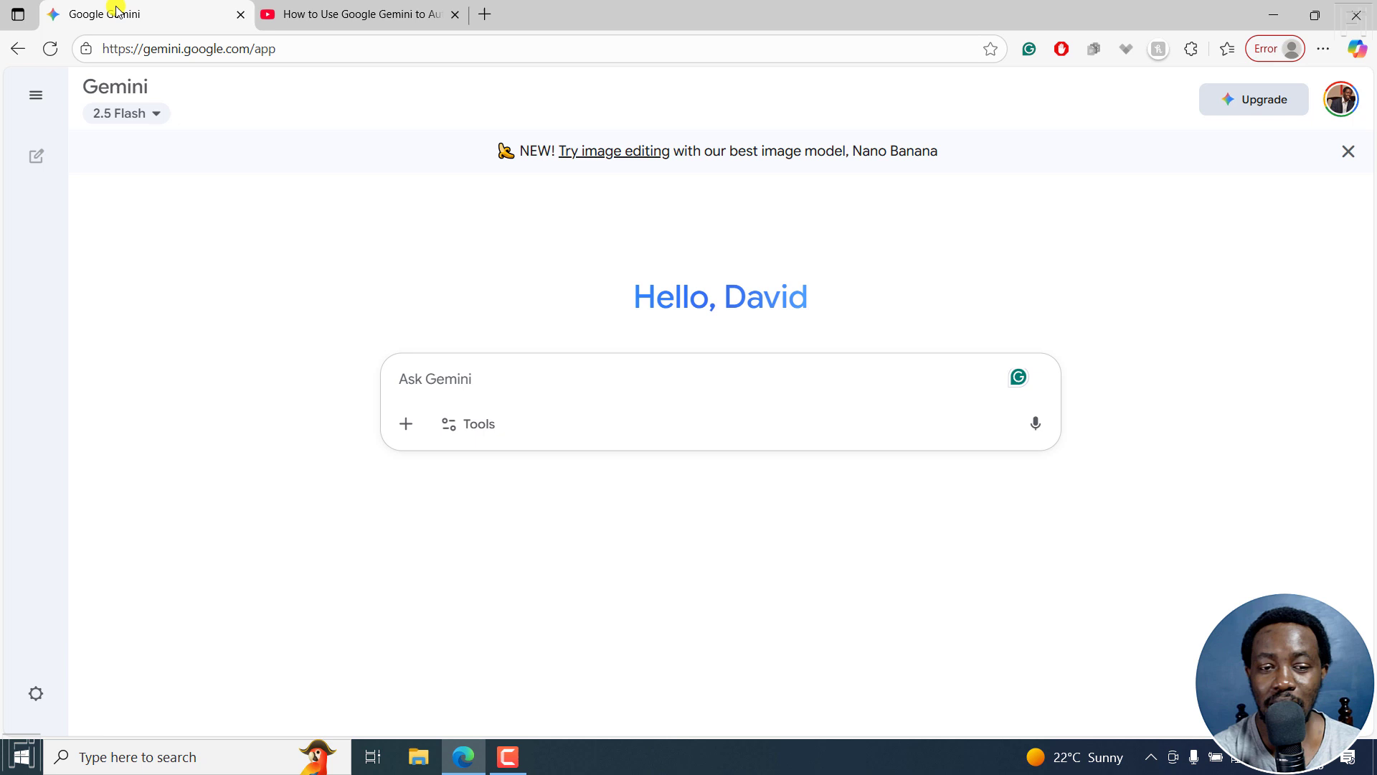
click(433, 379)
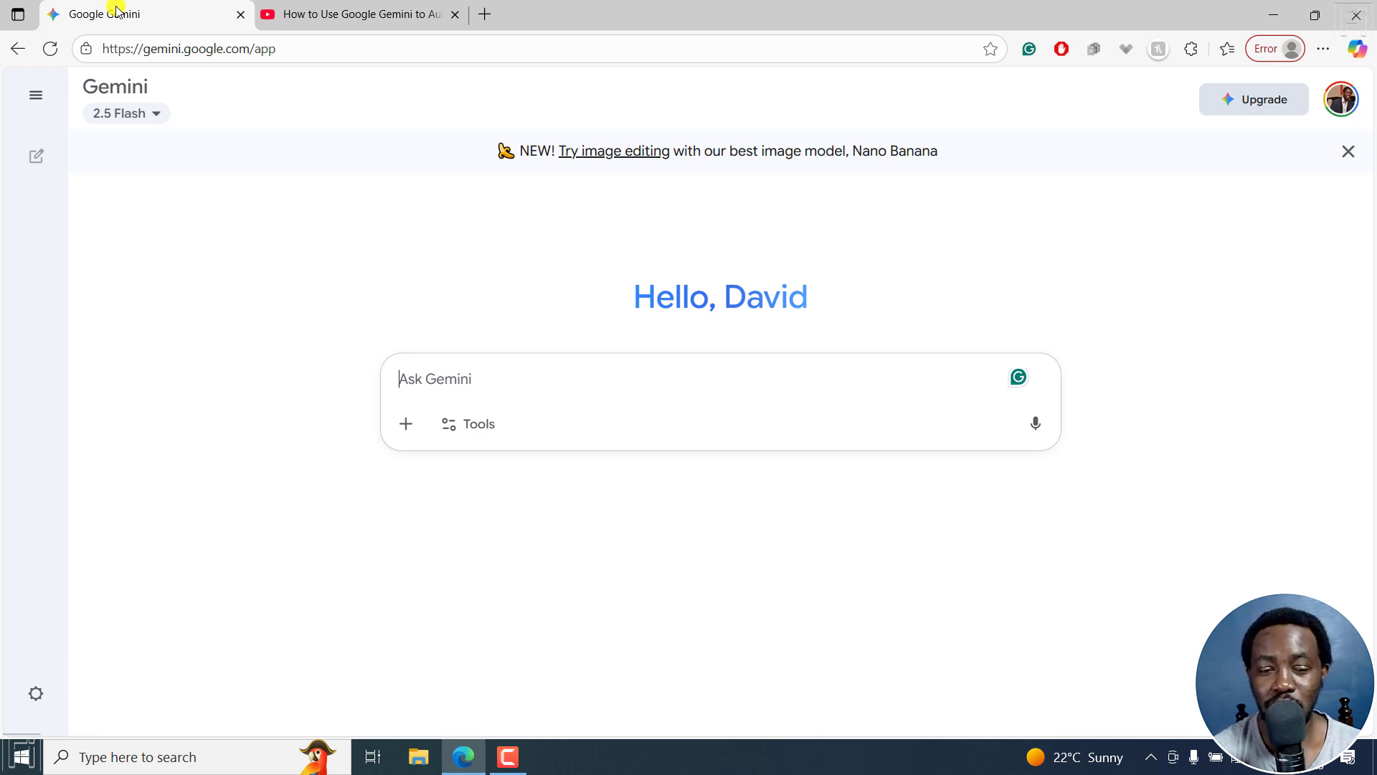
mouse_move(386, 492)
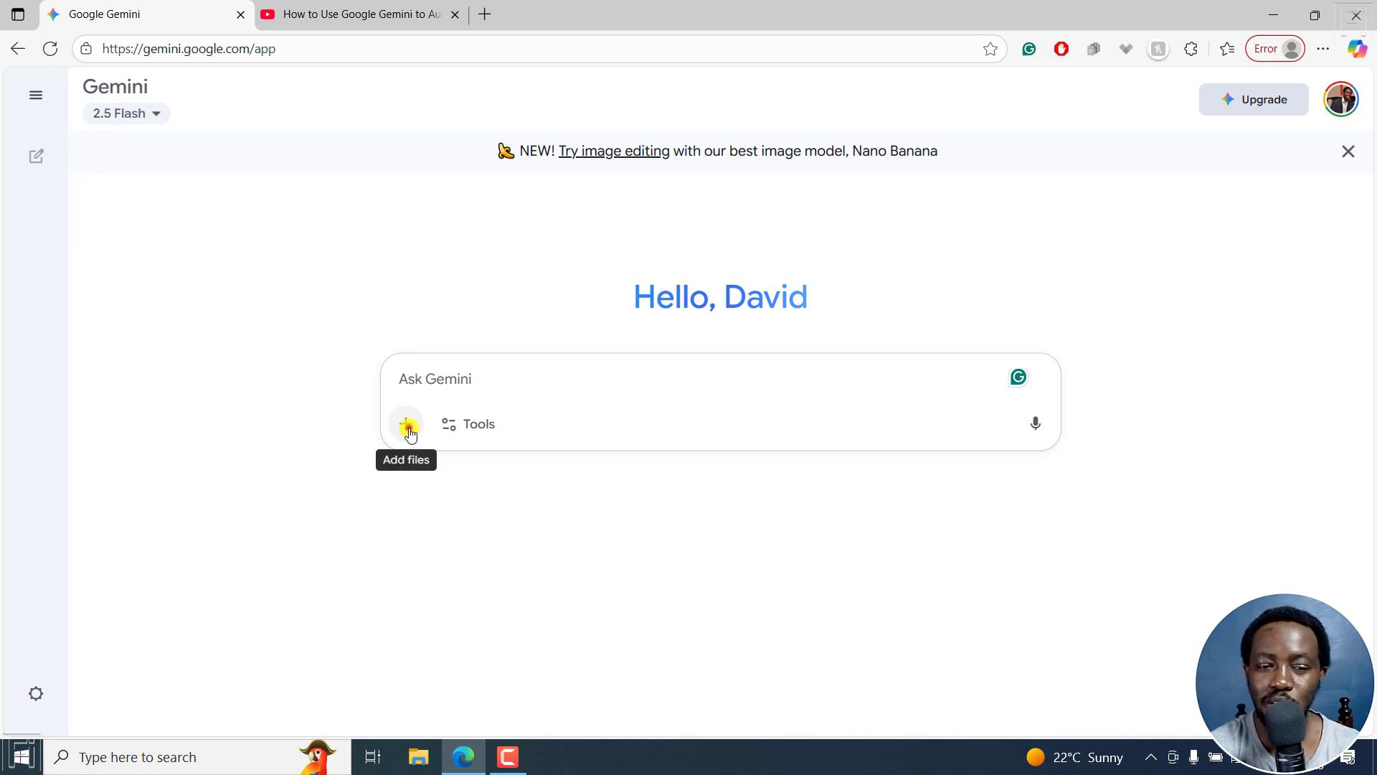
Step: Attach the MP3 audio file from the Sample folder via Upload files
click(406, 423)
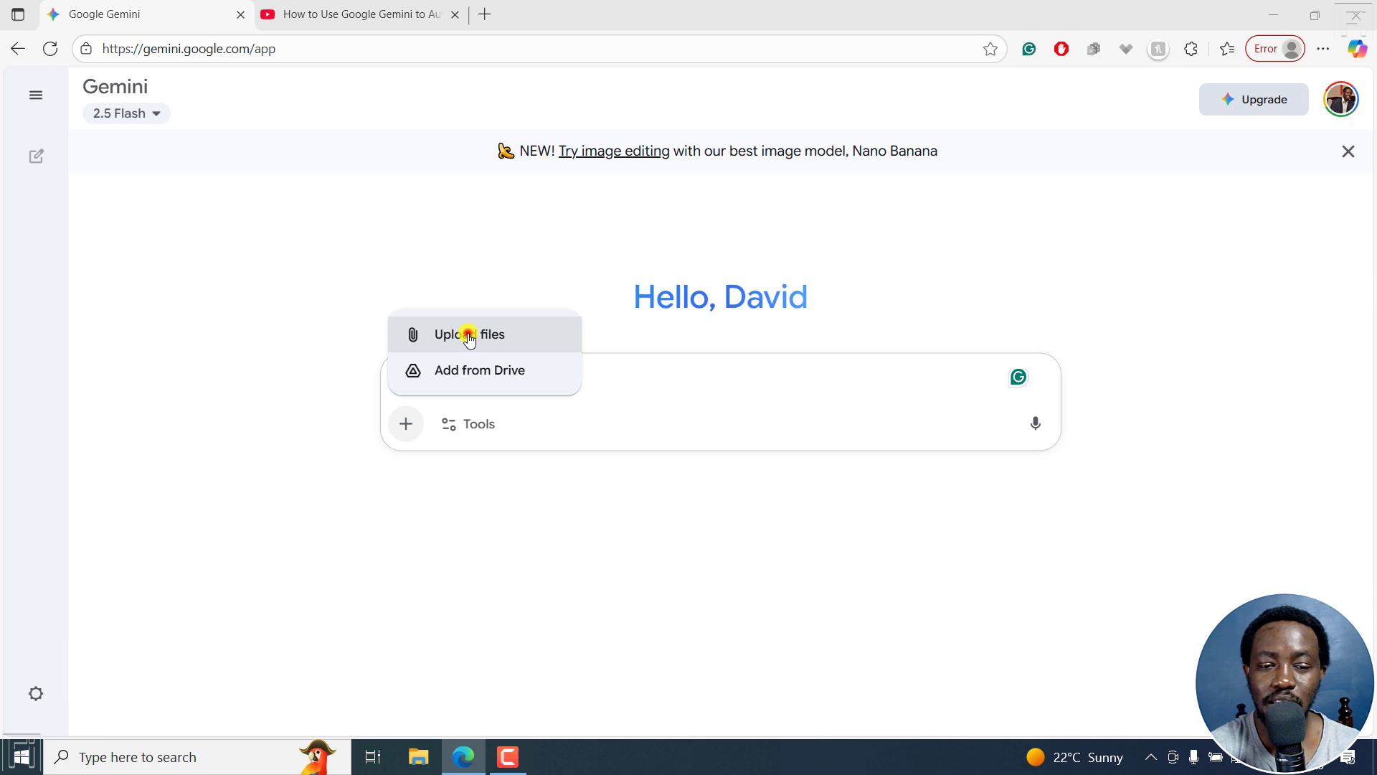
click(467, 334)
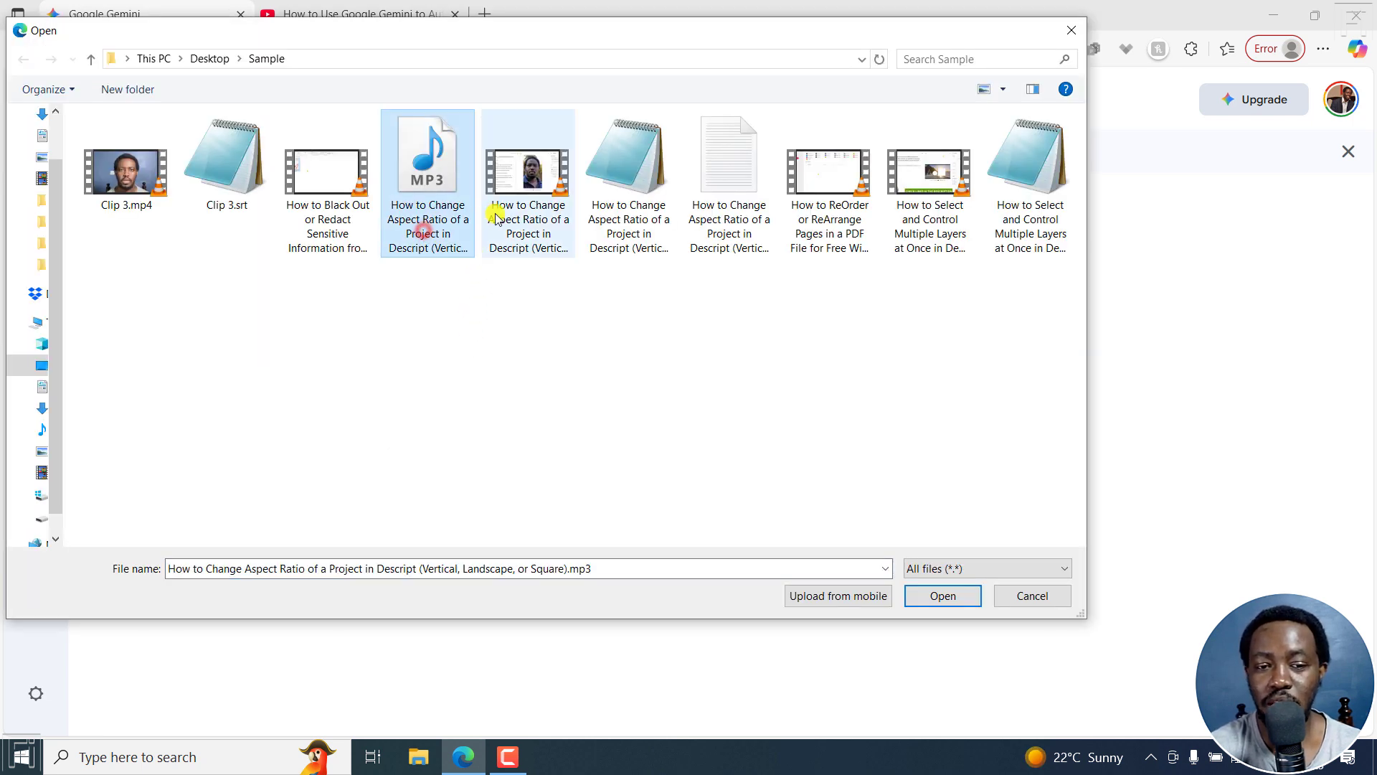
click(528, 167)
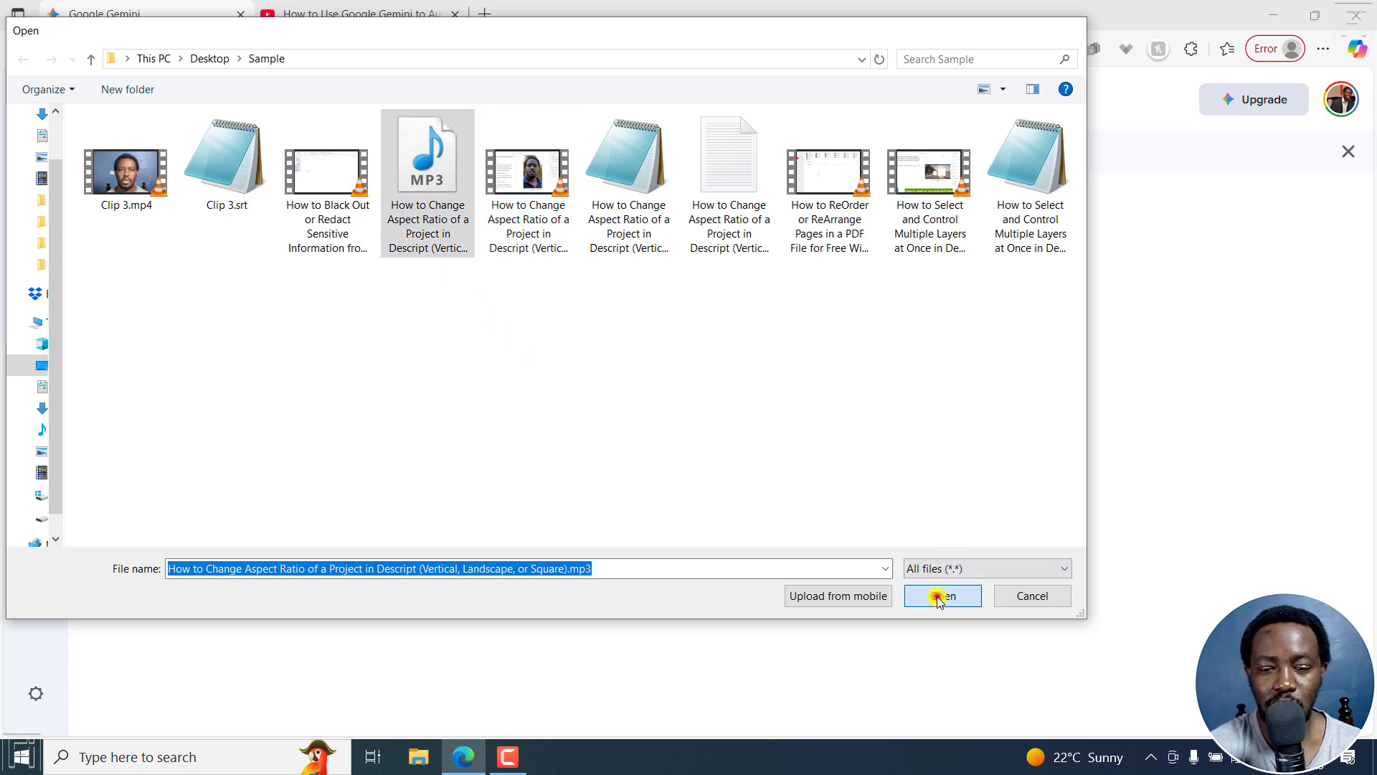
click(941, 596)
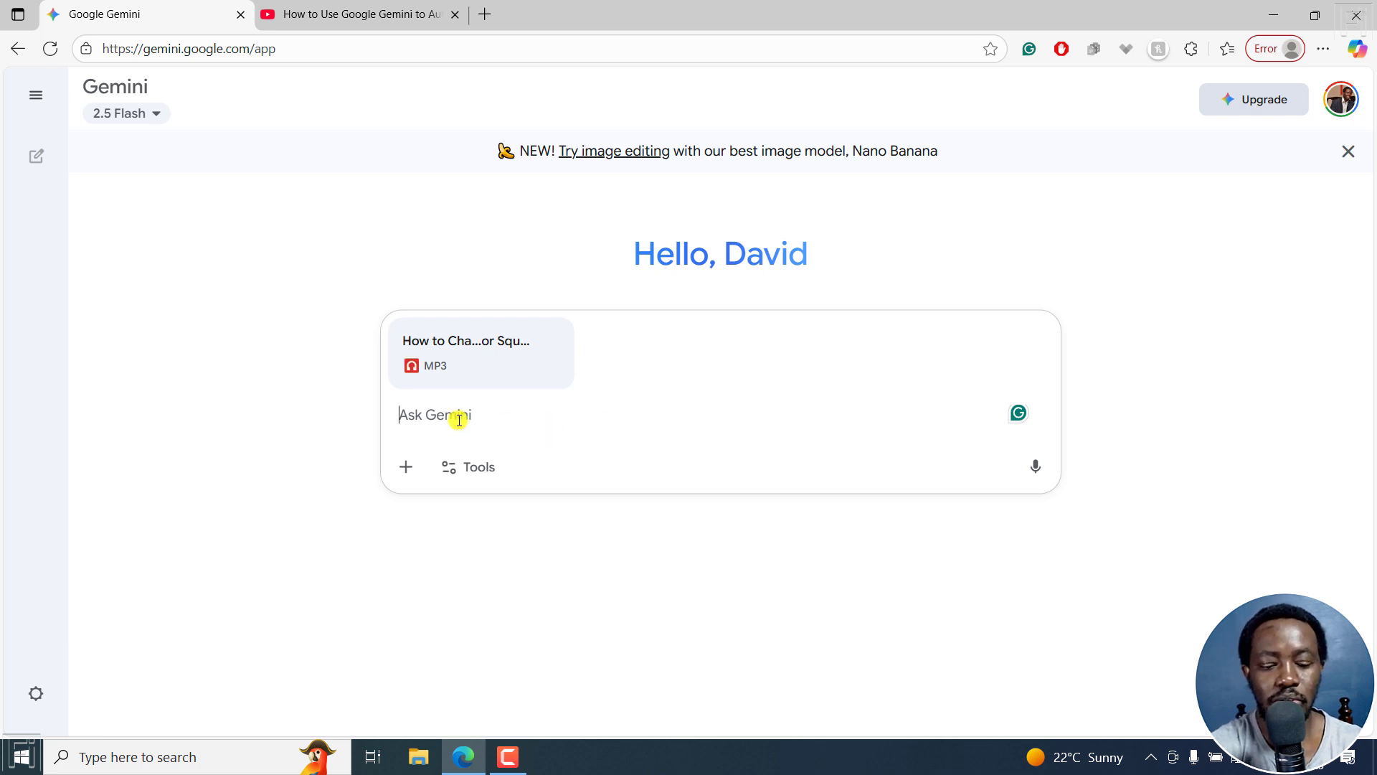
Step: Send the prompt "Generate accurate SRT subtitles from this audio"
text(Generate SRT)
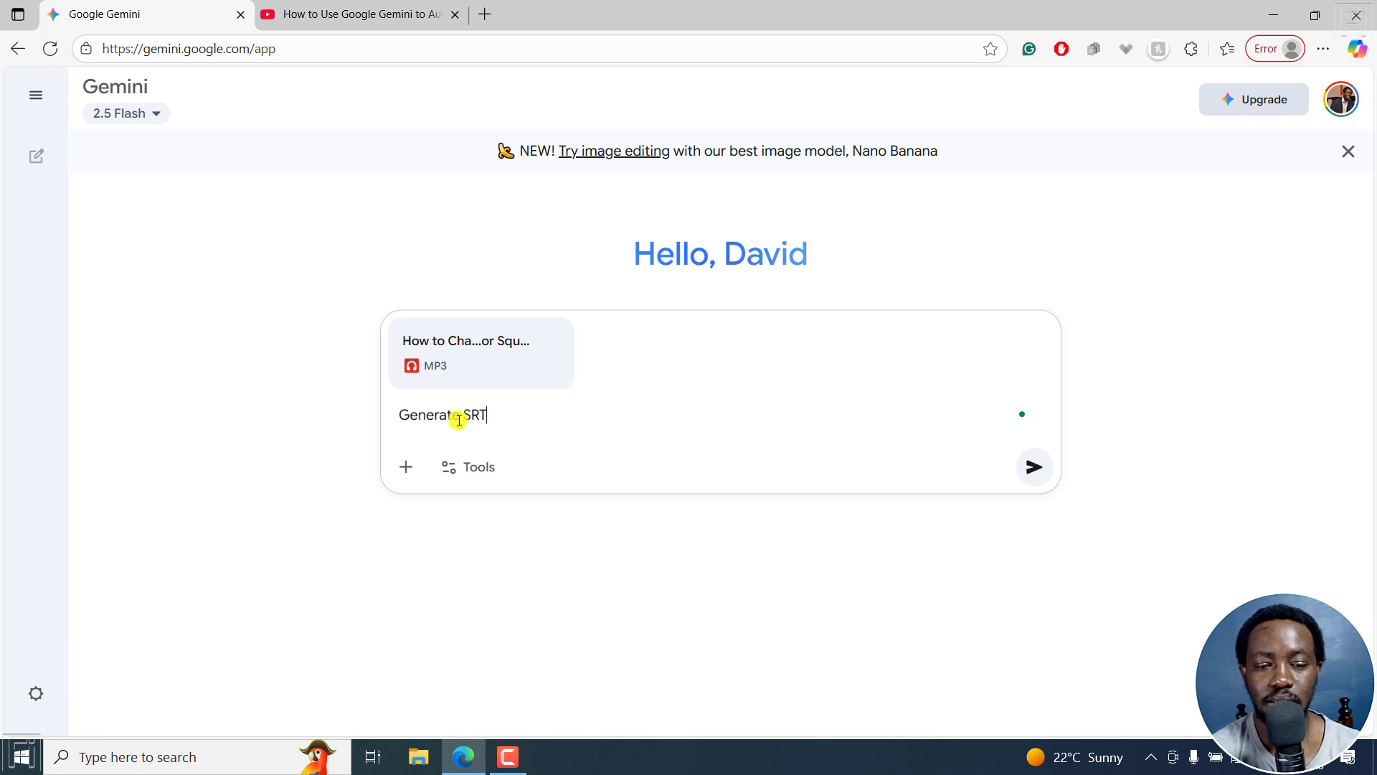
text(subtitles)
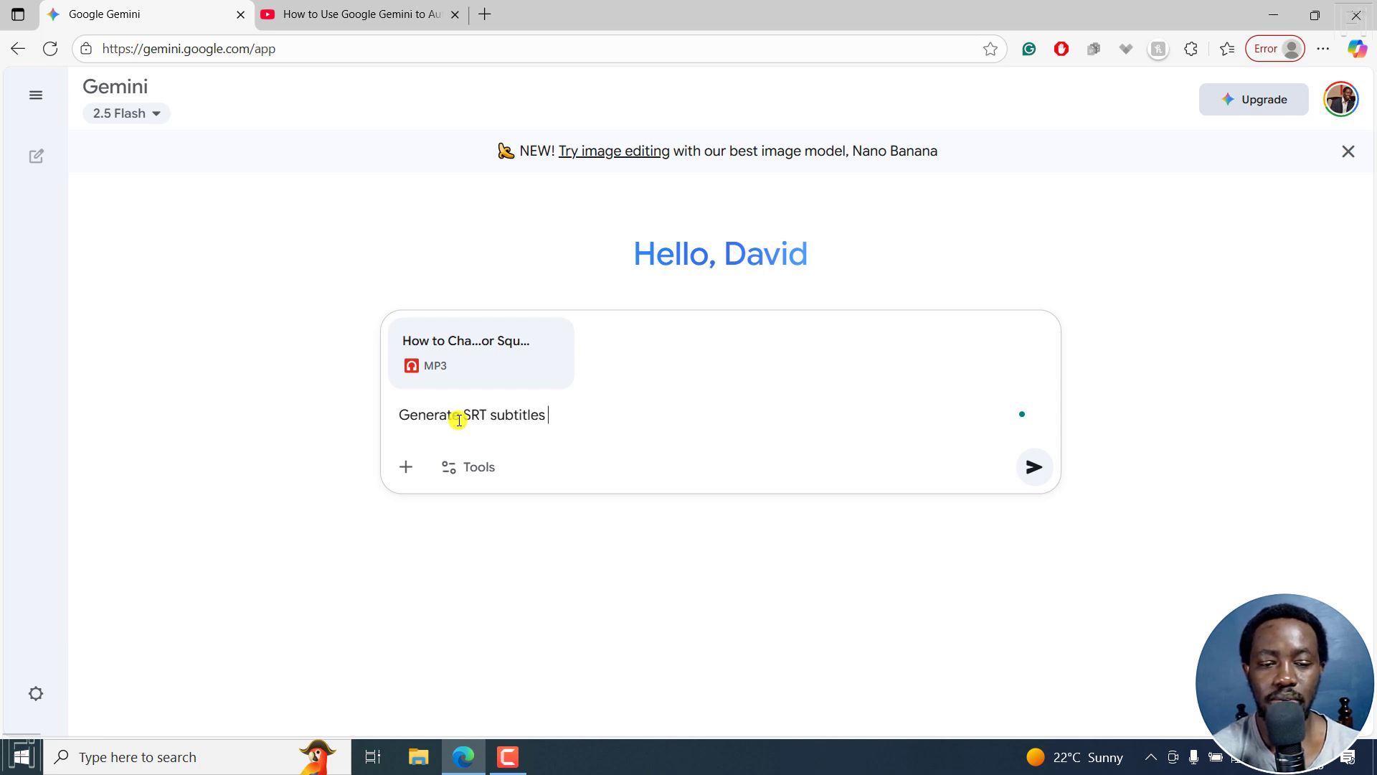
text(from thie)
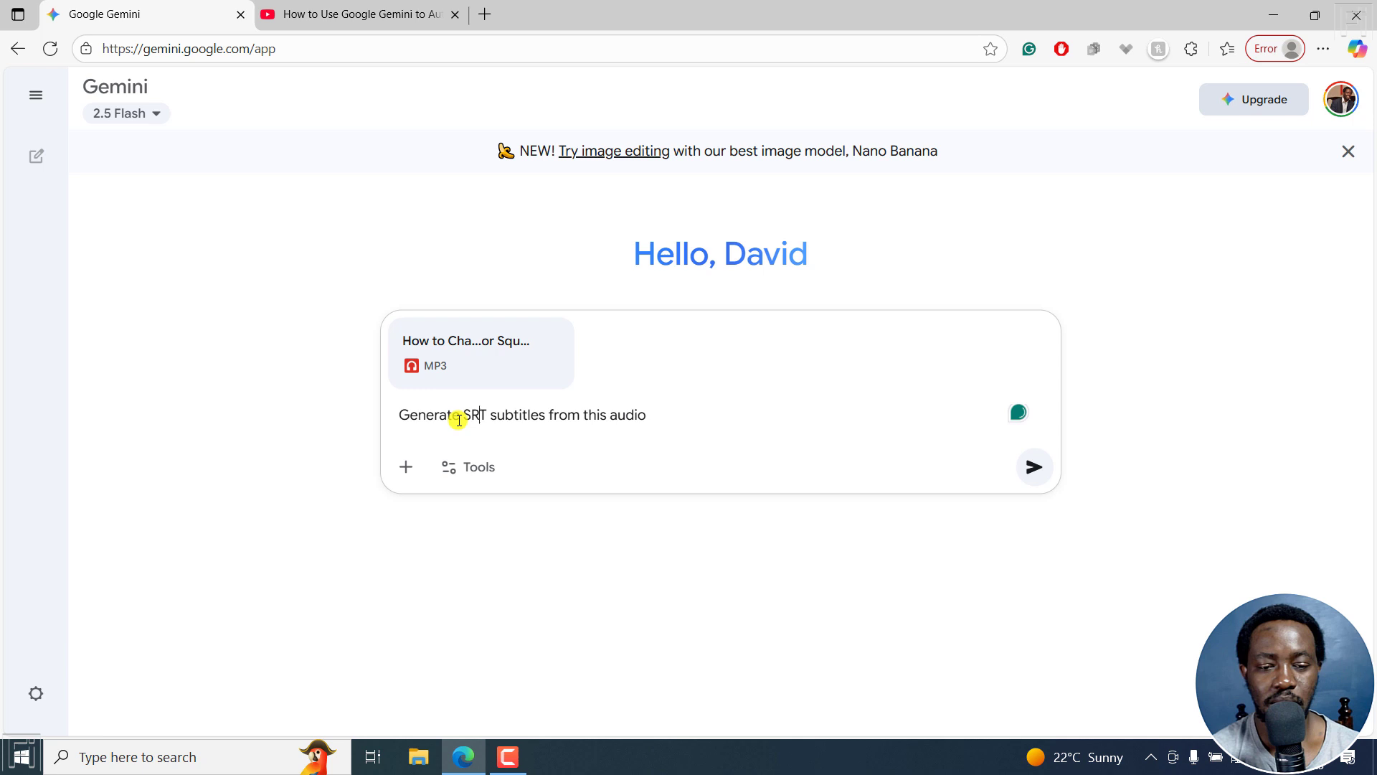
text(accurate)
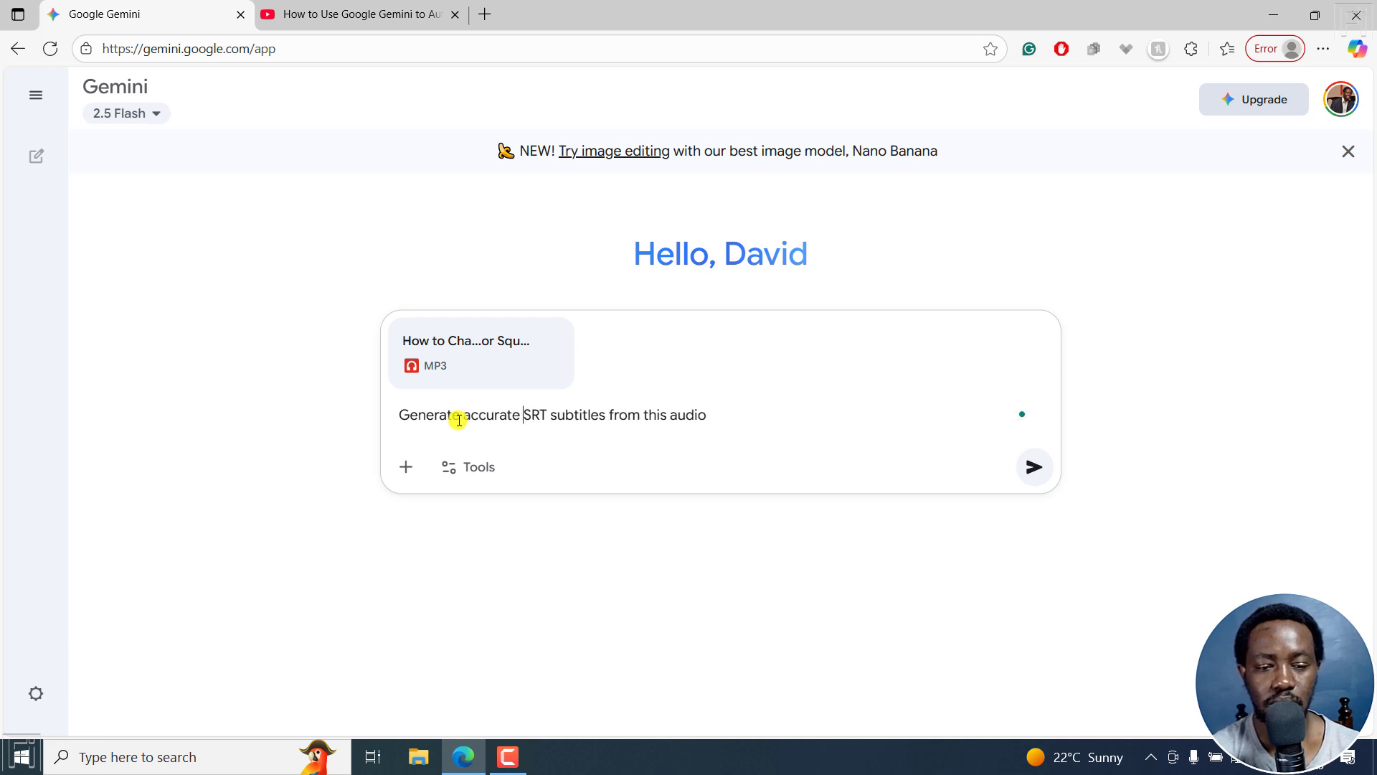
click(1034, 467)
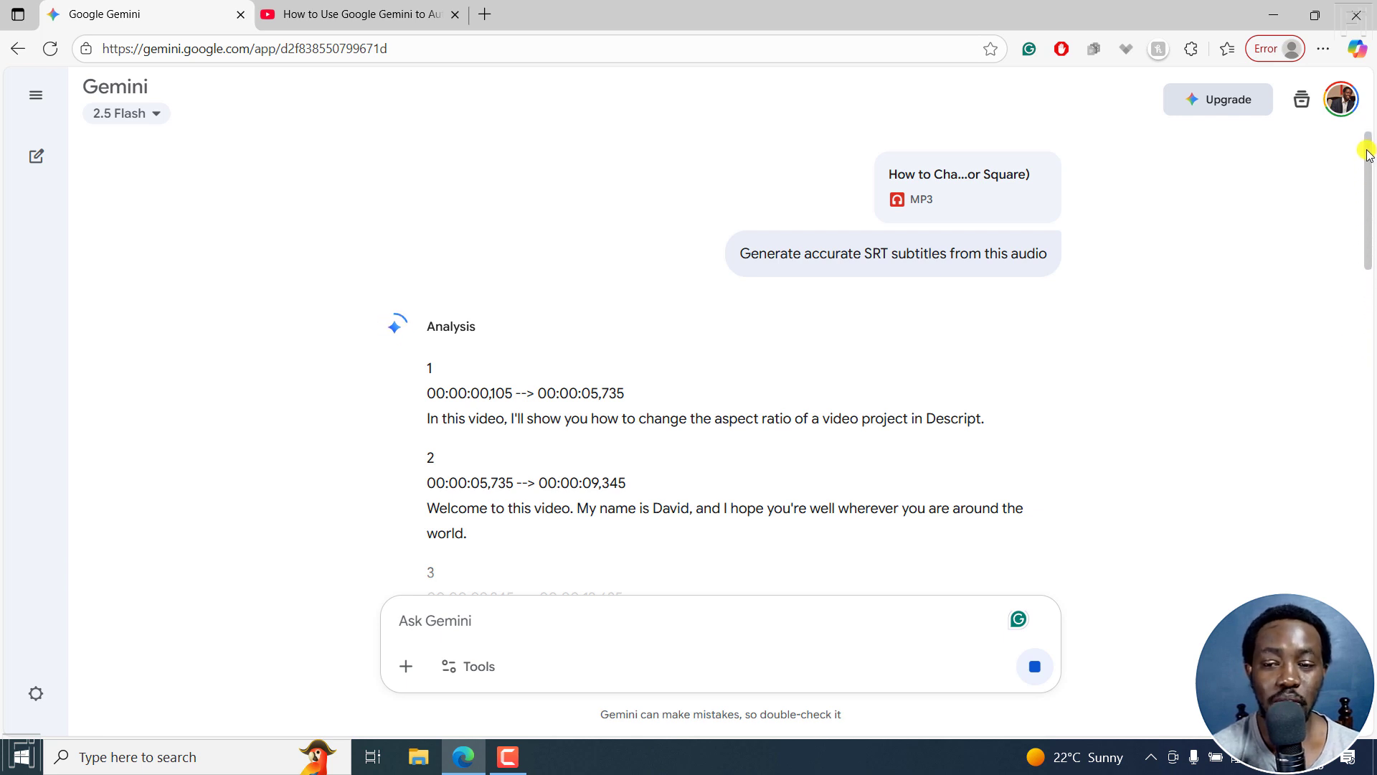
scroll(down, 3)
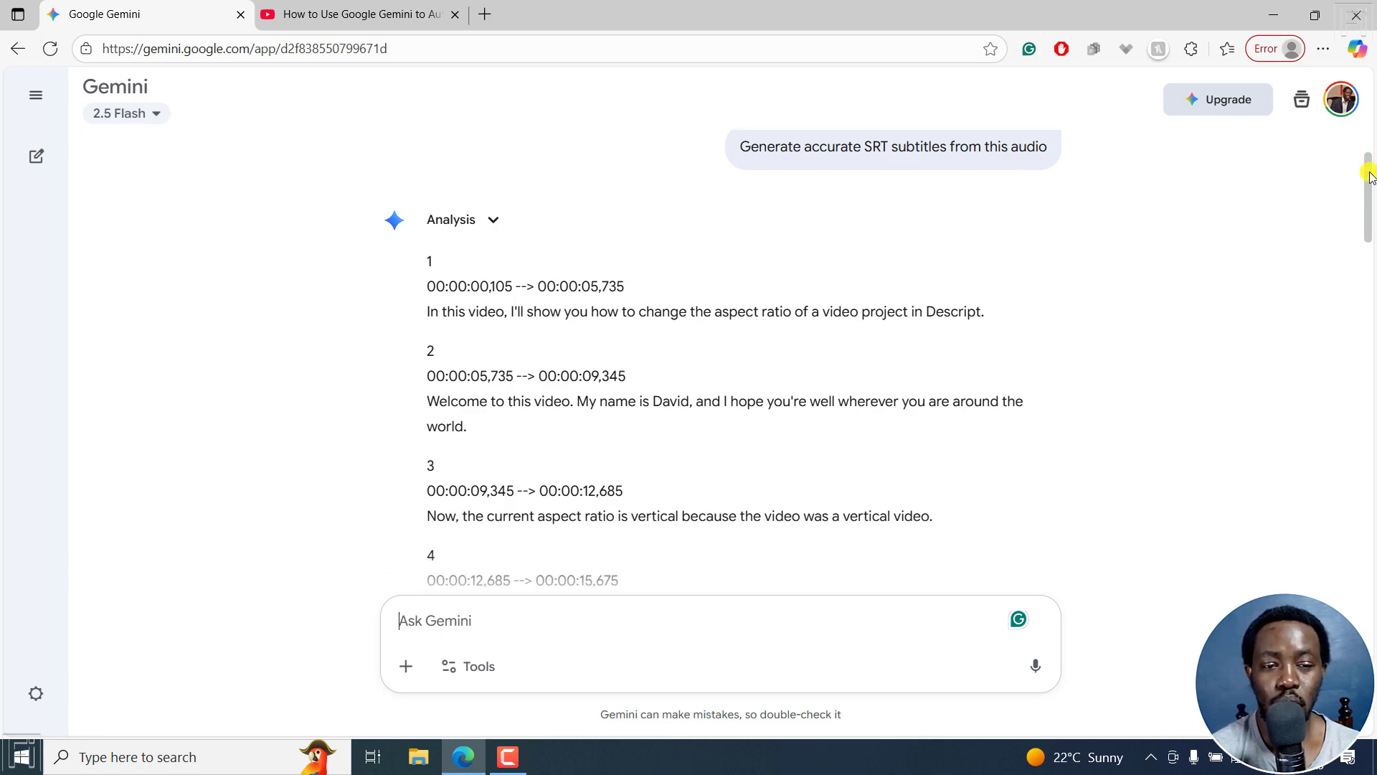
scroll(down, 3)
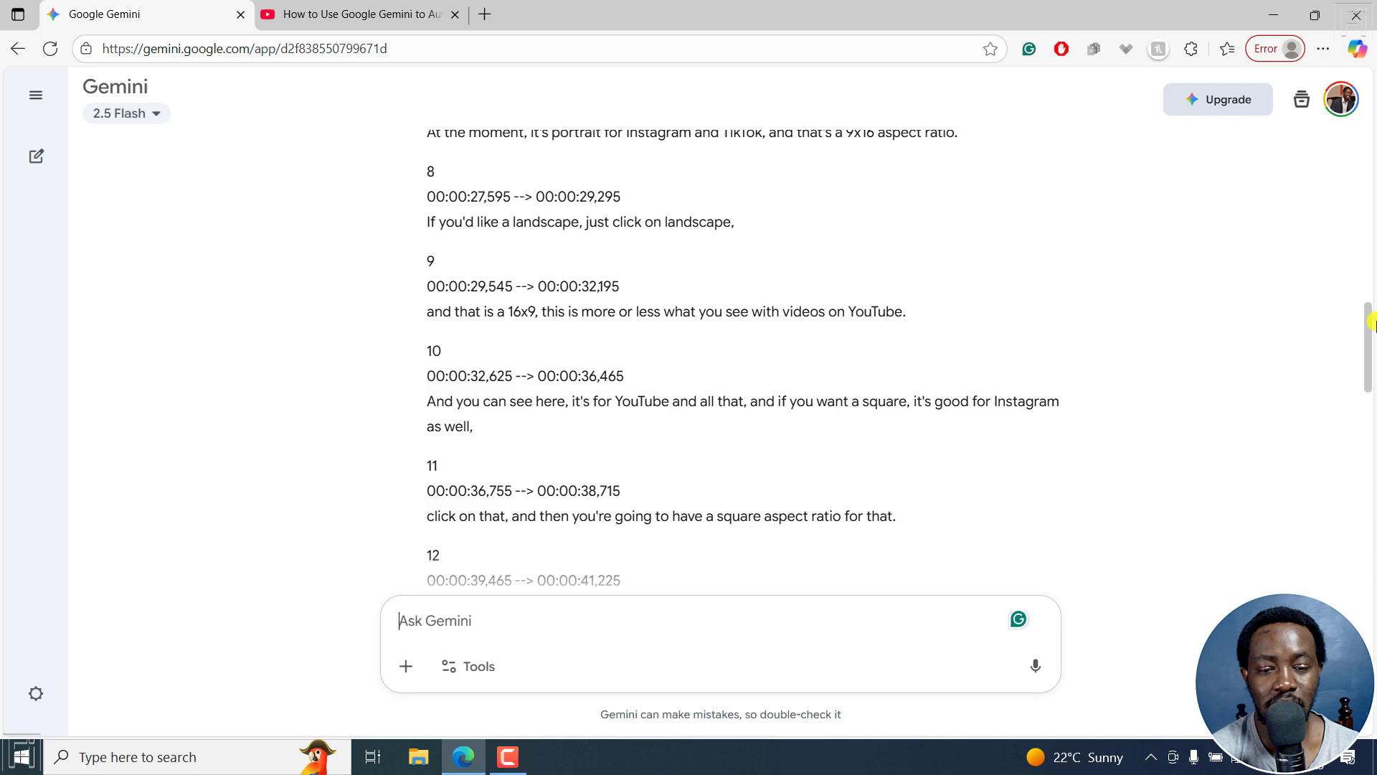
scroll(down, 3)
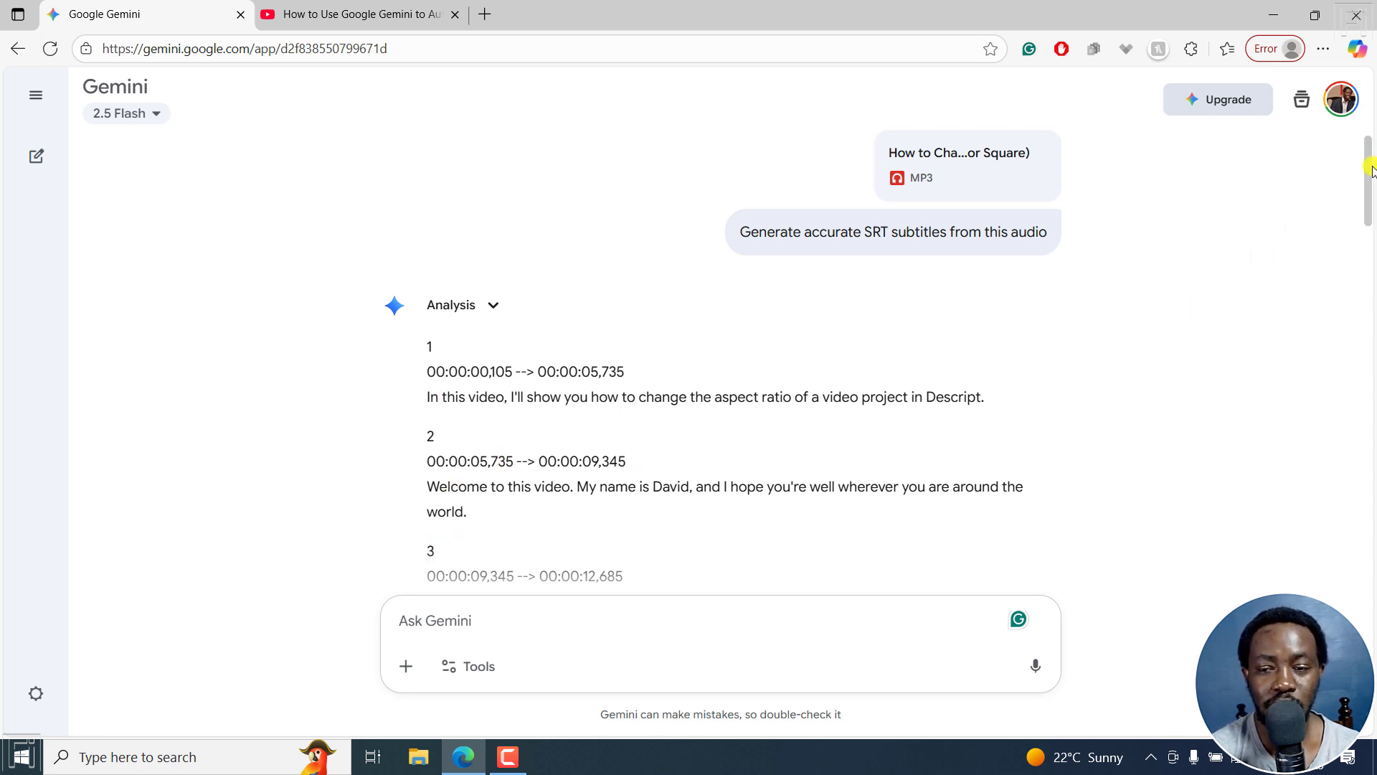
scroll(down, 3)
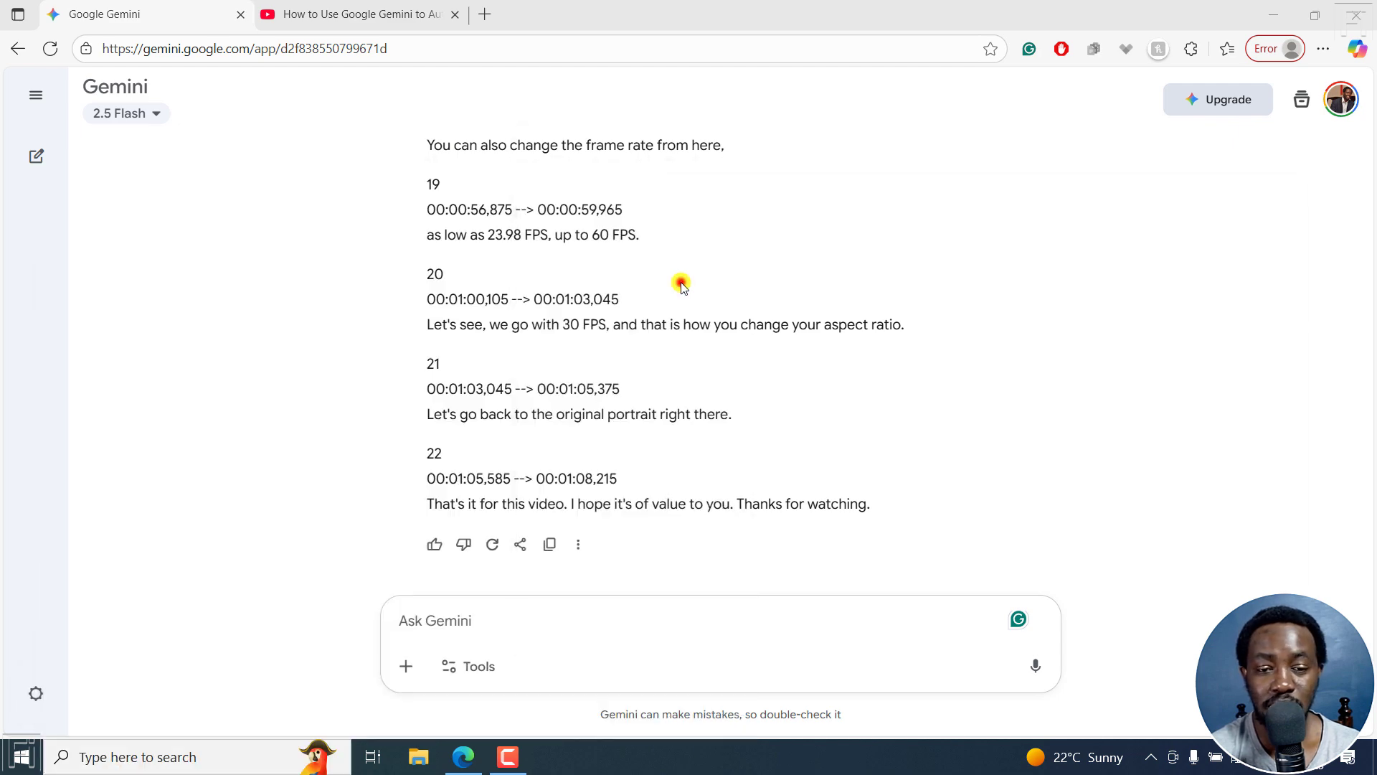
Step: Start Save As in Notepad with file type set to All Files
click(552, 756)
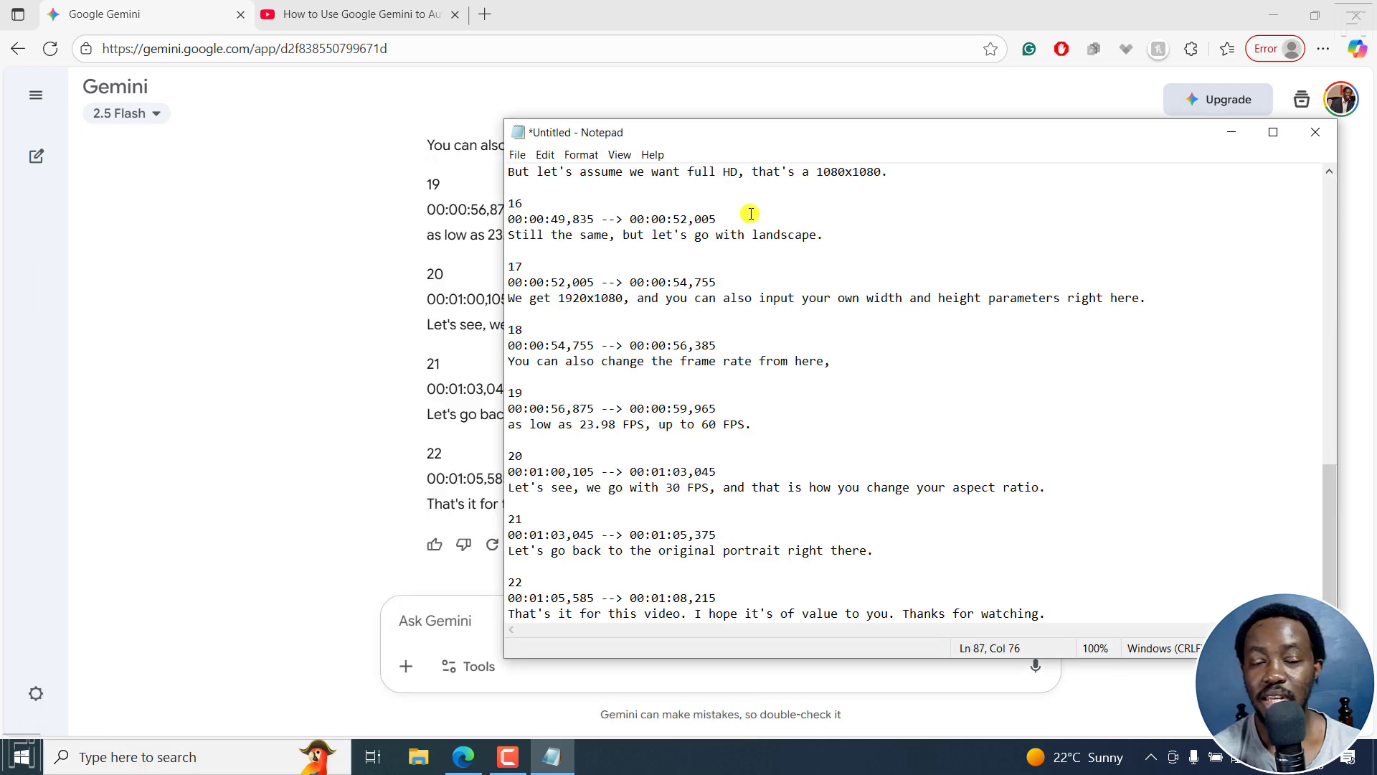
click(518, 155)
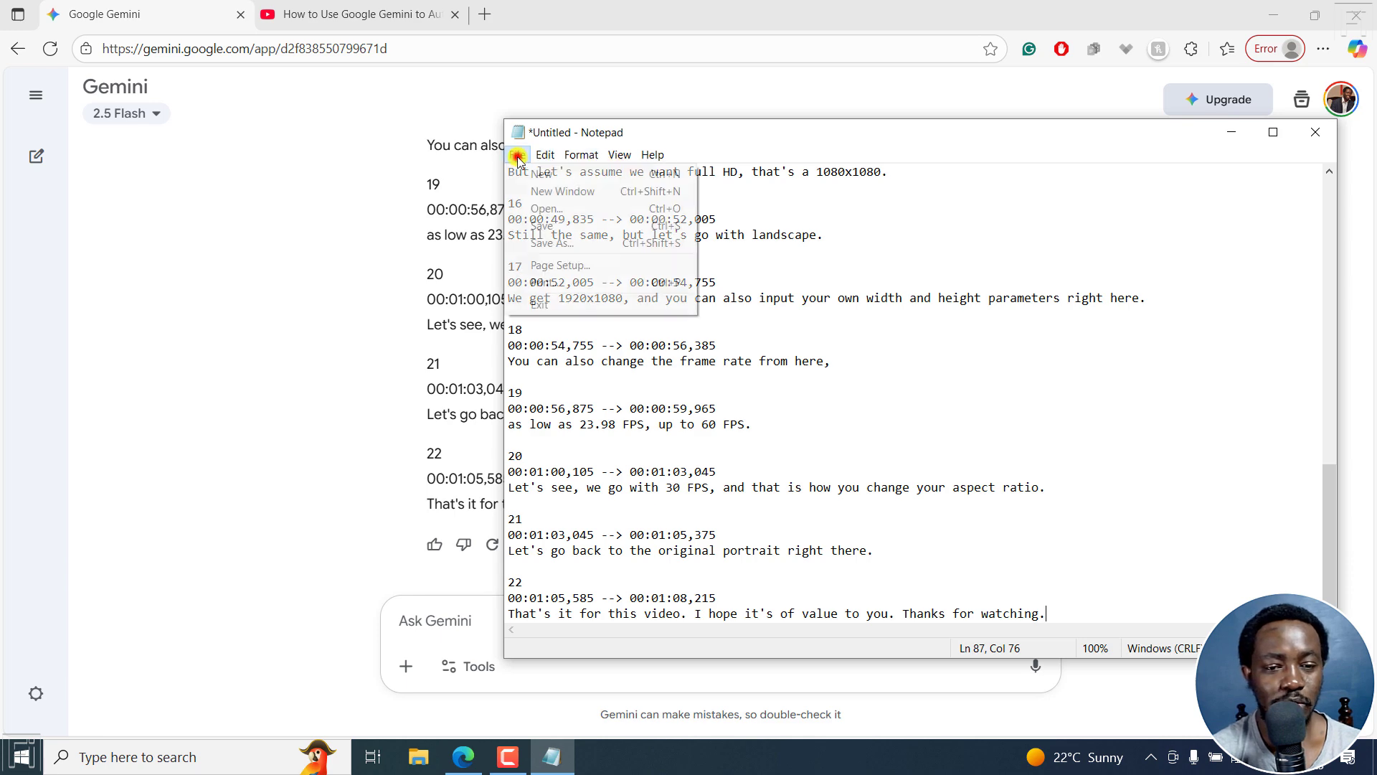
click(551, 244)
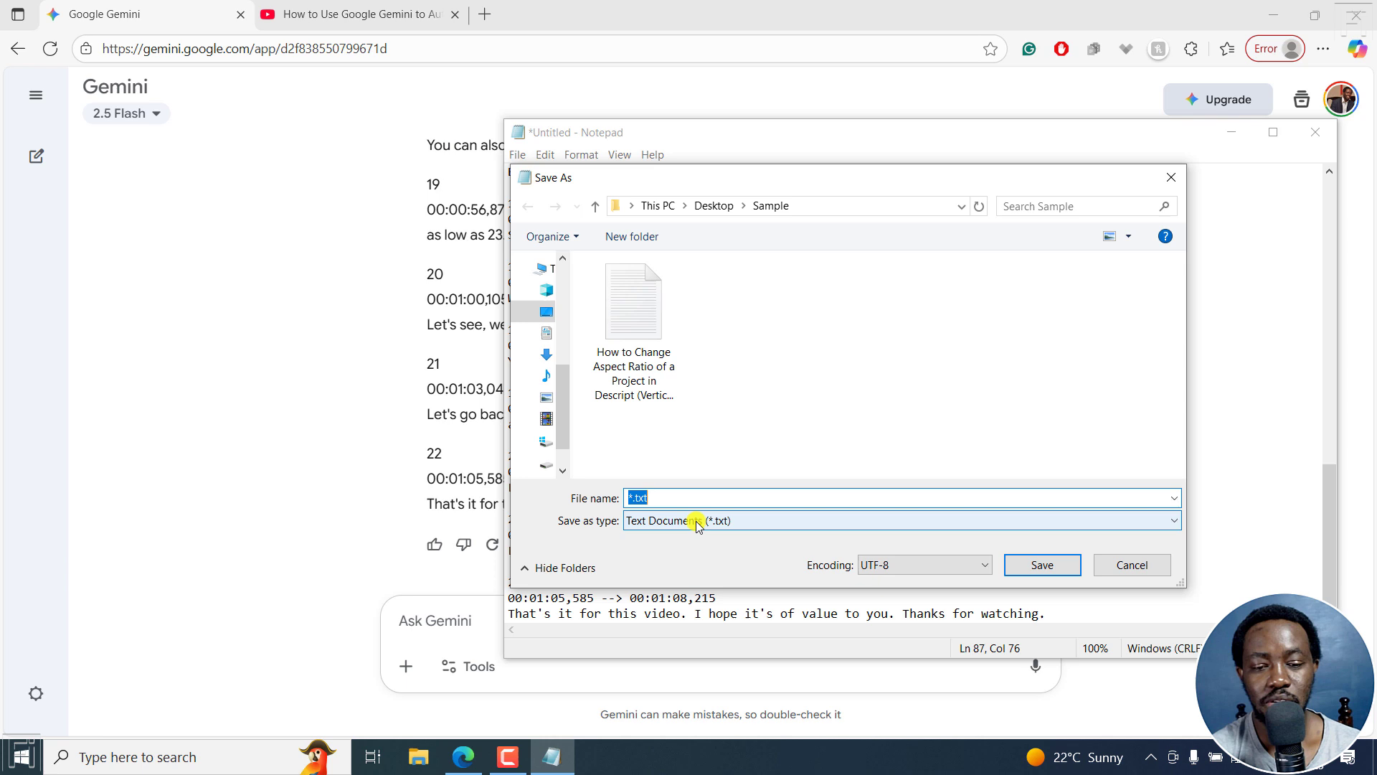
click(901, 519)
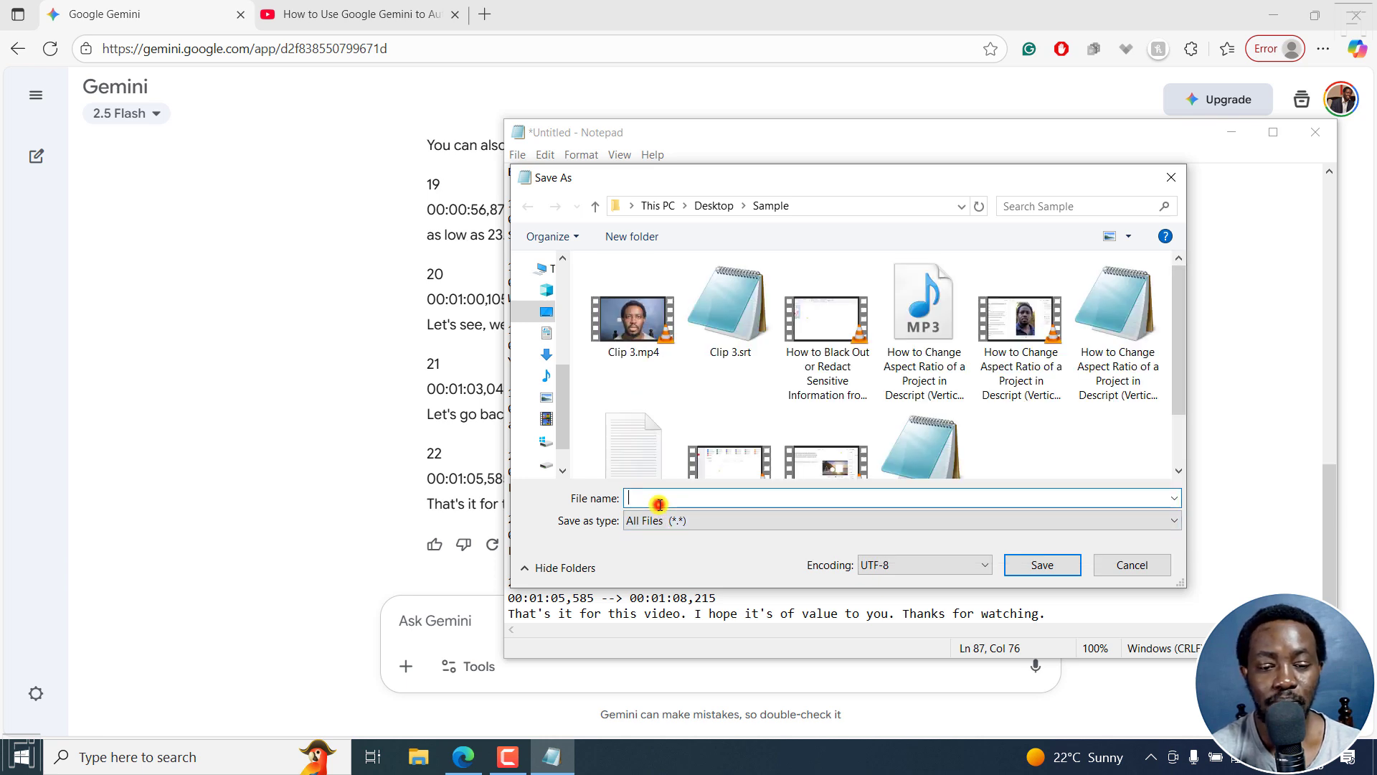
click(827, 320)
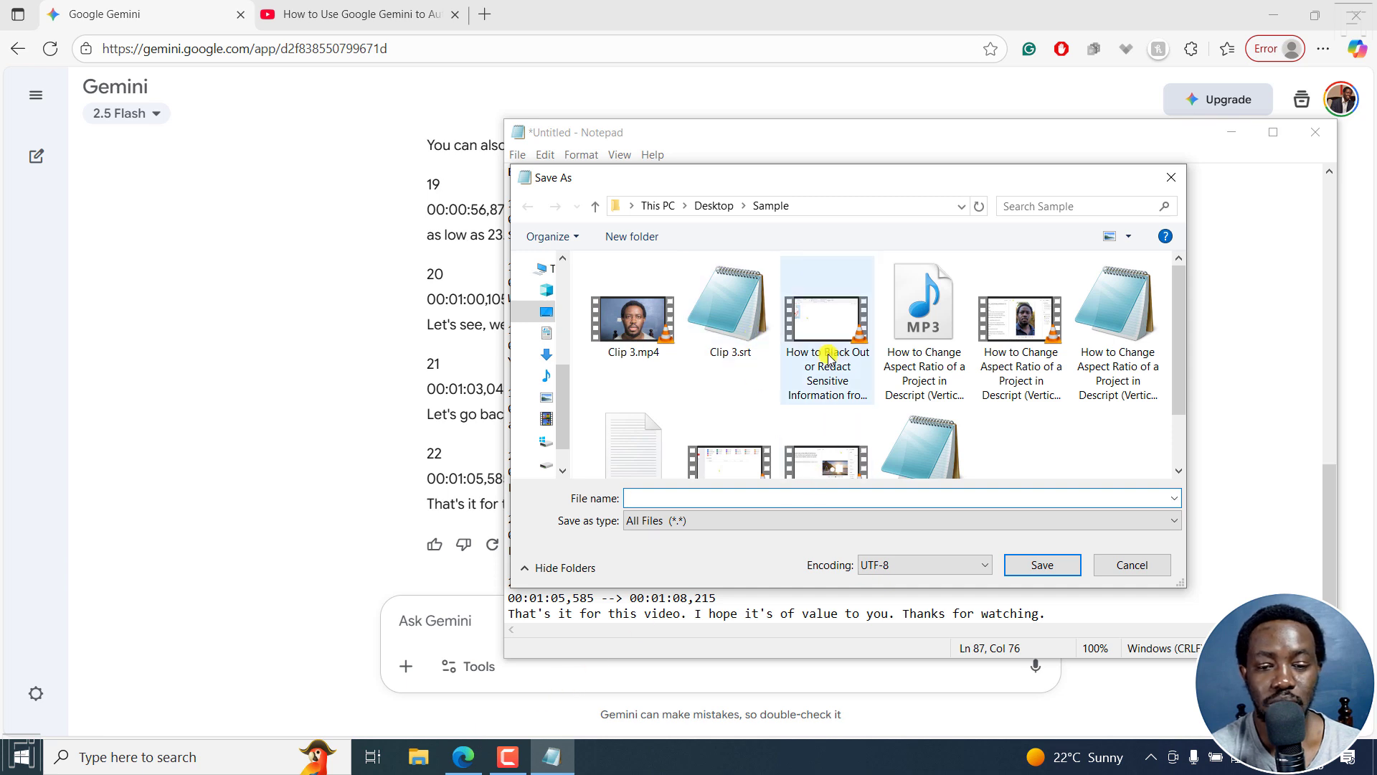
Step: Name the file after the MP3 with '- Audio' and .srt, keep UTF-8, and save it
click(922, 298)
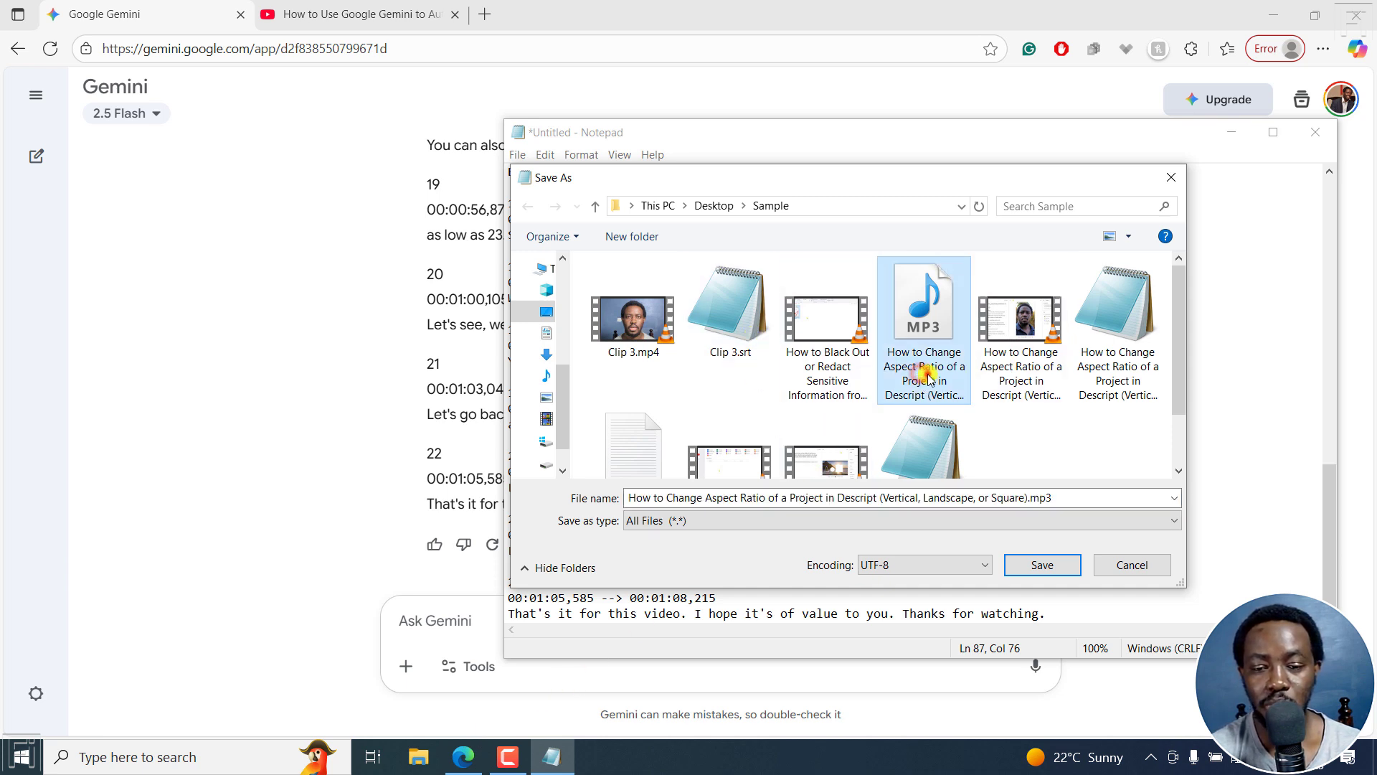
right_click(923, 368)
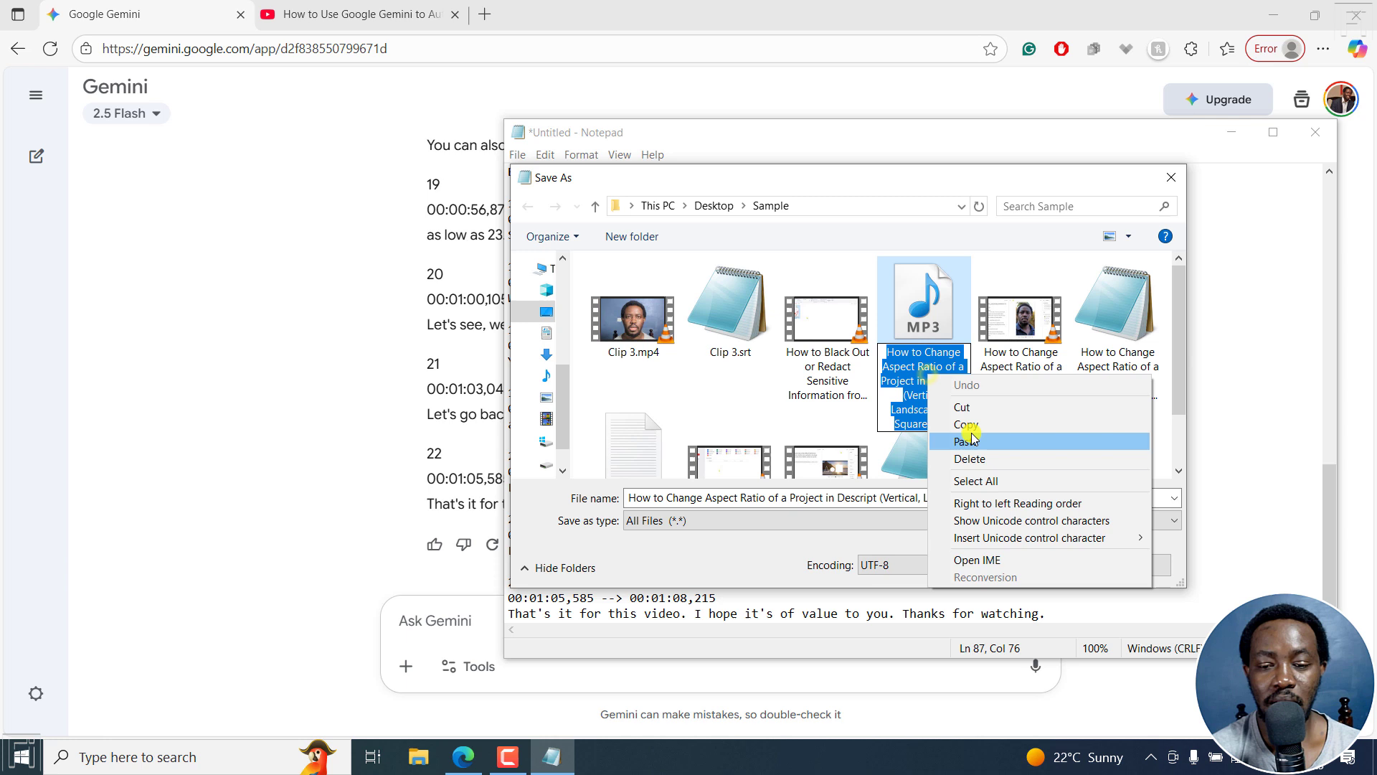
click(965, 440)
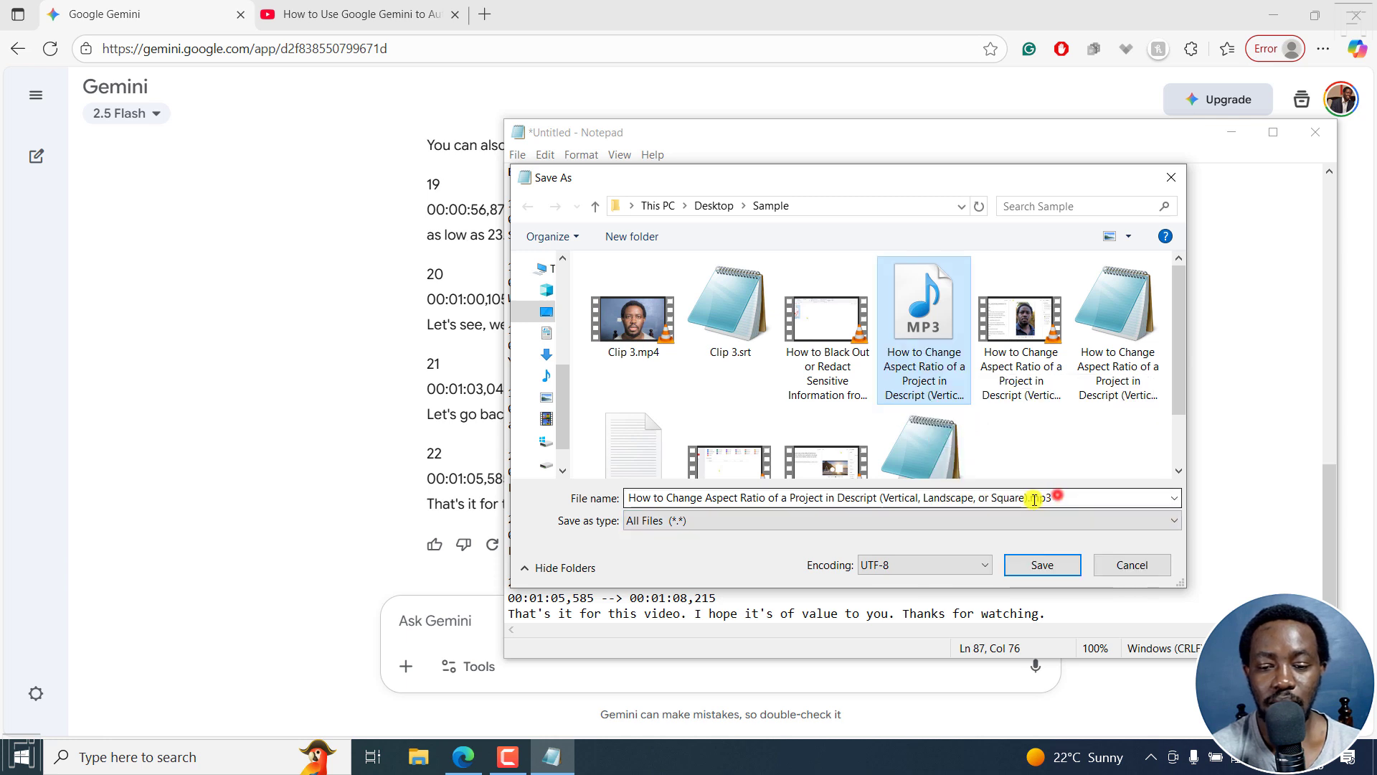
click(898, 498)
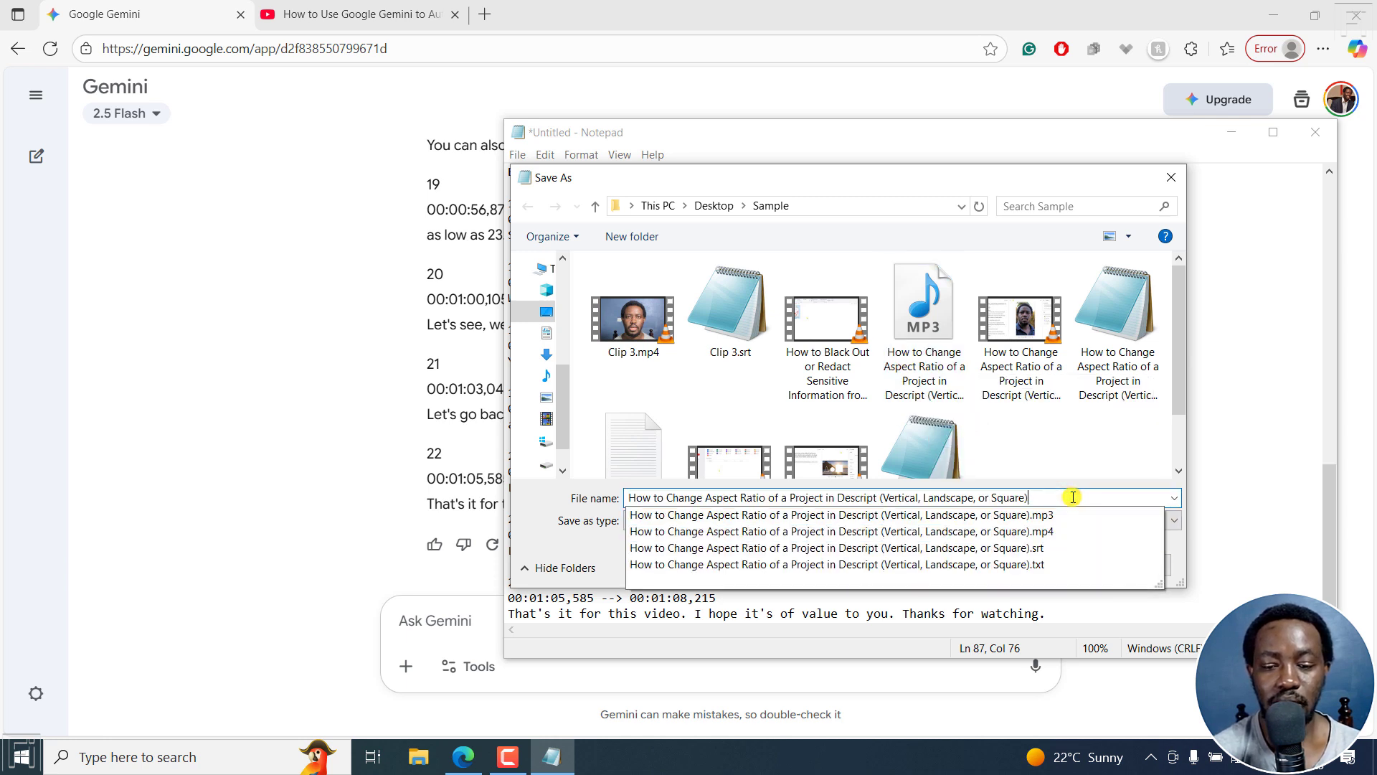
text(- Audio)
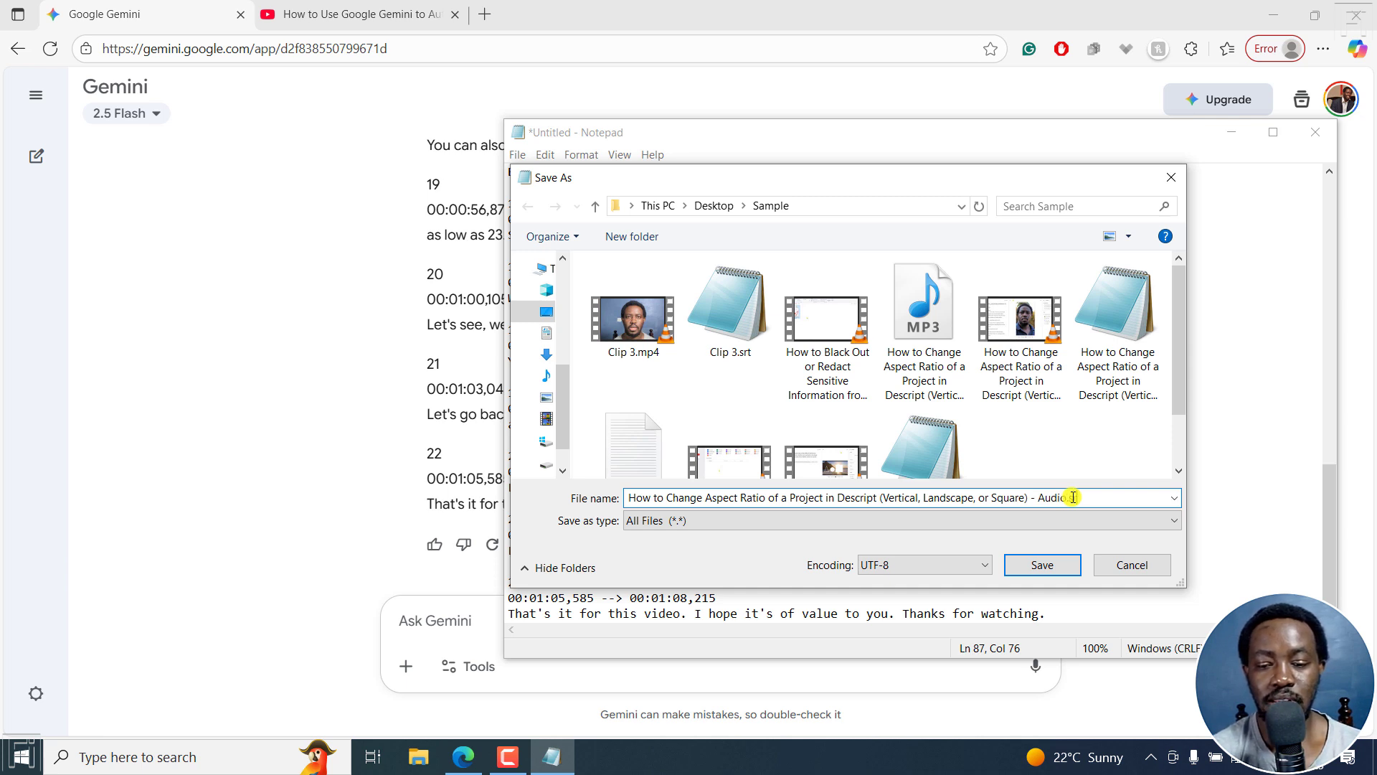
text(.srt)
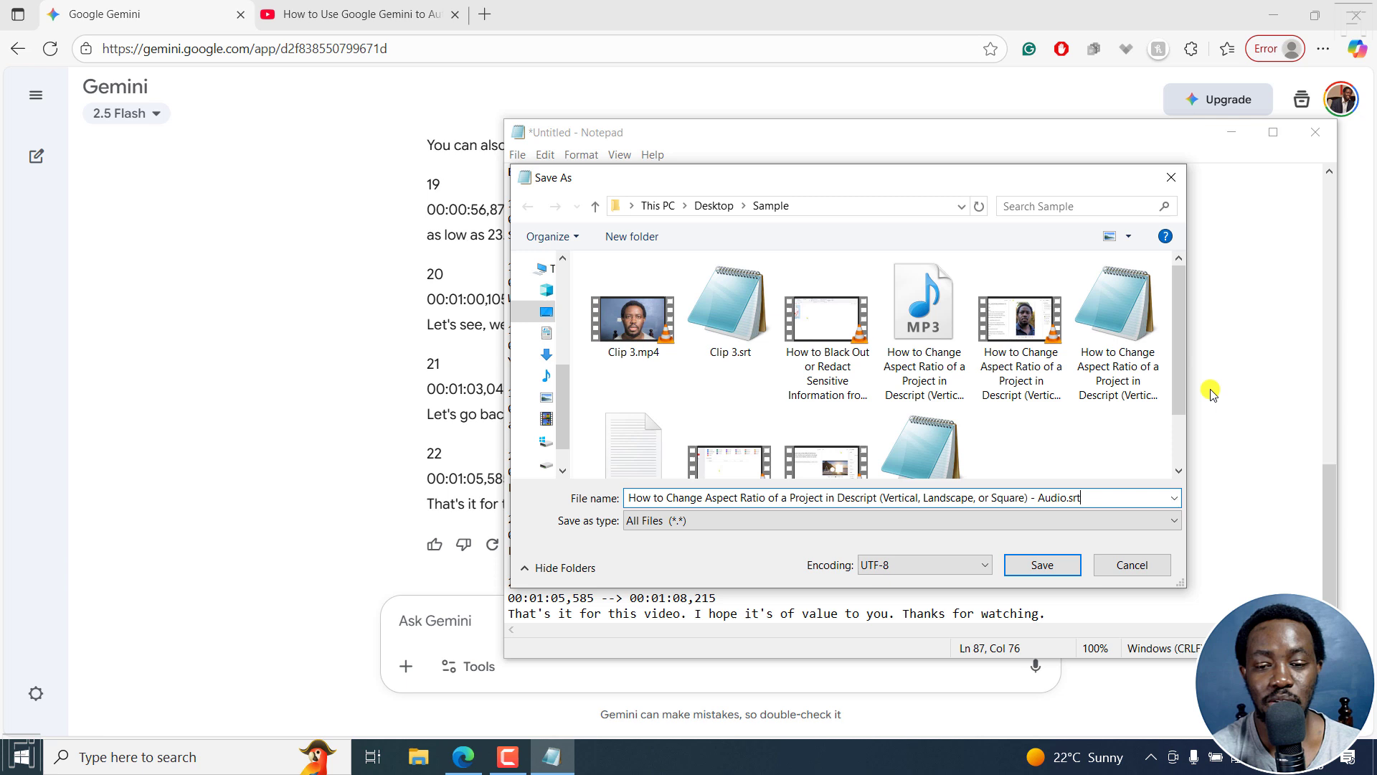
mouse_move(1137, 343)
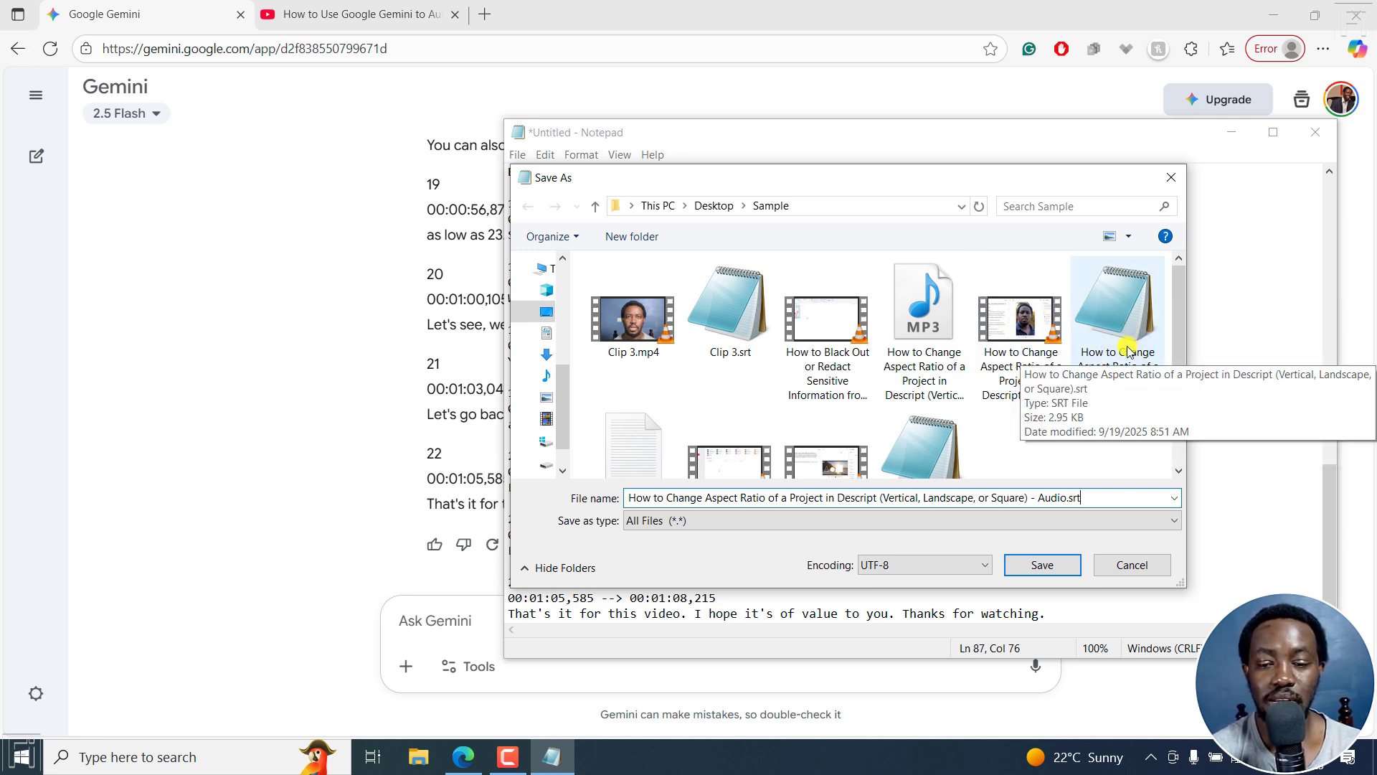
mouse_move(1204, 343)
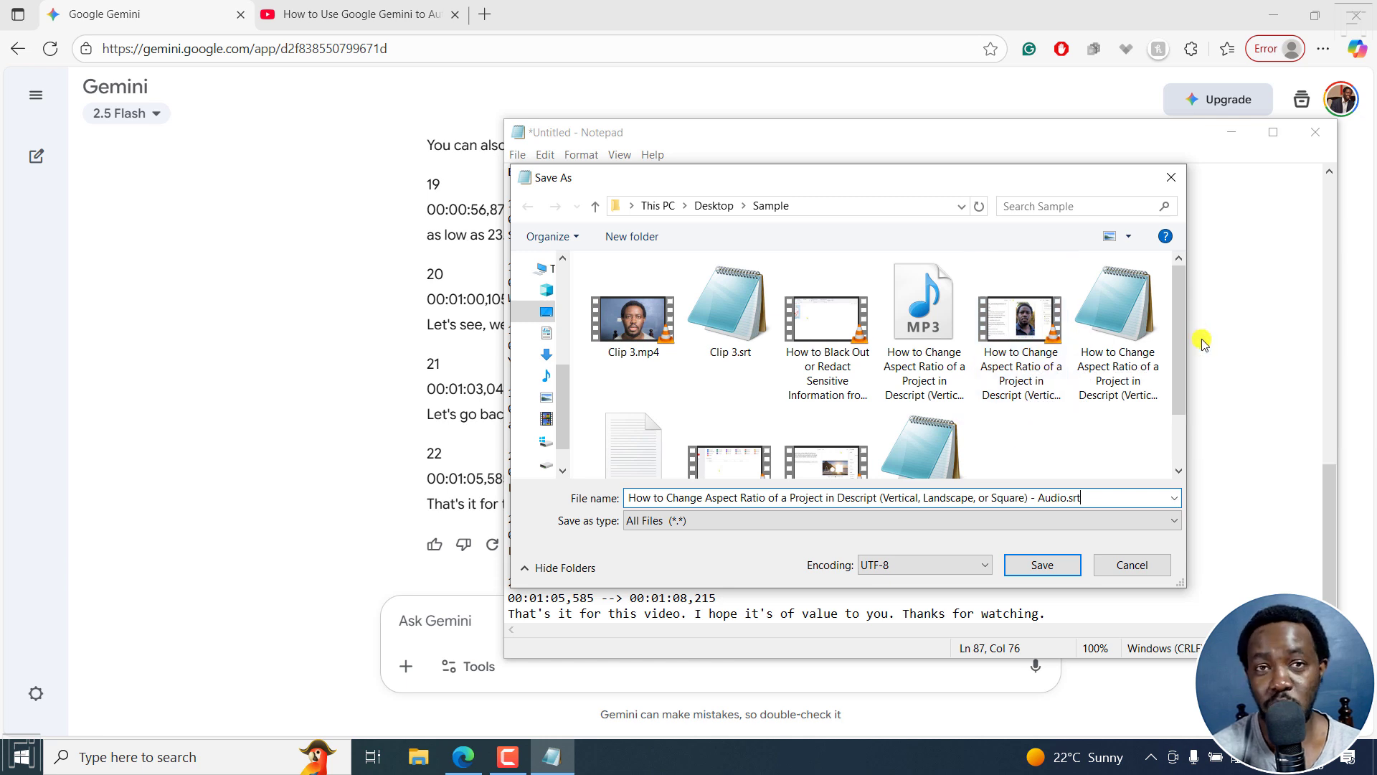
mouse_move(1156, 468)
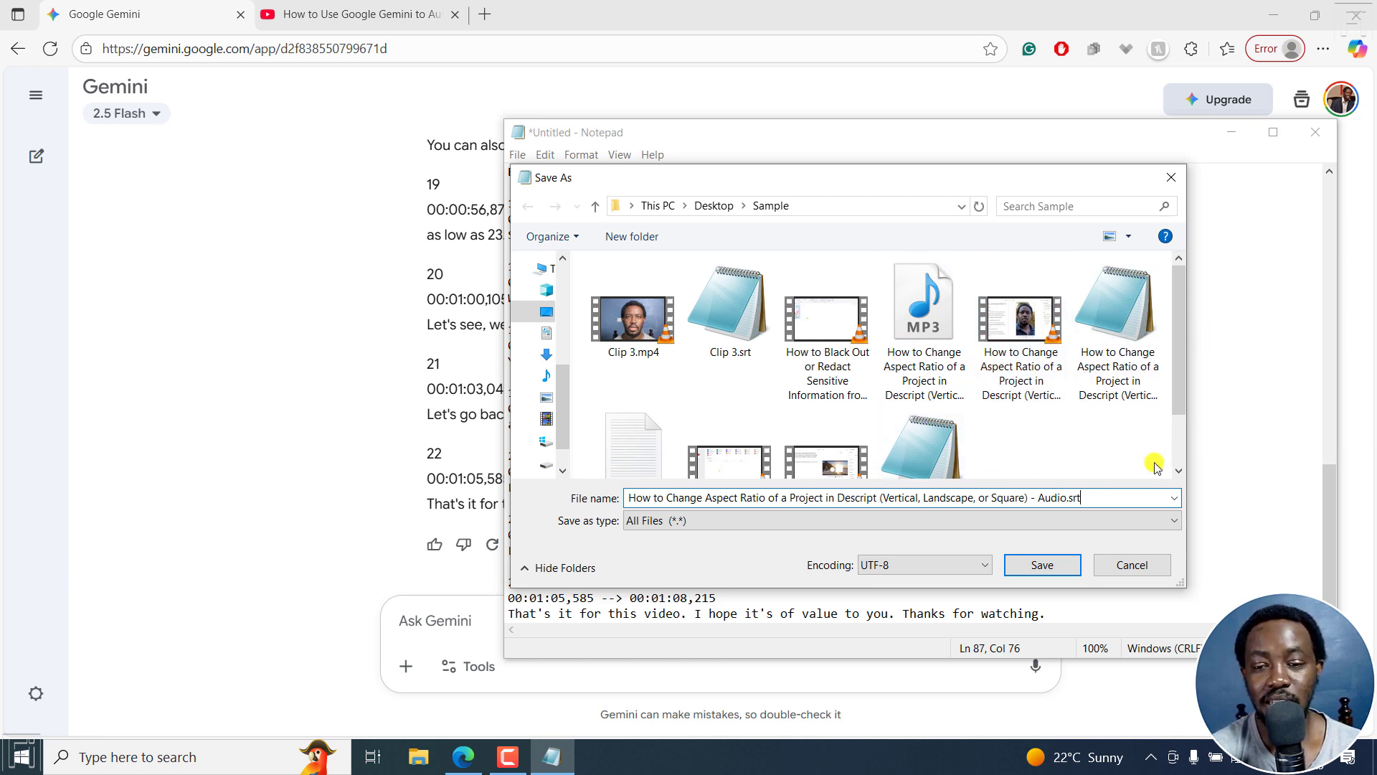
click(923, 302)
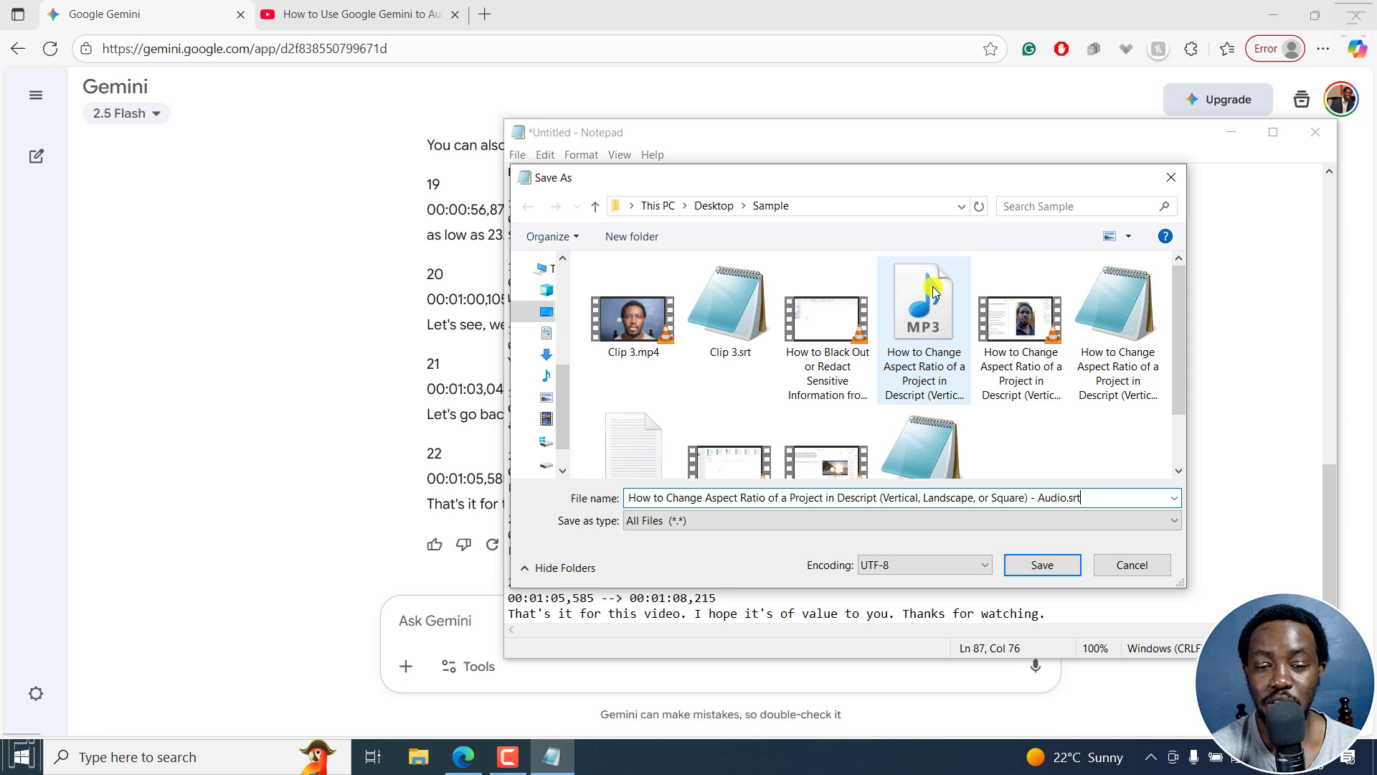
mouse_move(934, 289)
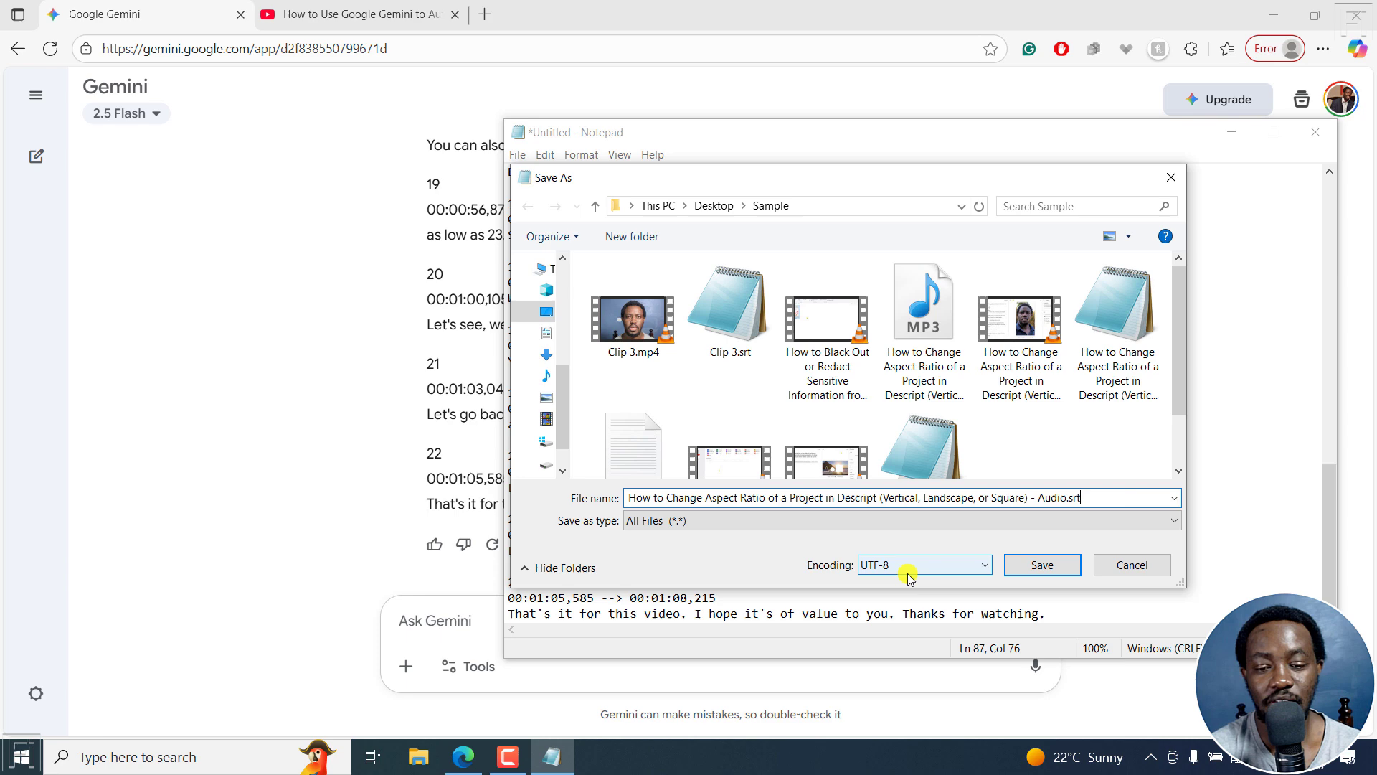
click(1042, 565)
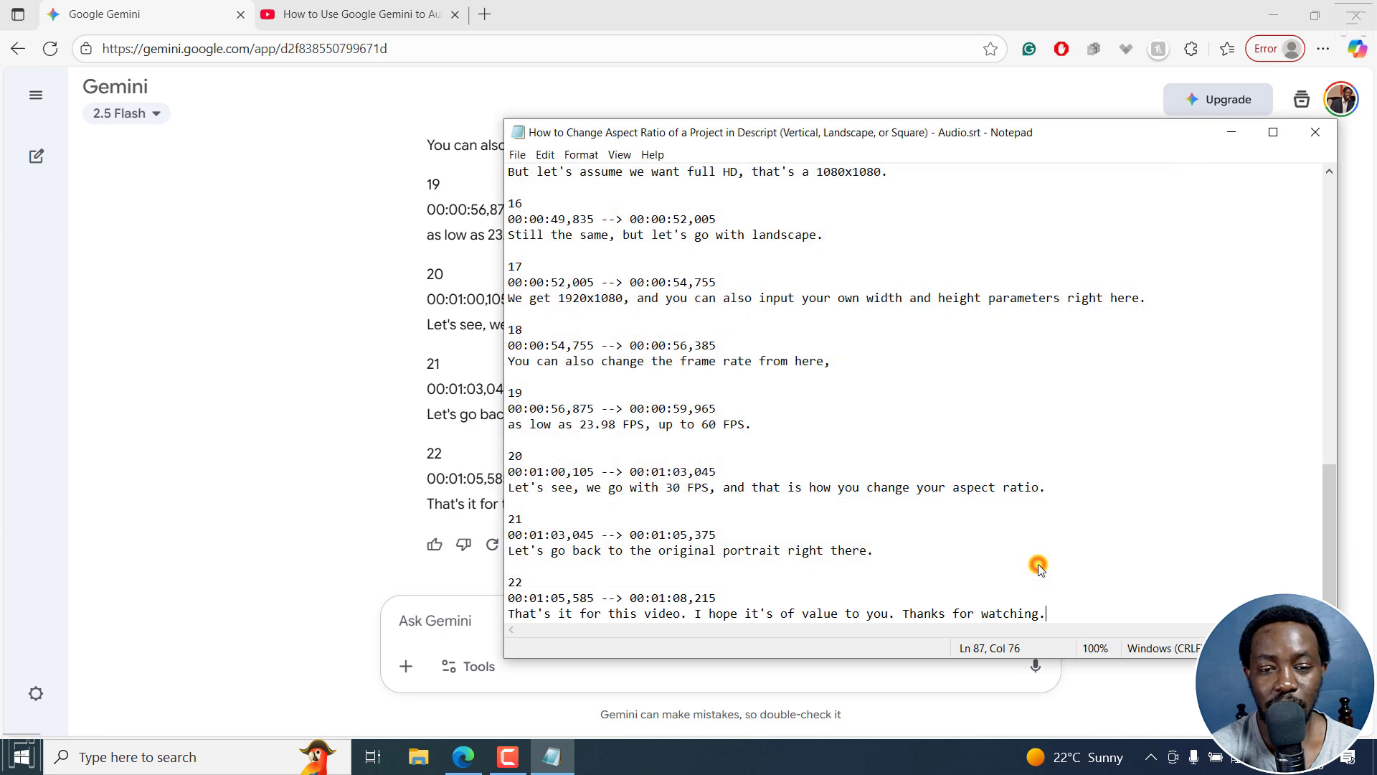
mouse_move(623, 388)
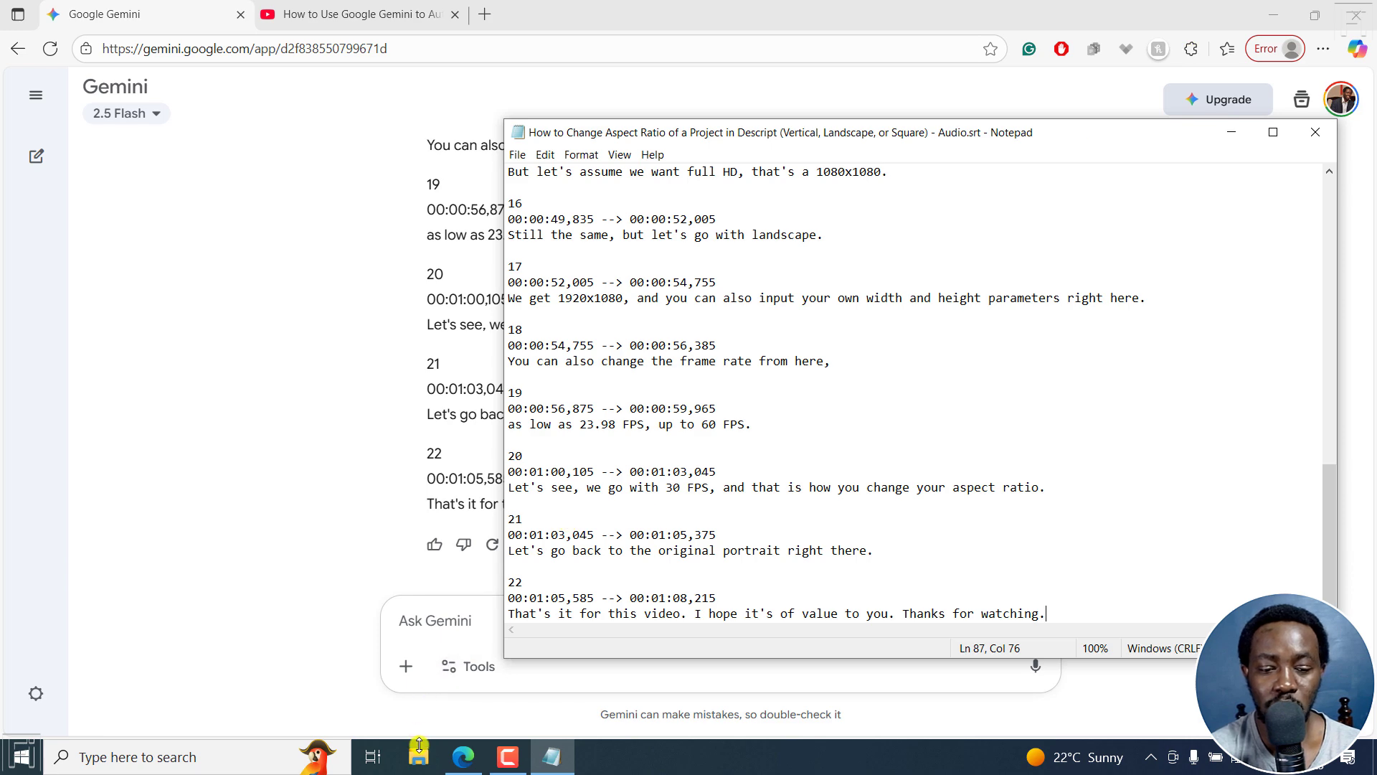
Step: Go to the Sample folder via Open file location and play the aspect-ratio MP4 in VLC
click(419, 756)
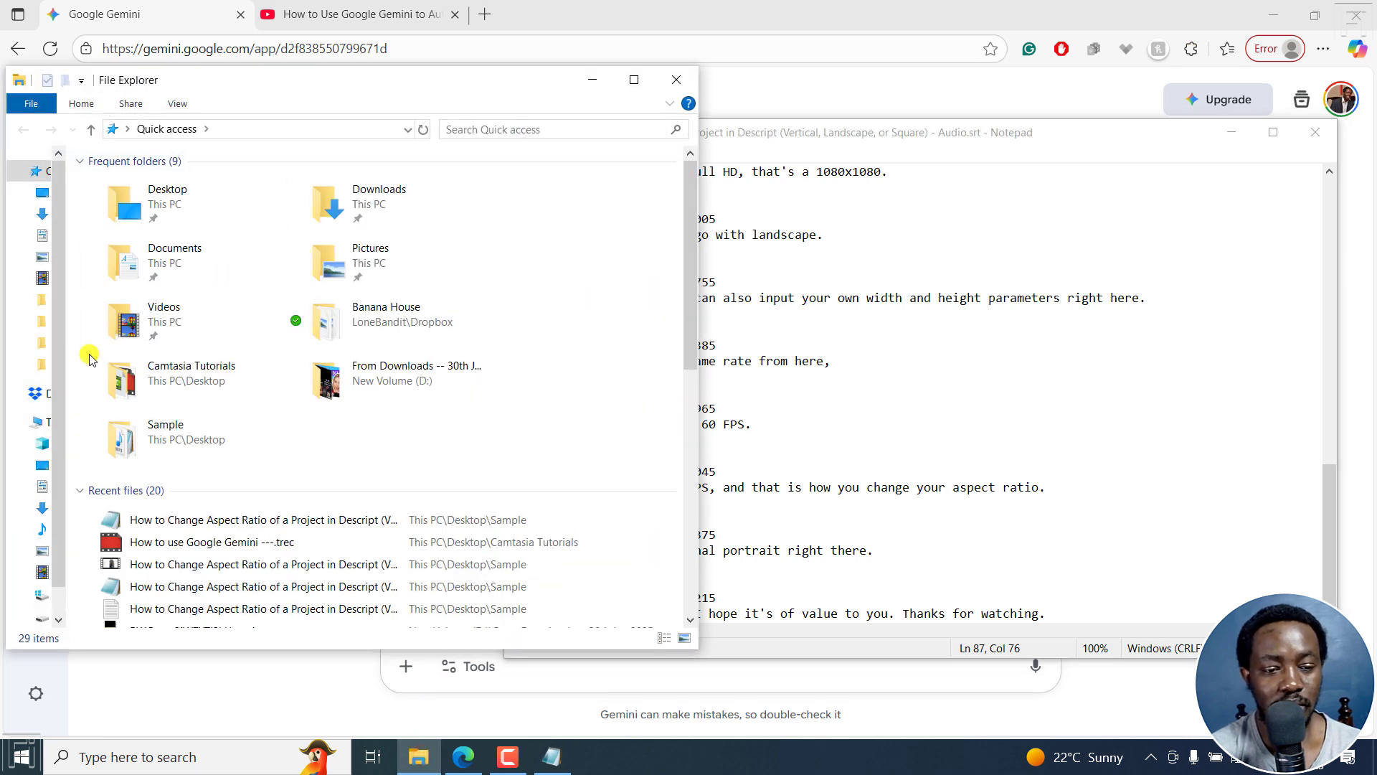
right_click(261, 519)
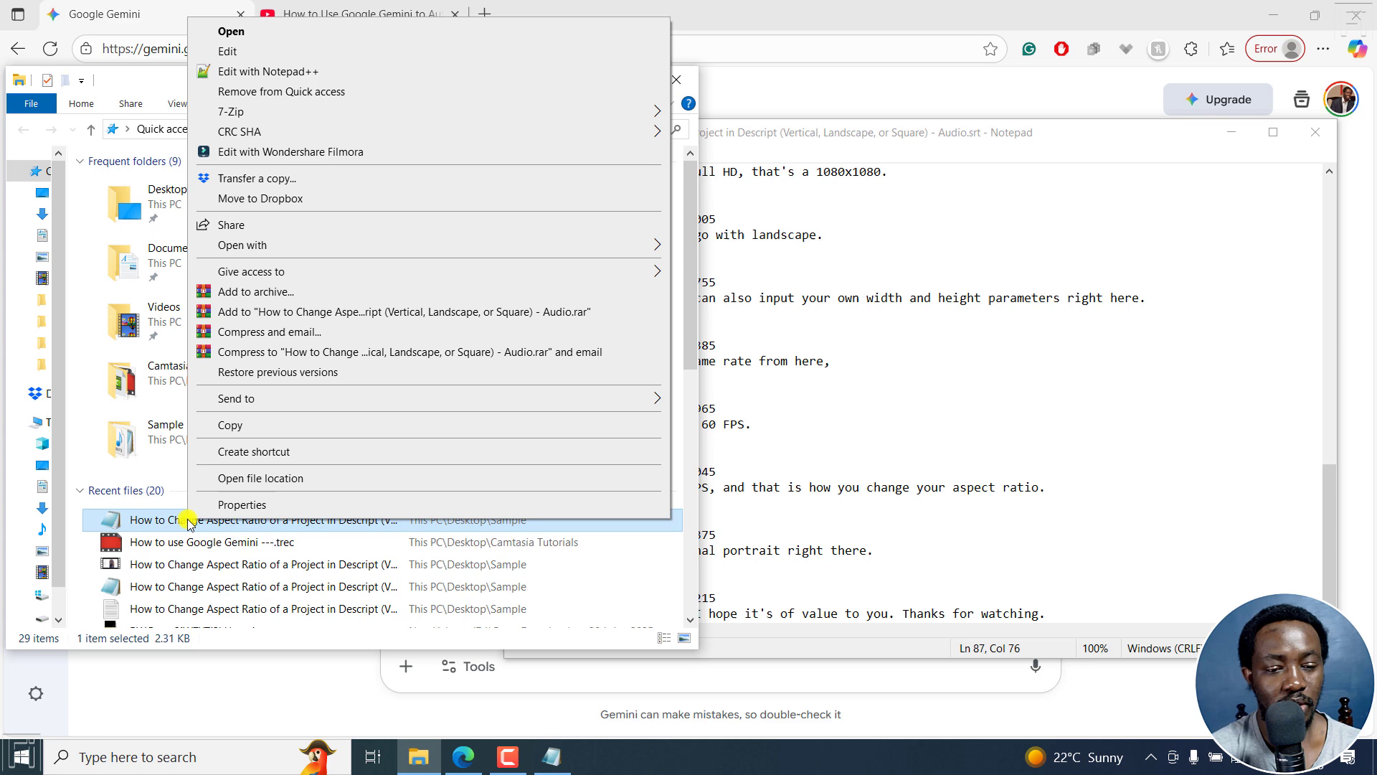
click(260, 478)
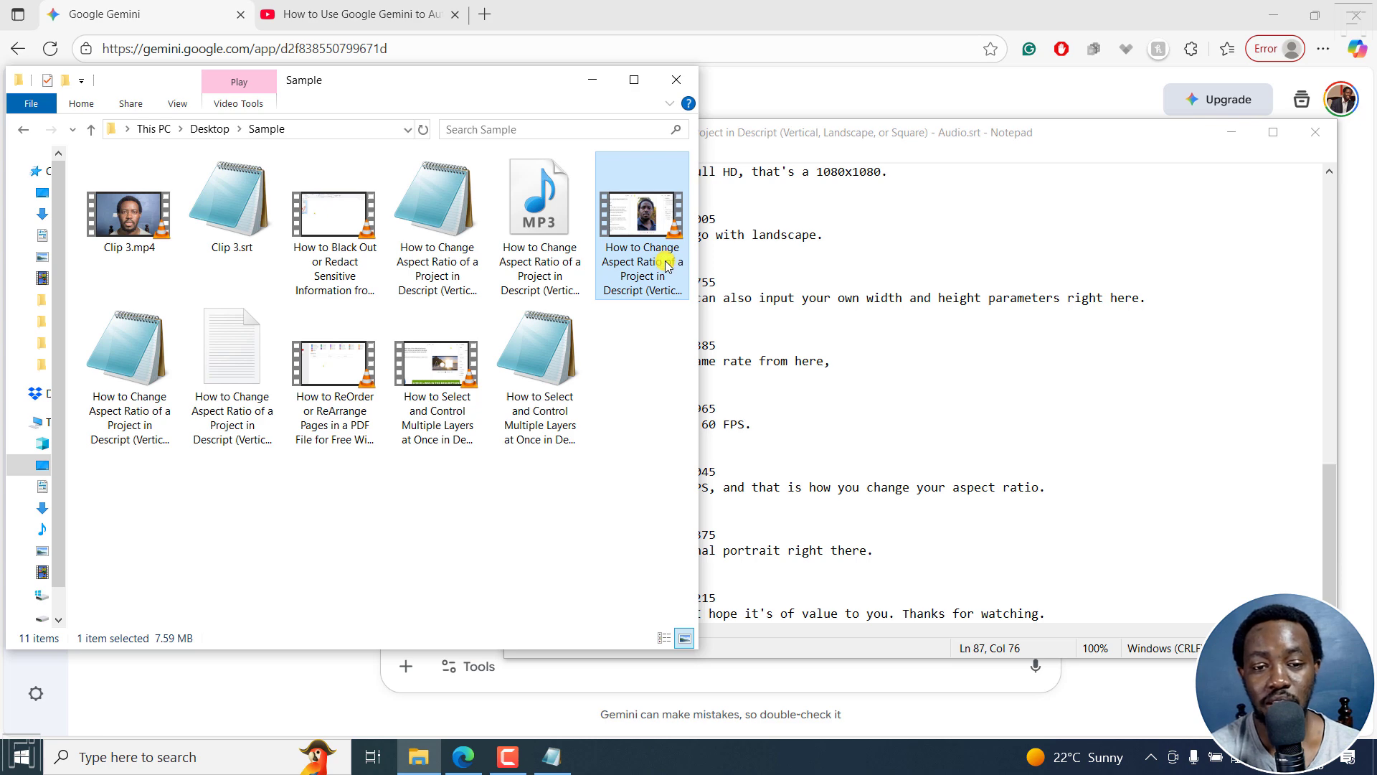
double_click(641, 203)
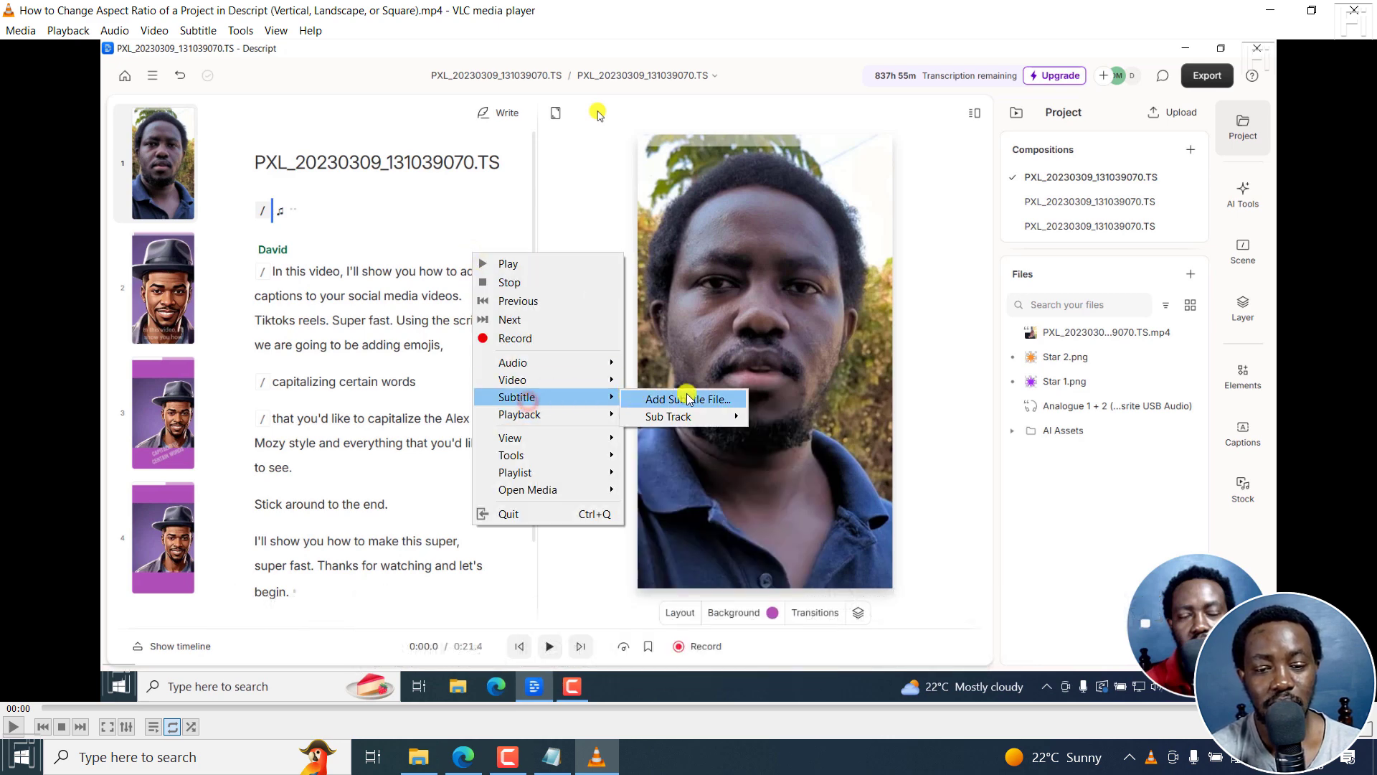
Step: Add the newly saved .srt as the subtitle track for the playing video
click(687, 399)
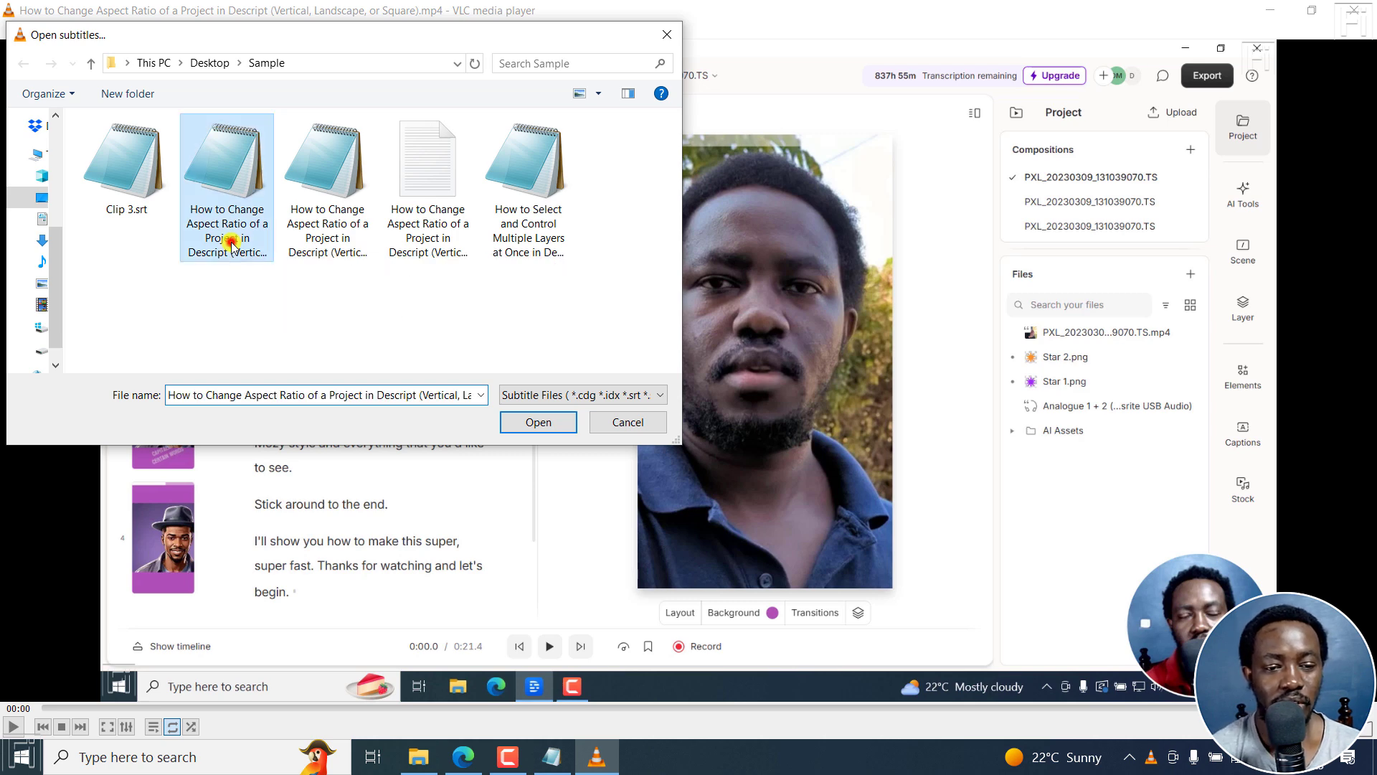
click(538, 421)
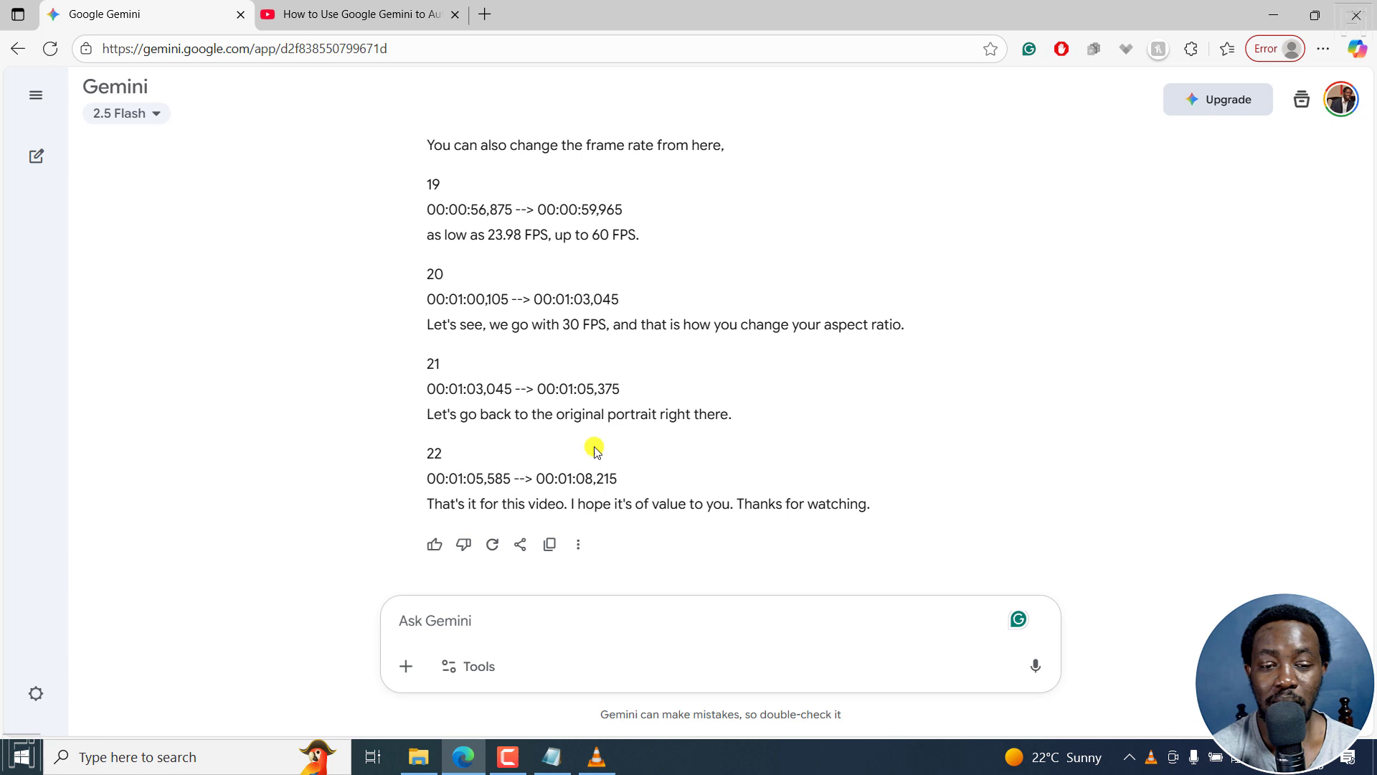
mouse_move(649, 543)
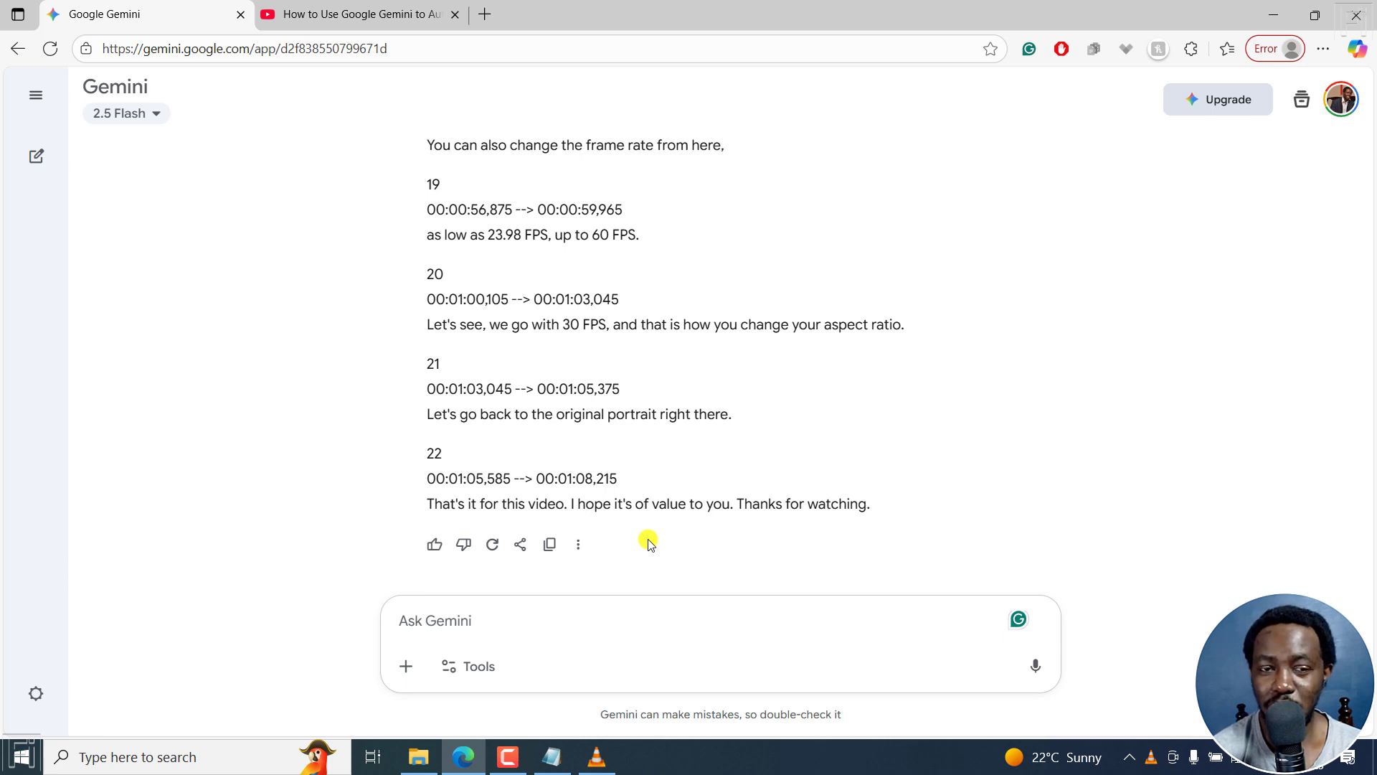
Step: Open the earlier video-transcription chat and select its first transcript paragraph
click(35, 95)
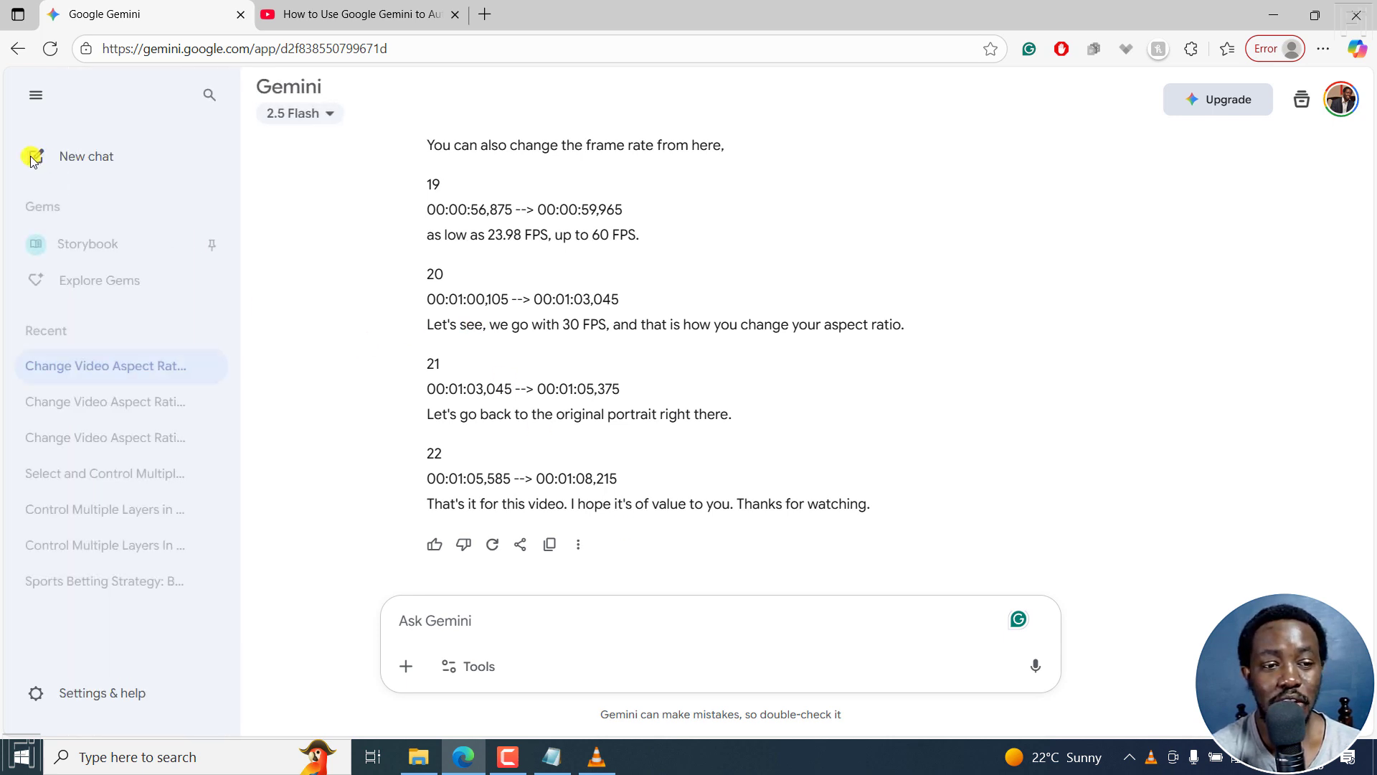
mouse_move(105, 402)
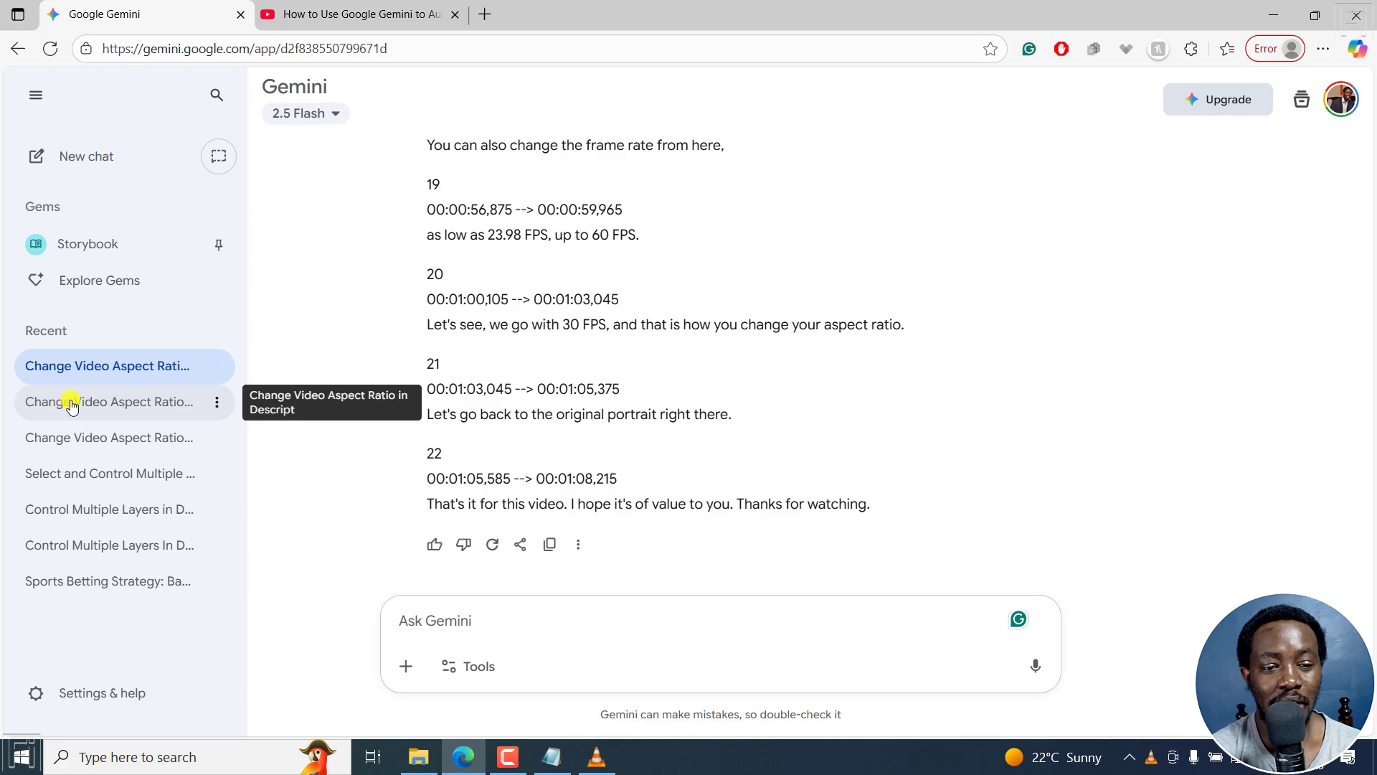
click(109, 402)
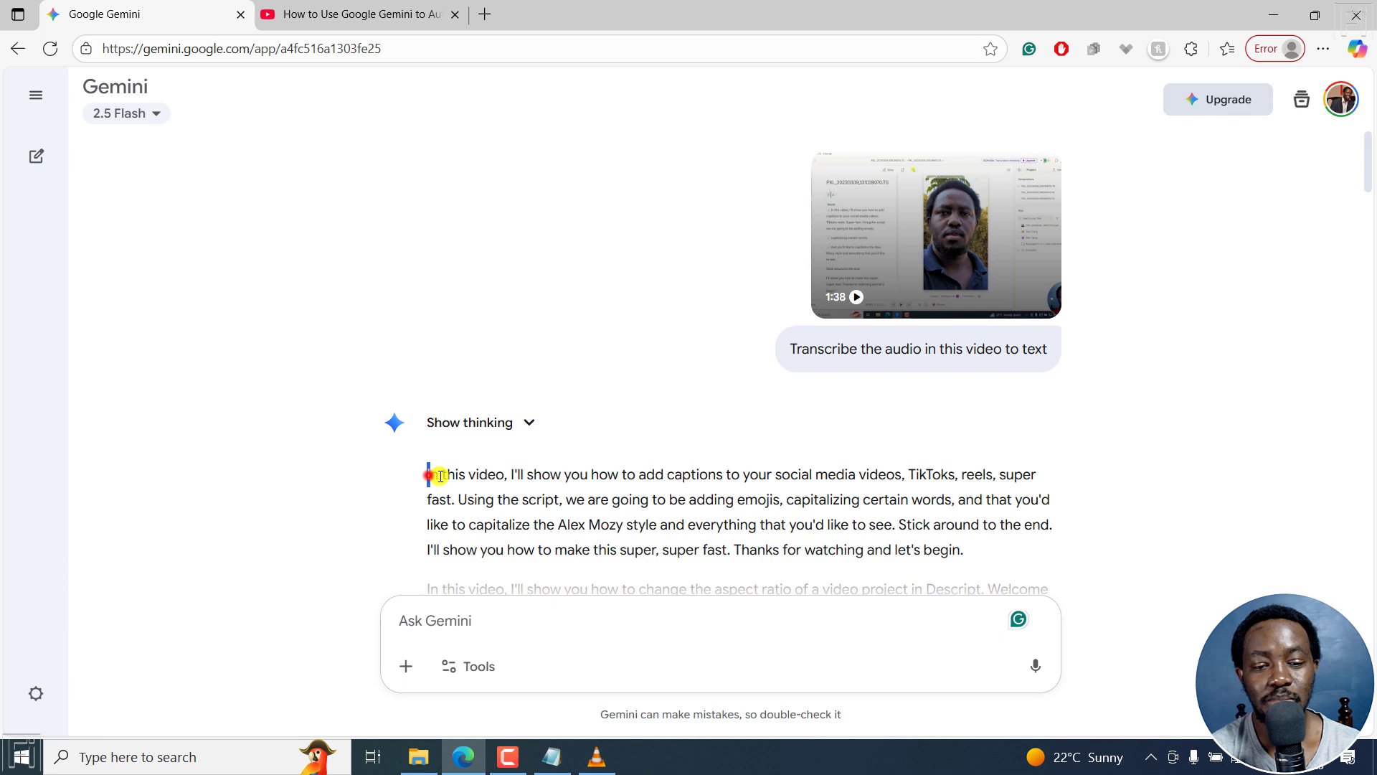
drag(429, 475, 799, 475)
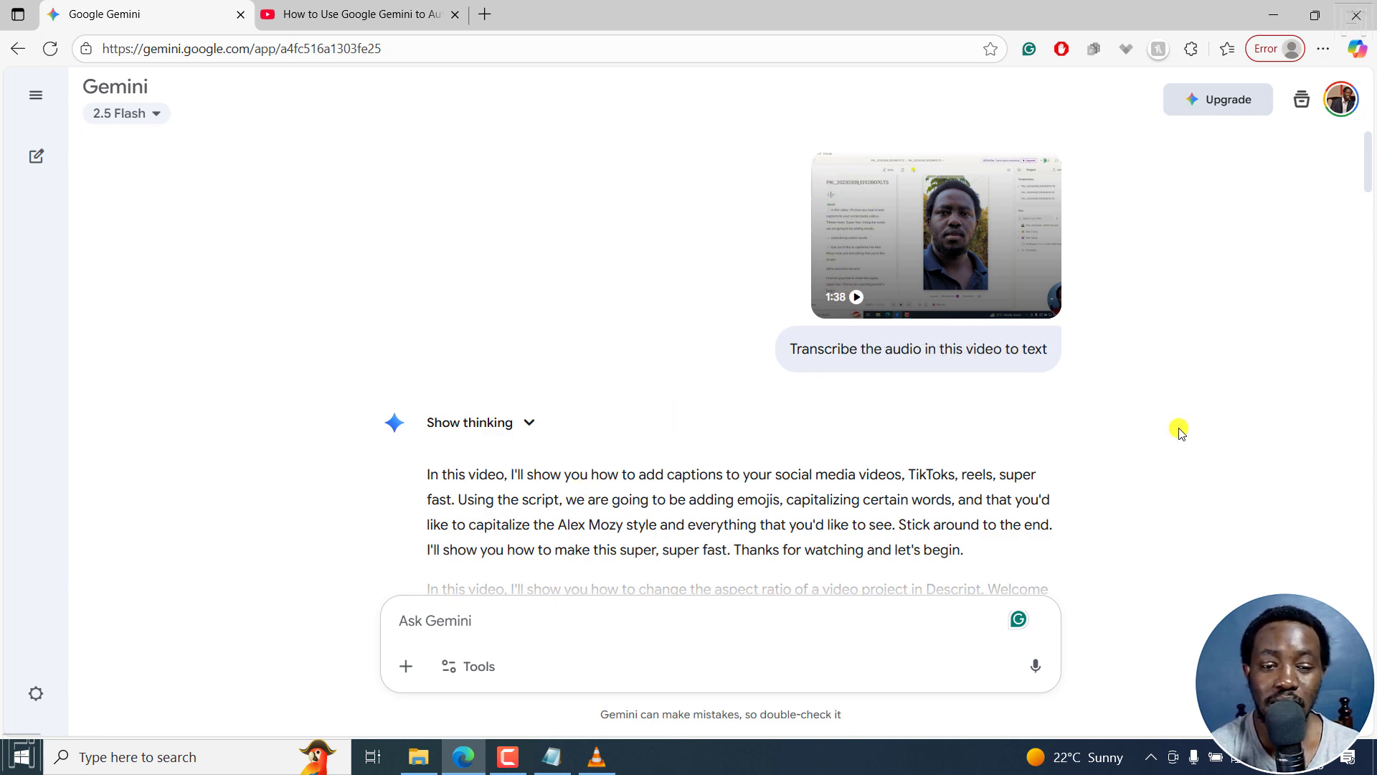
scroll(down, 3)
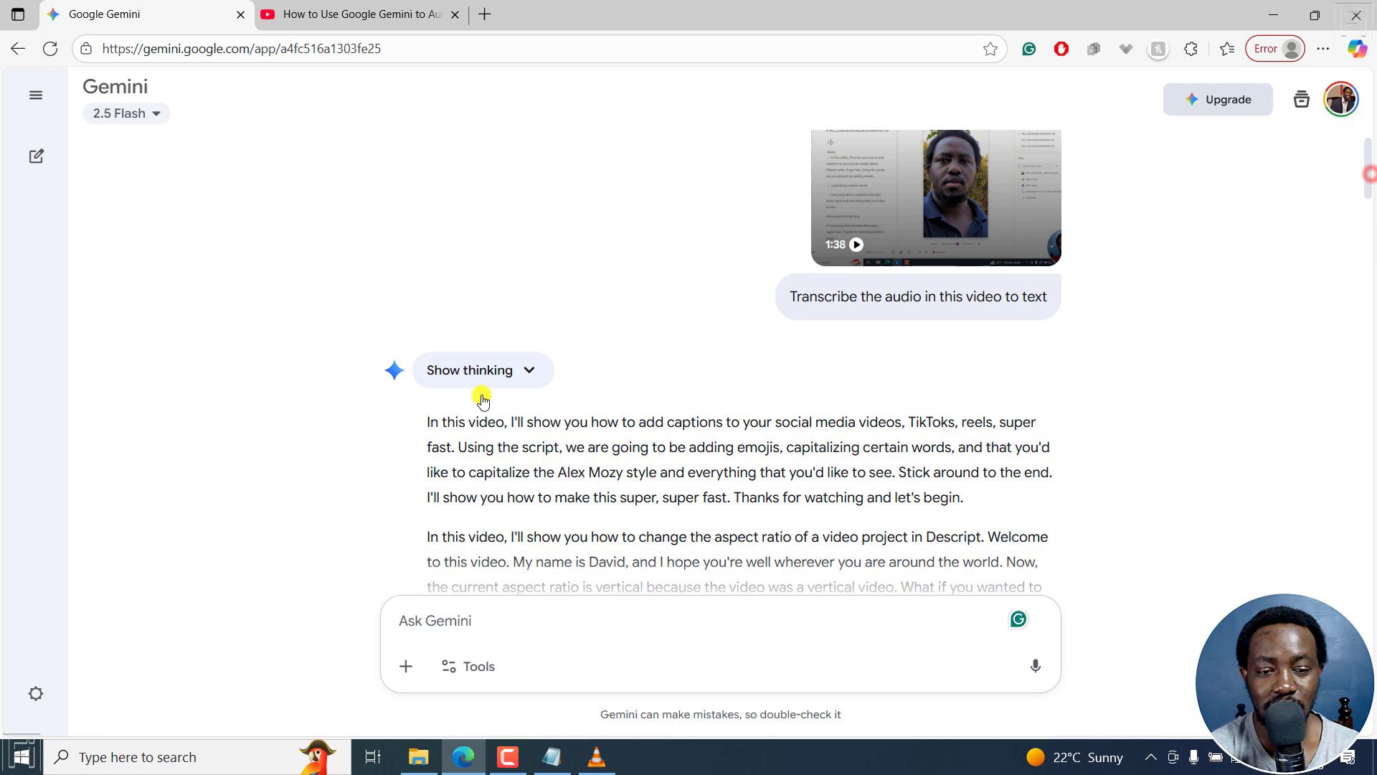
drag(483, 396, 982, 505)
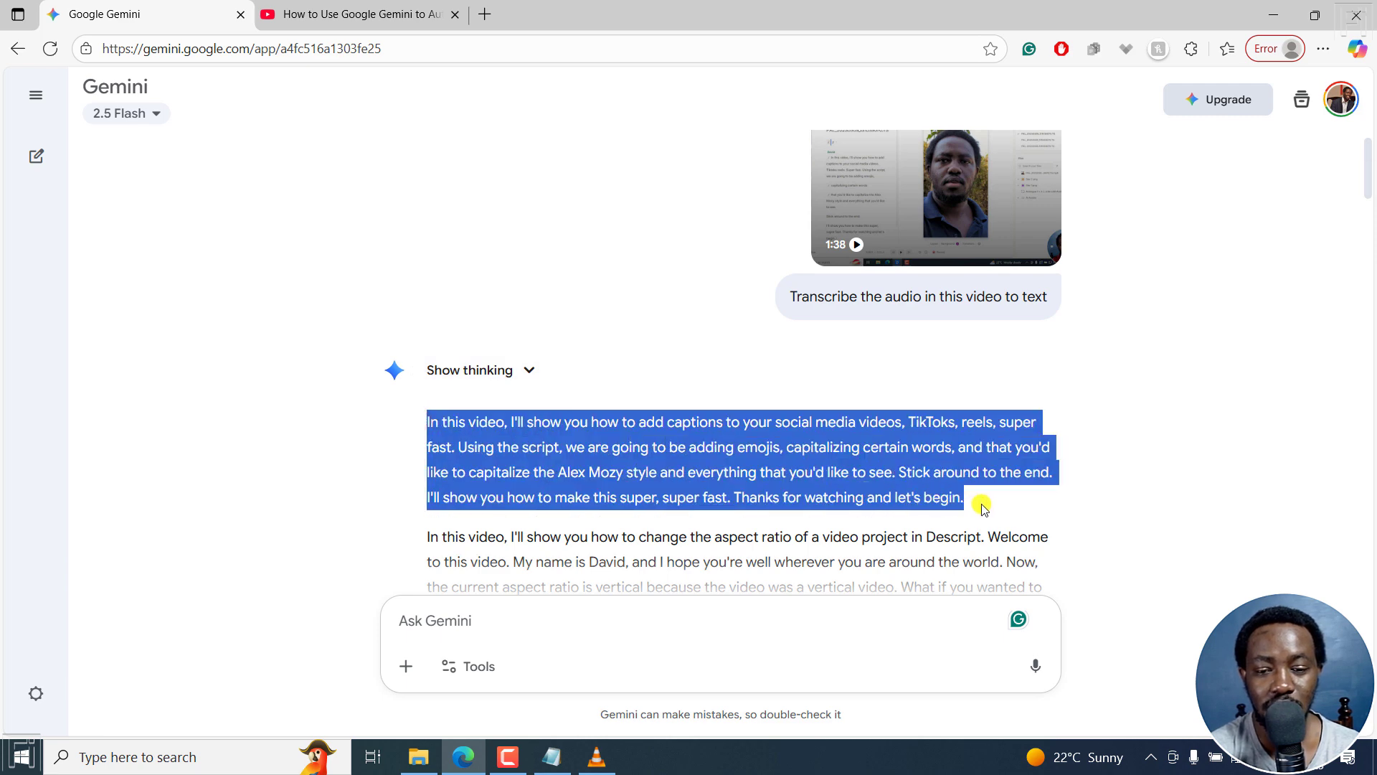
mouse_move(923, 214)
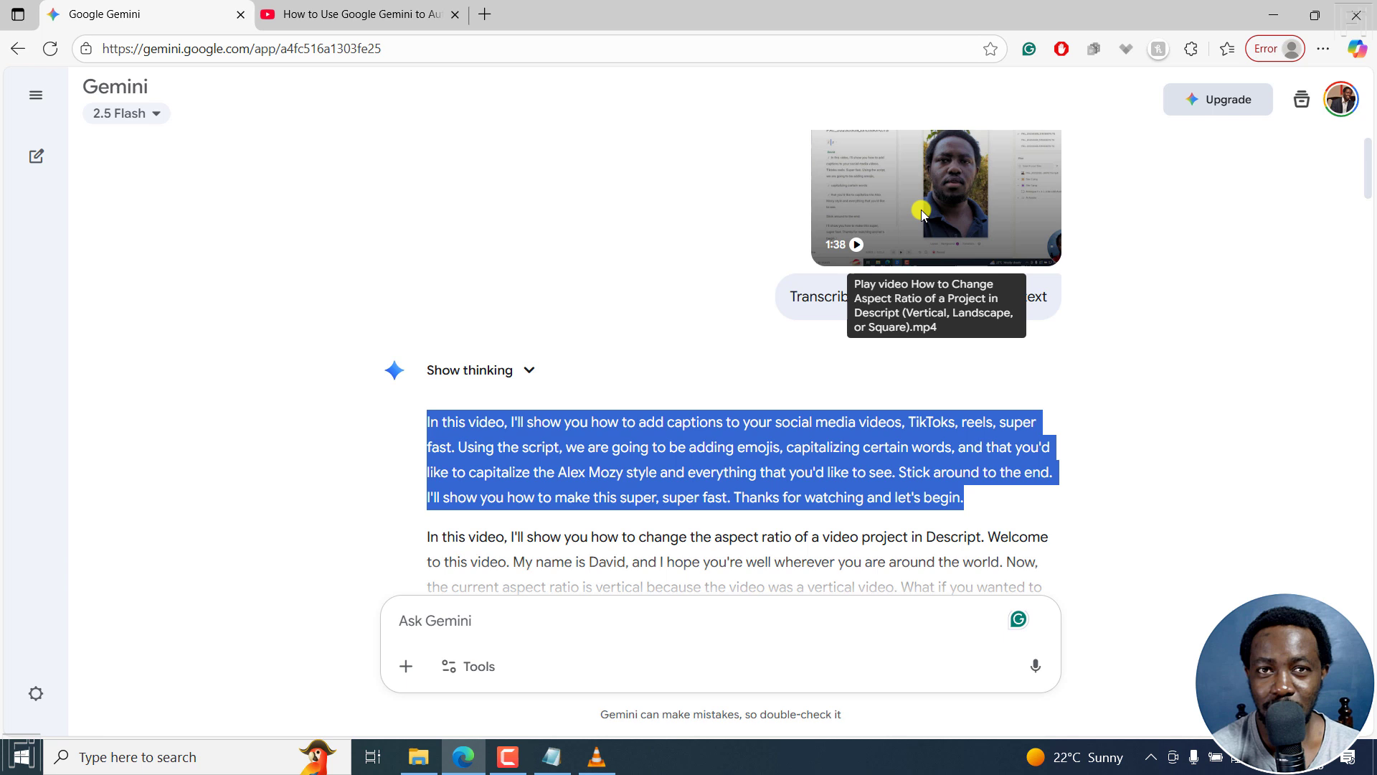
mouse_move(1131, 379)
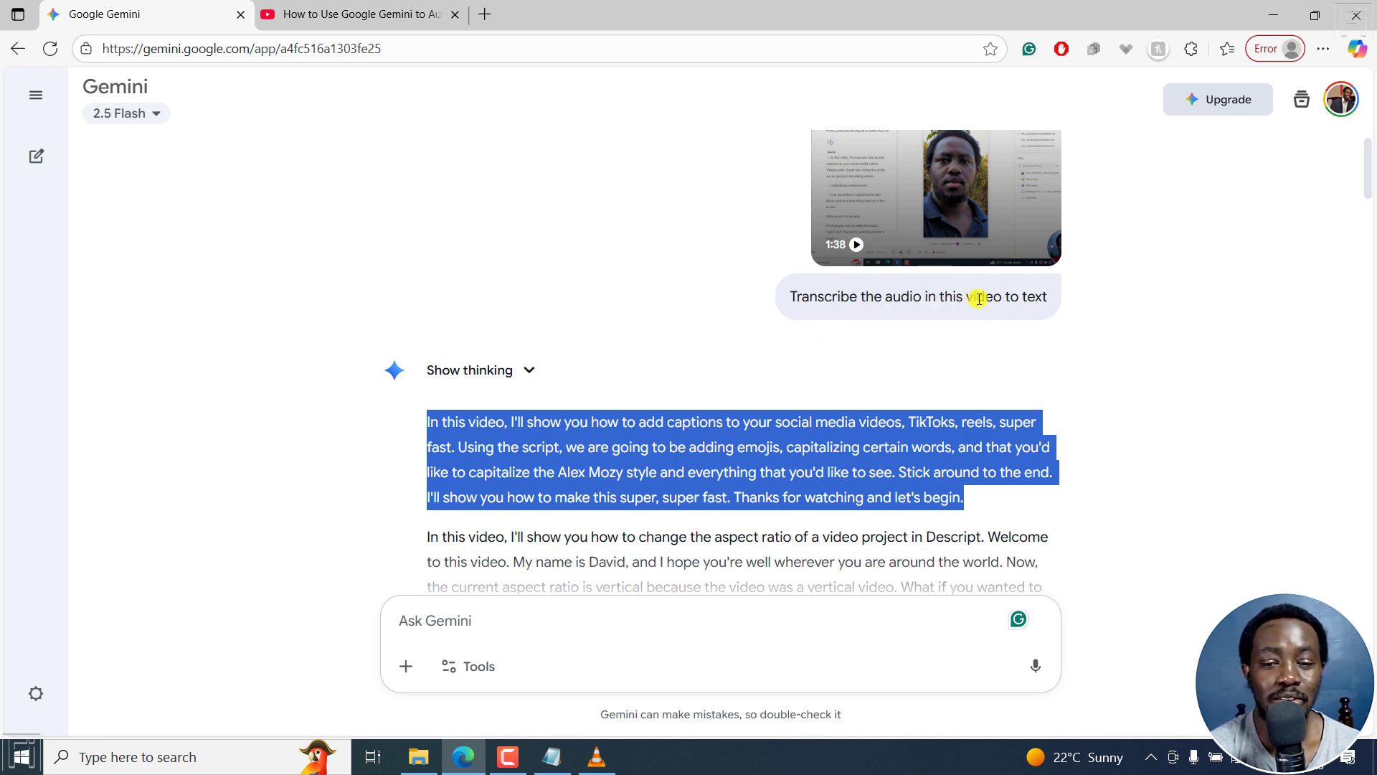
mouse_move(1060, 311)
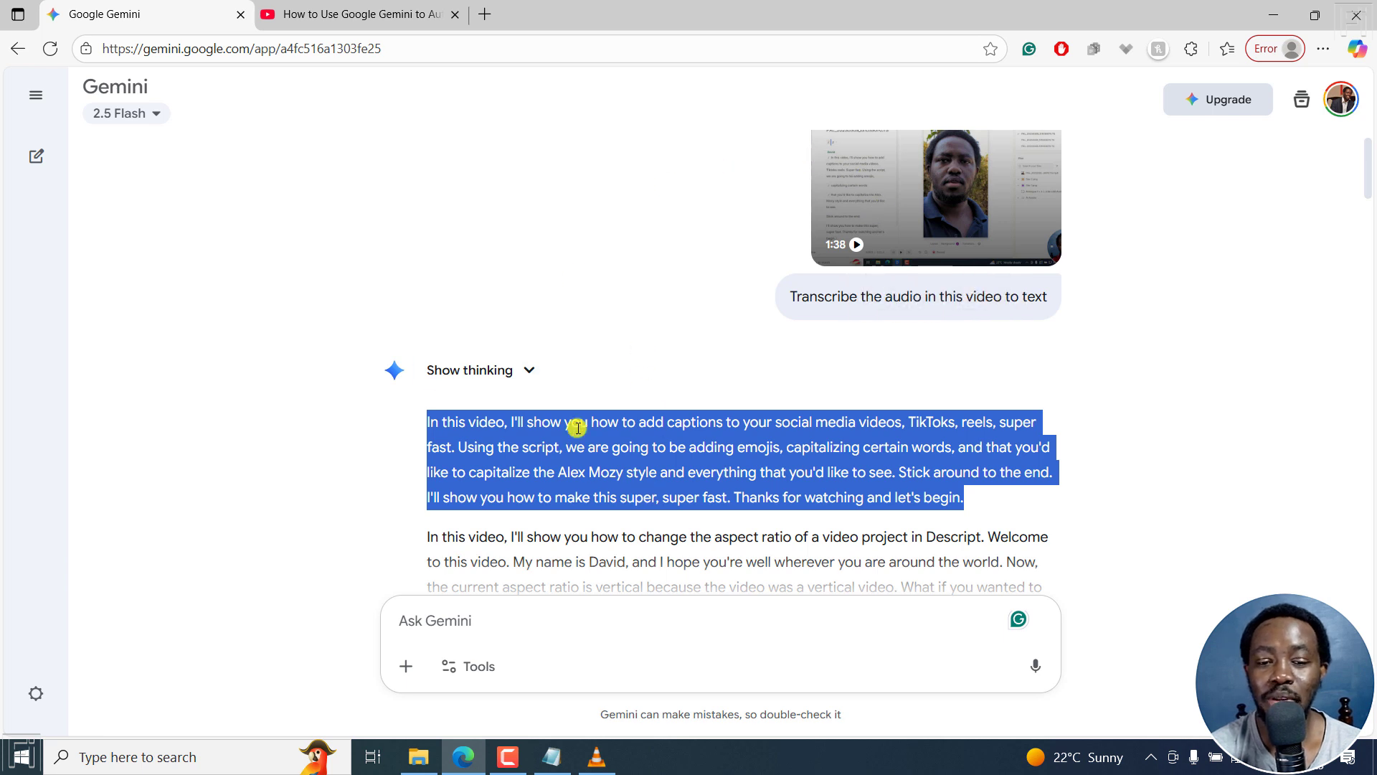
mouse_move(856, 164)
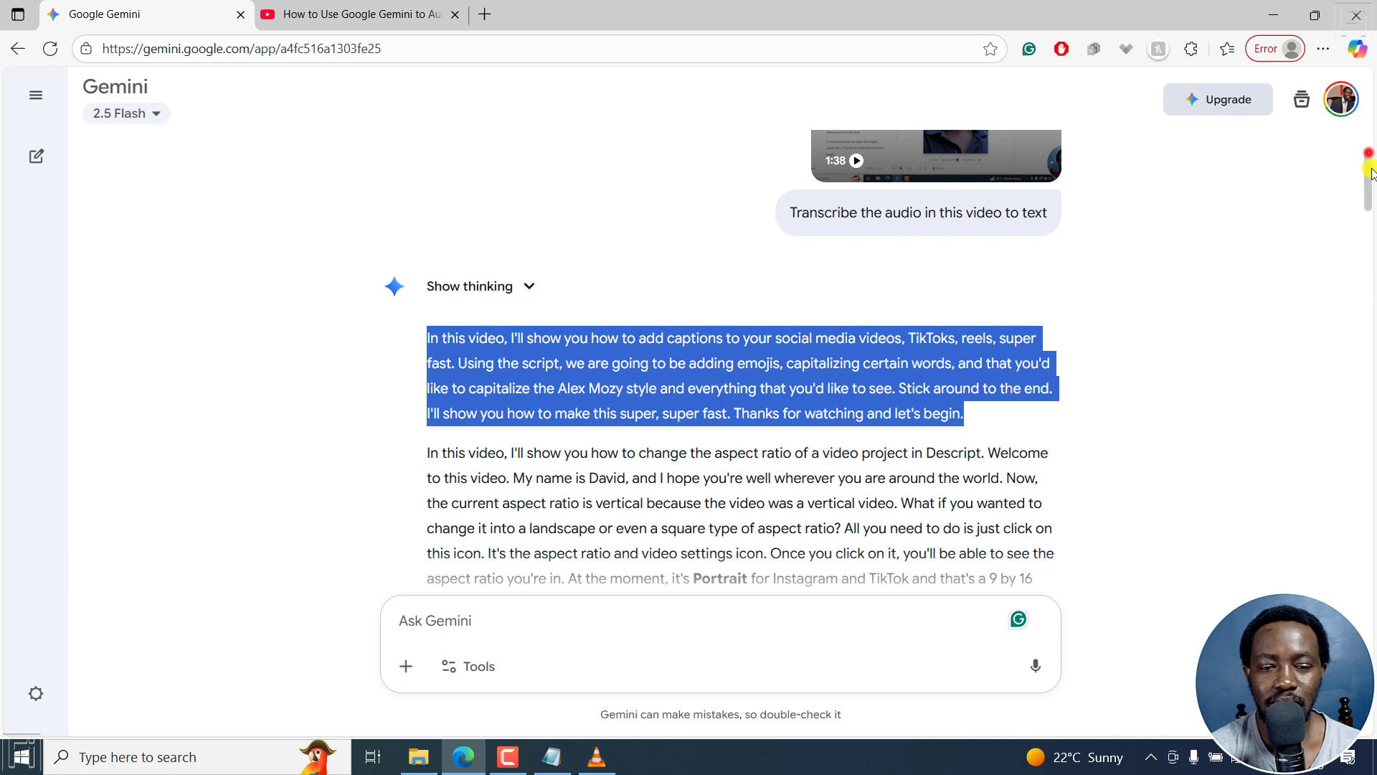
Step: Scroll through the rest of the transcript and bring the Sample folder window forward
scroll(down, 3)
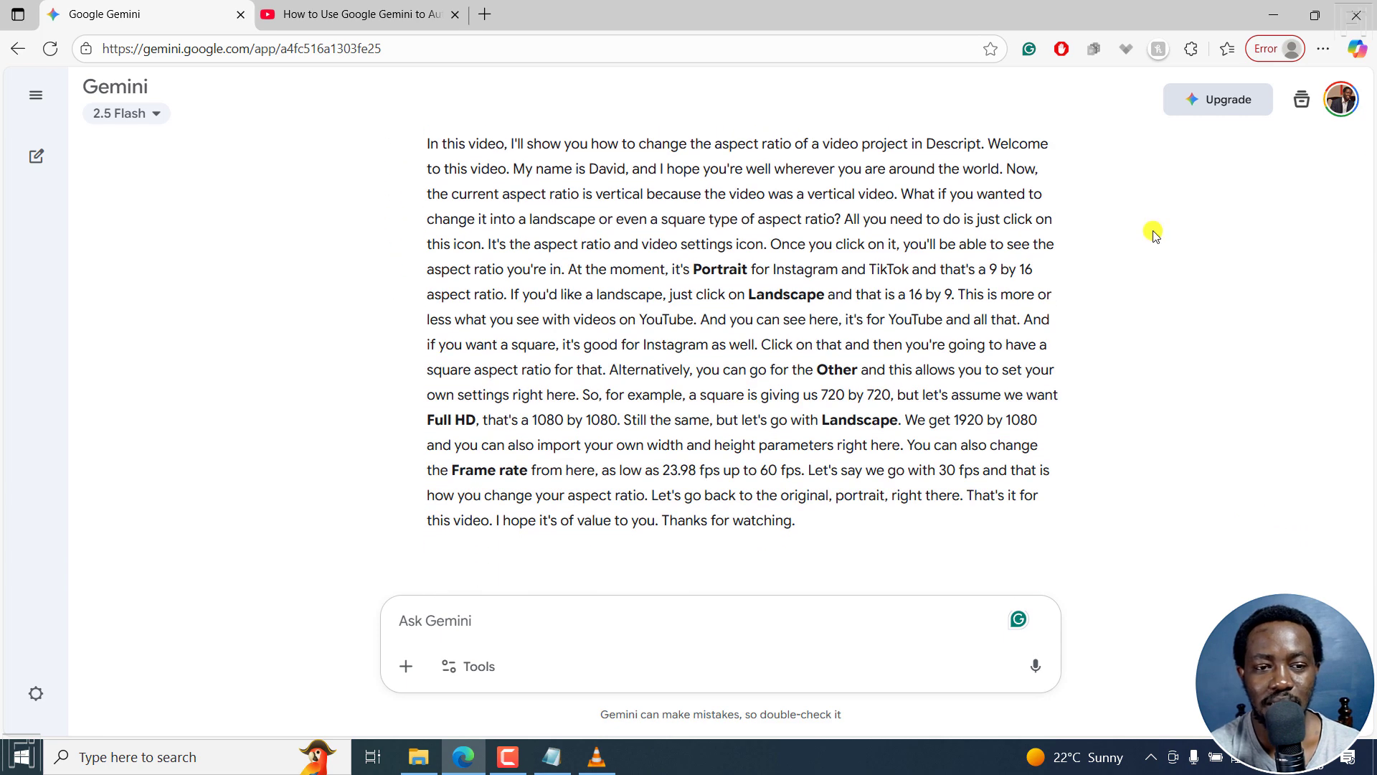
click(36, 94)
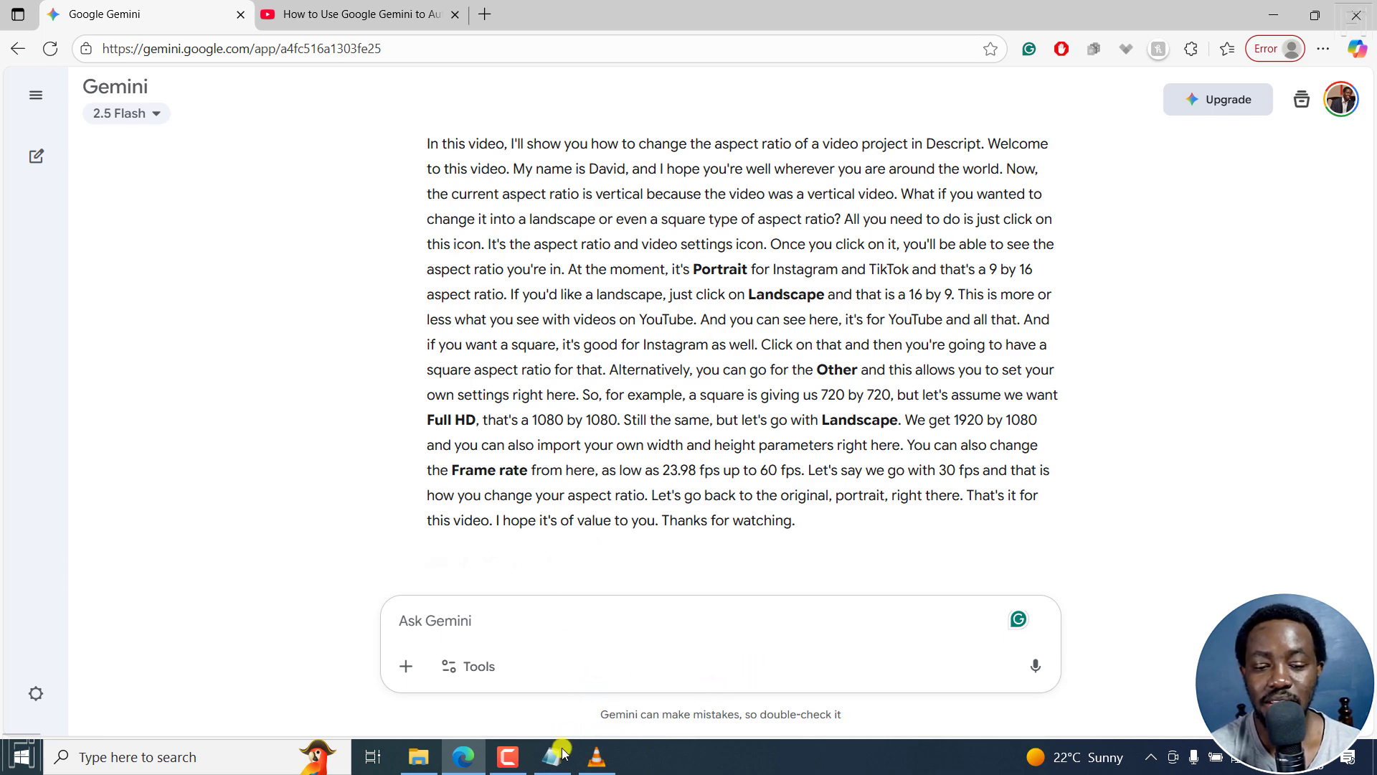
click(418, 756)
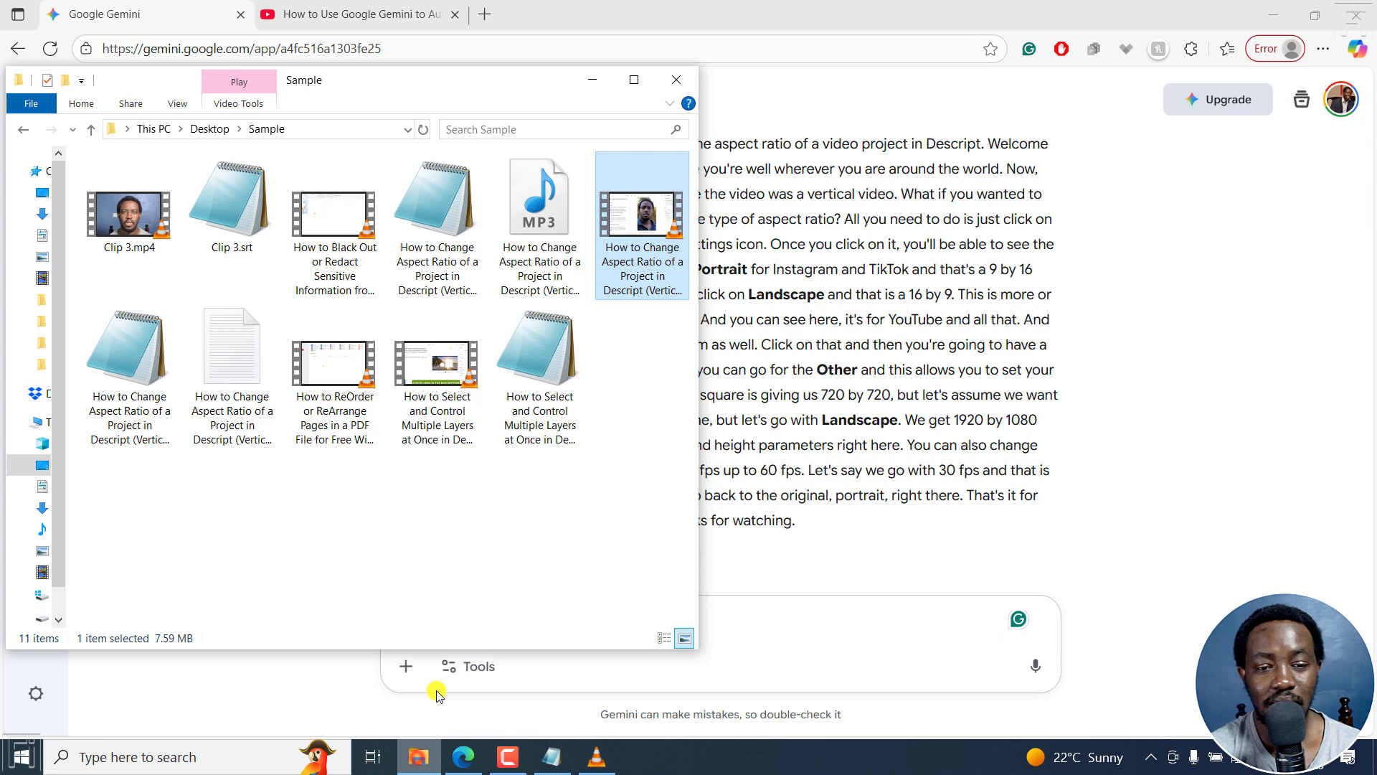
mouse_move(512, 465)
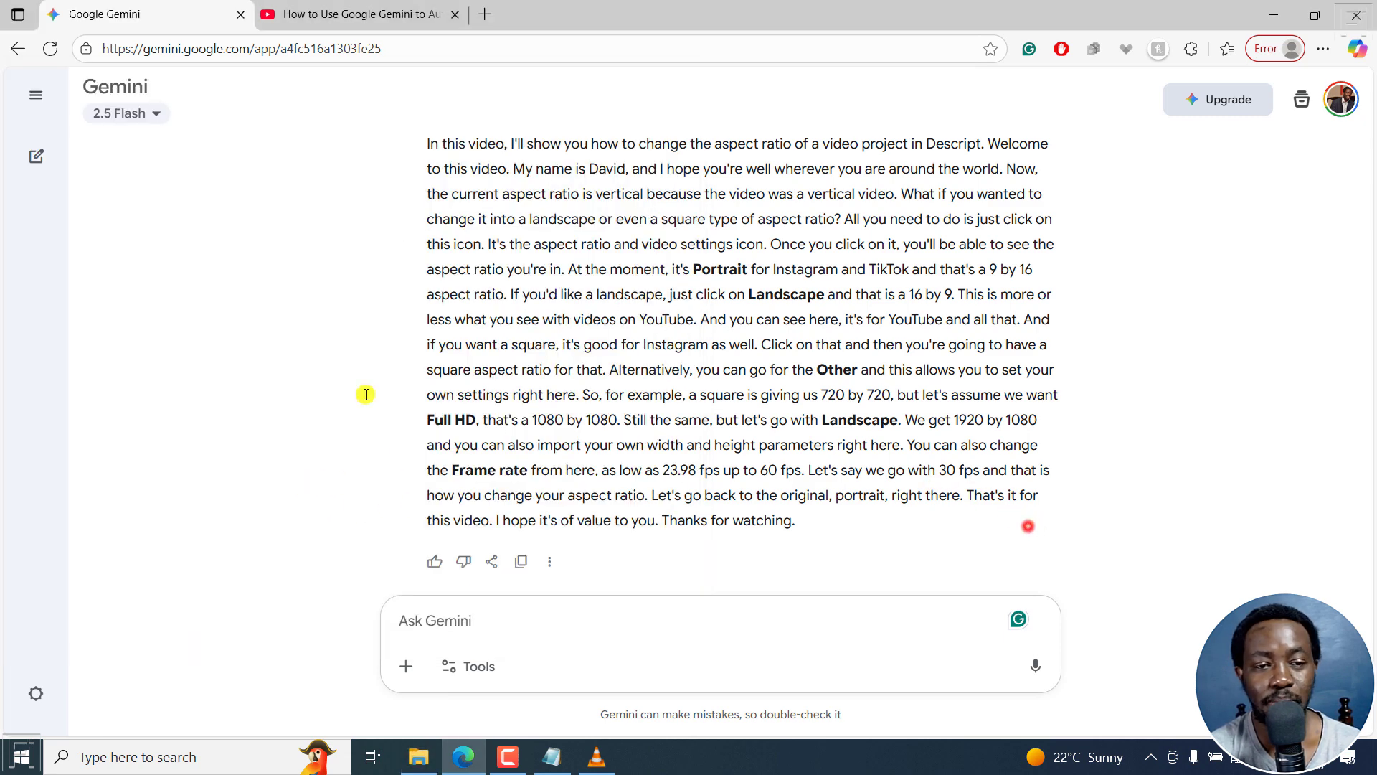
Step: Draft a follow-up asking for maximum line length of 37 and 2 lines per subtitle block
click(36, 94)
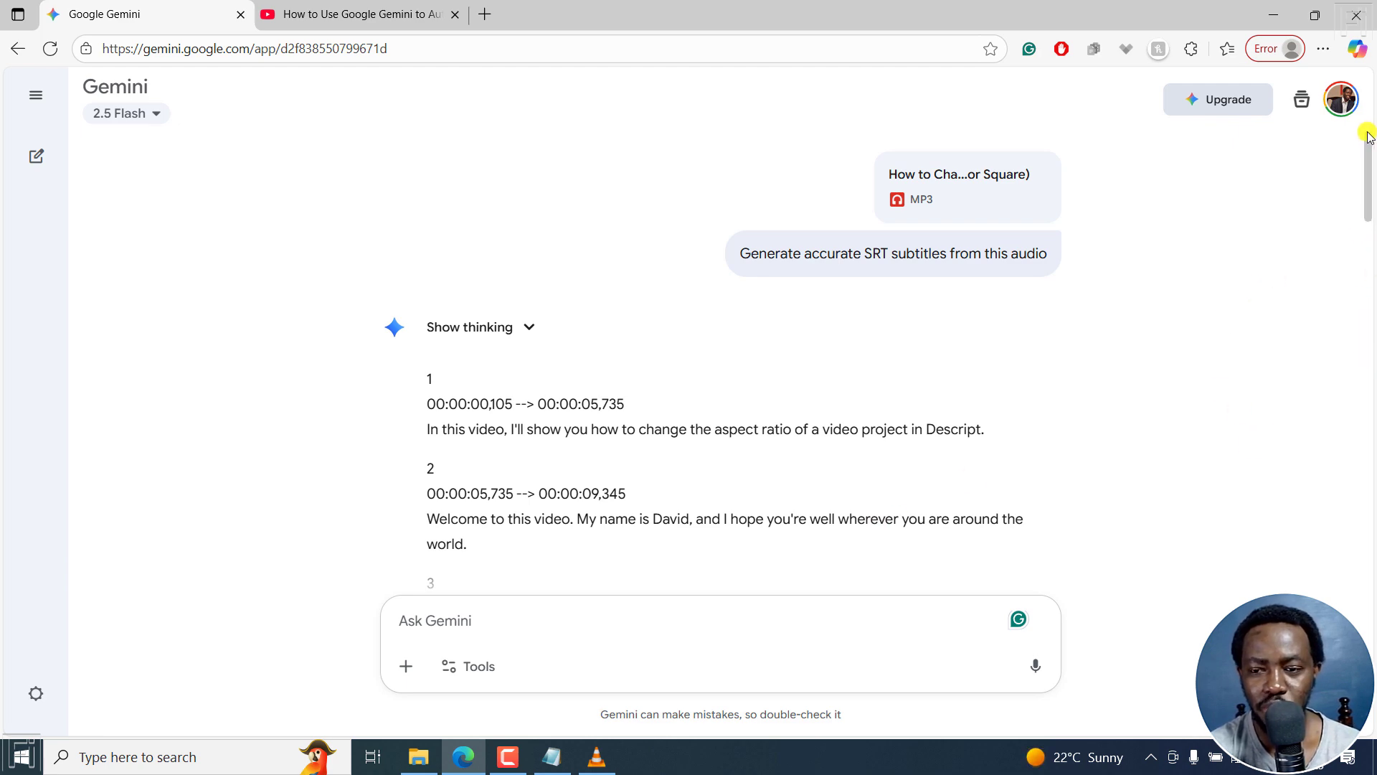
scroll(down, 3)
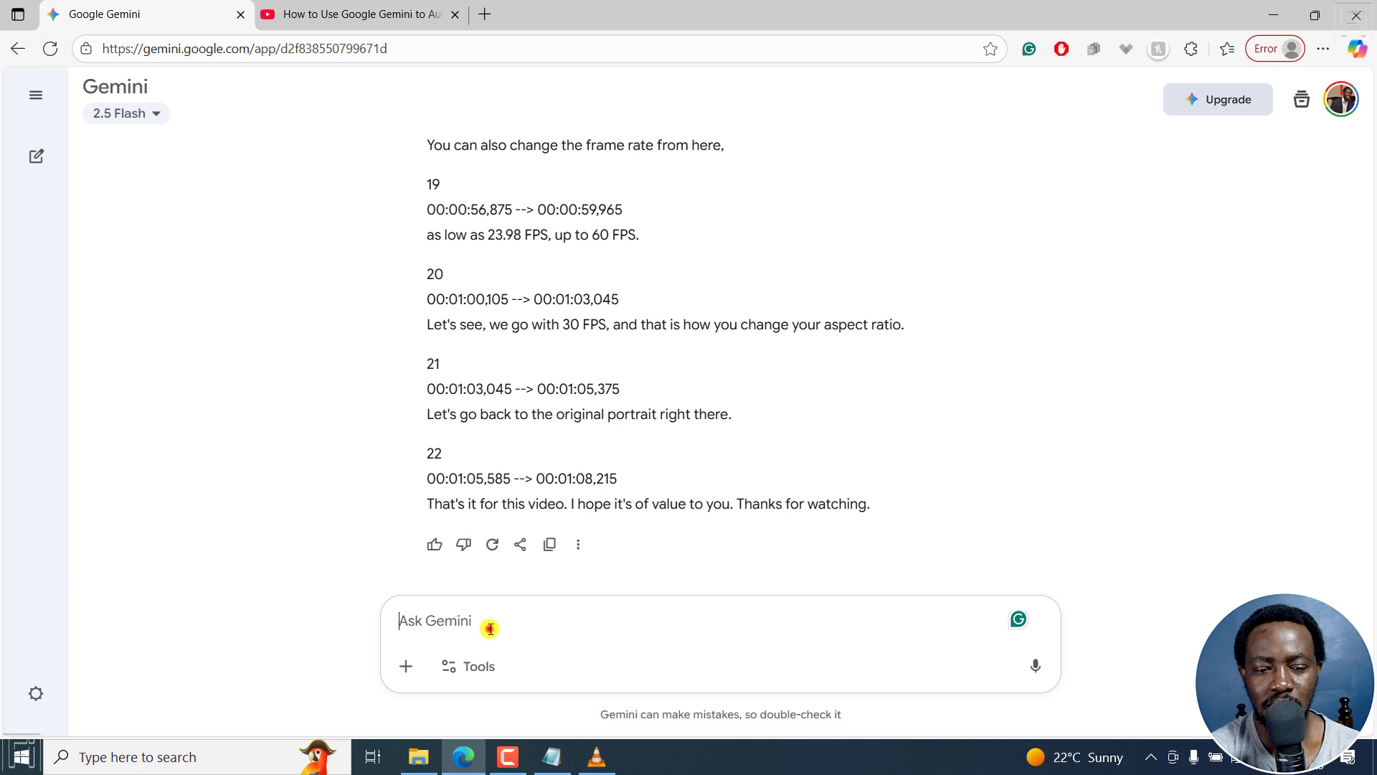
text(Can you)
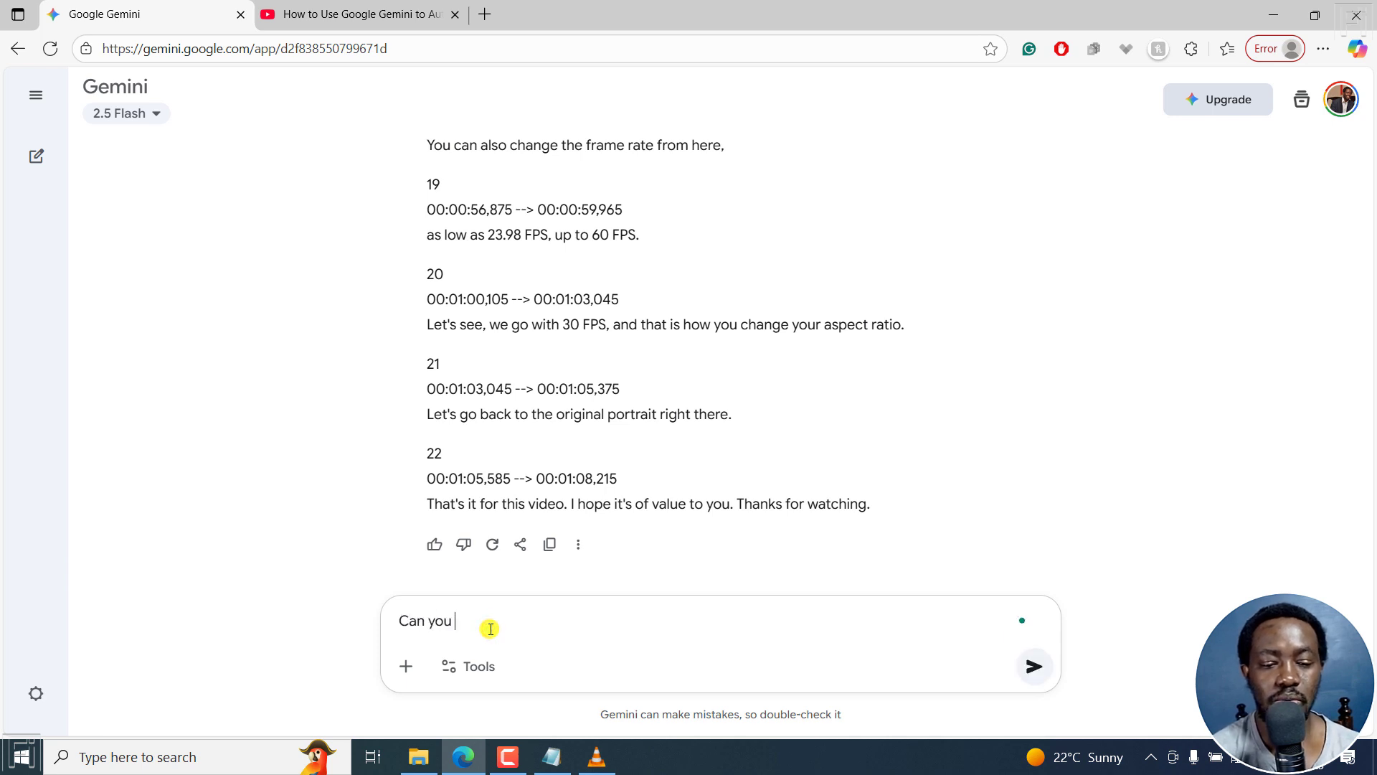
text(make it to have a m)
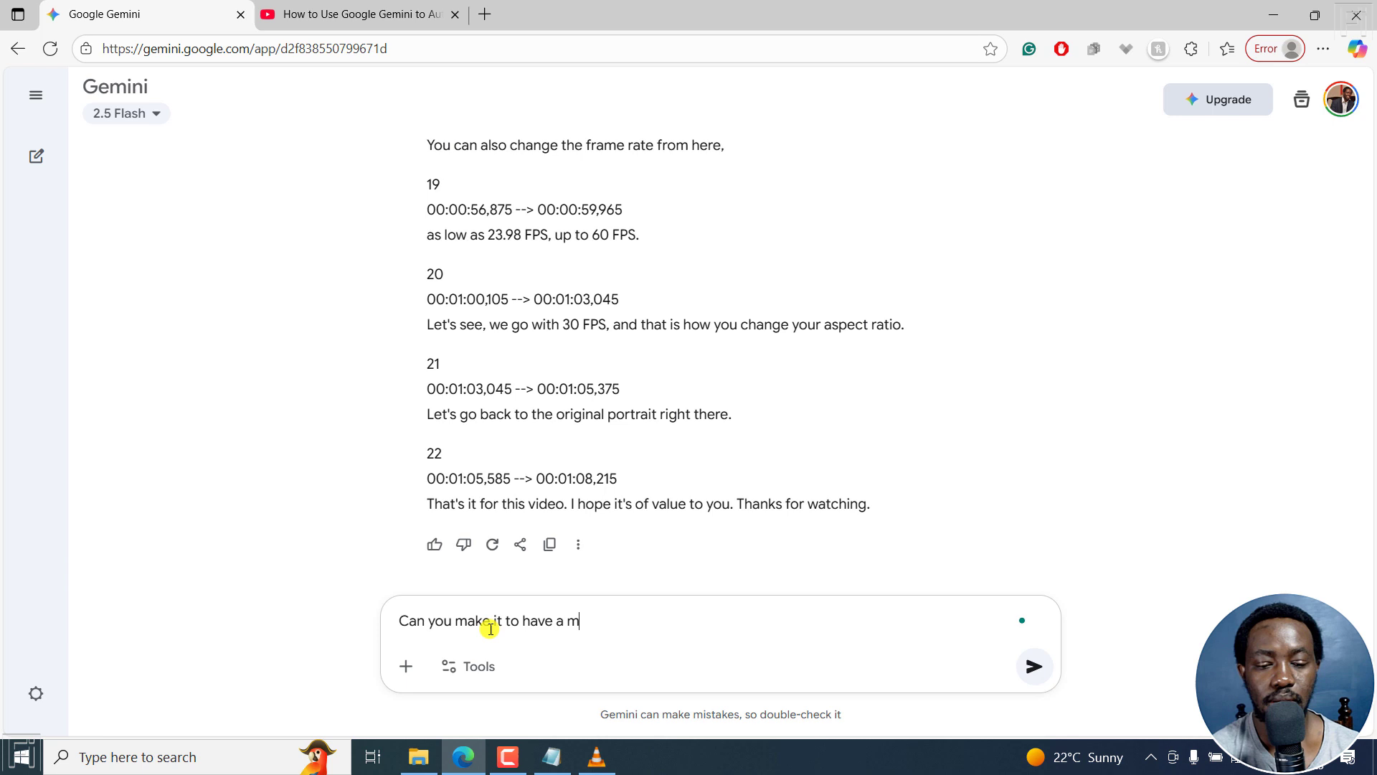
text(axim)
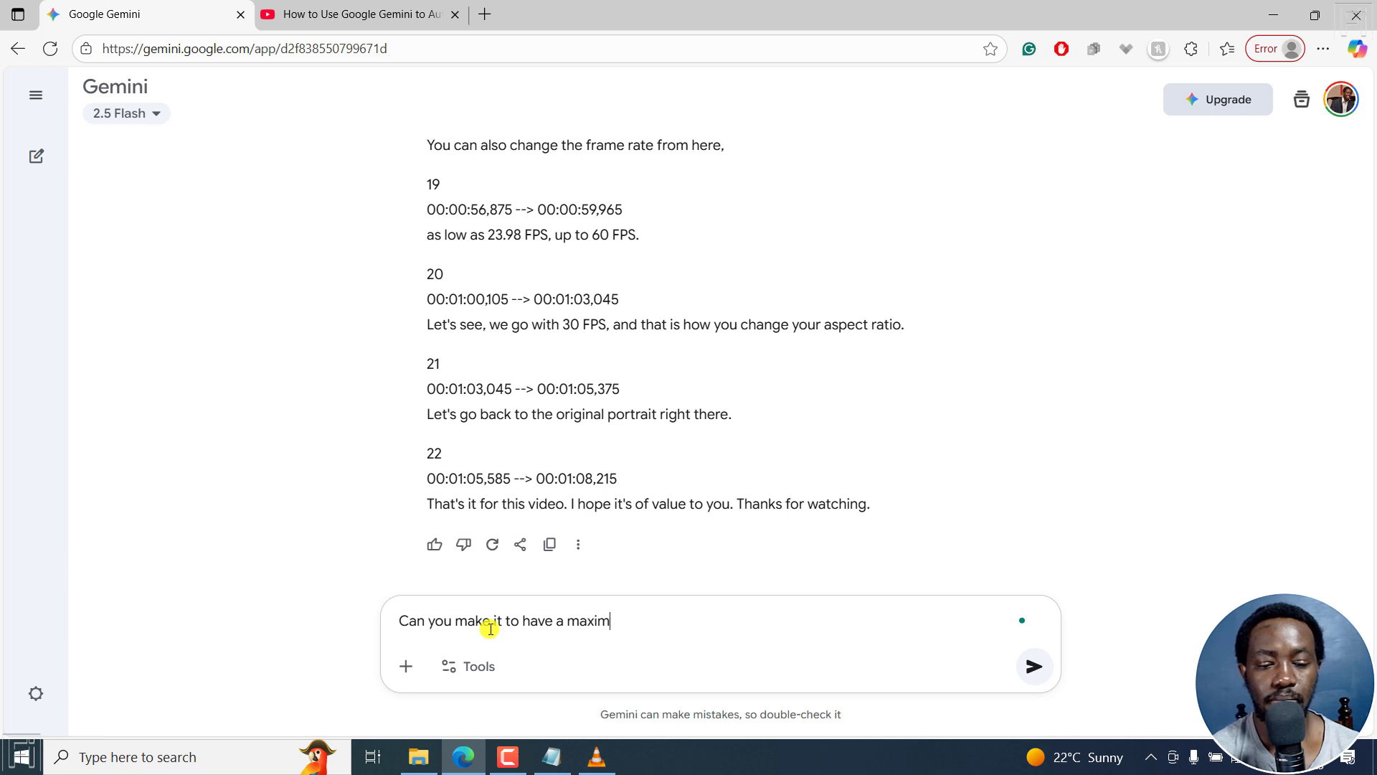
text(um lin)
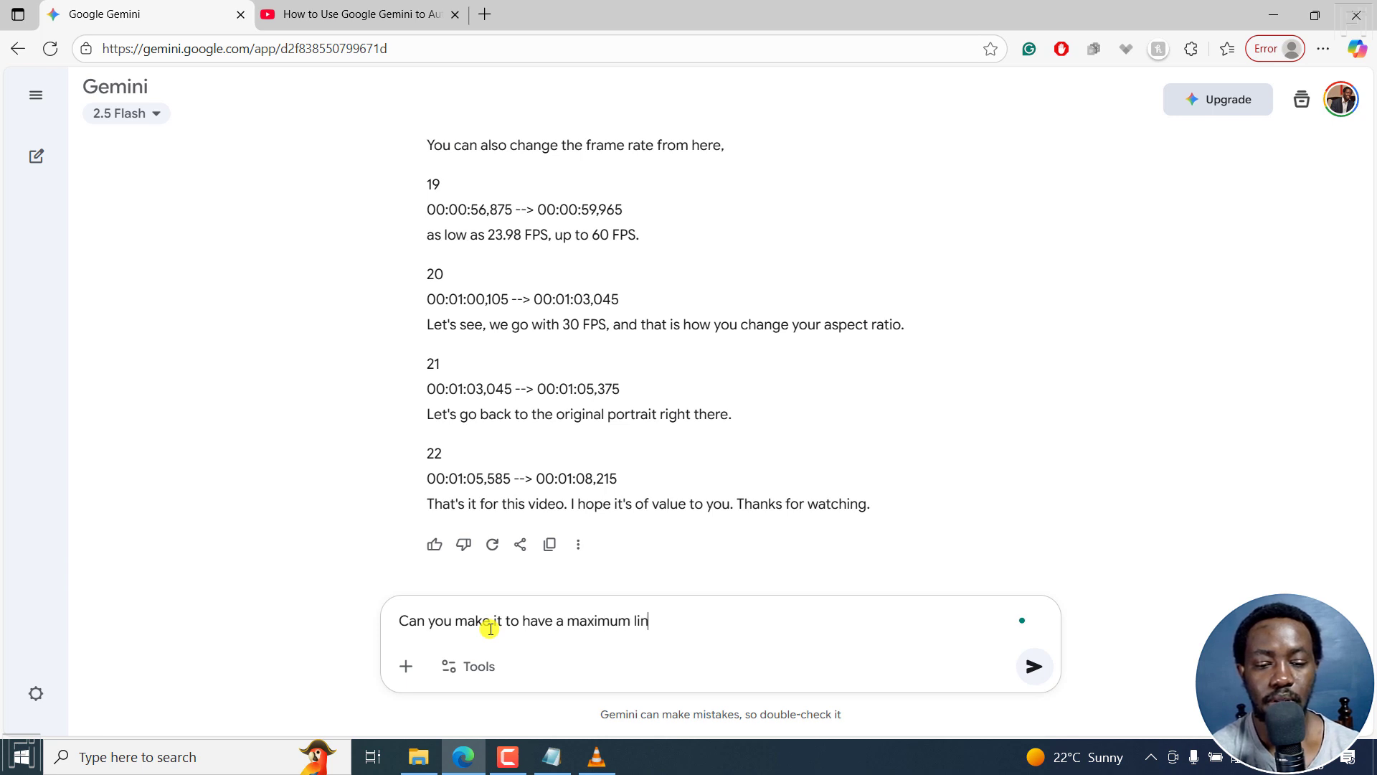
text(e length of)
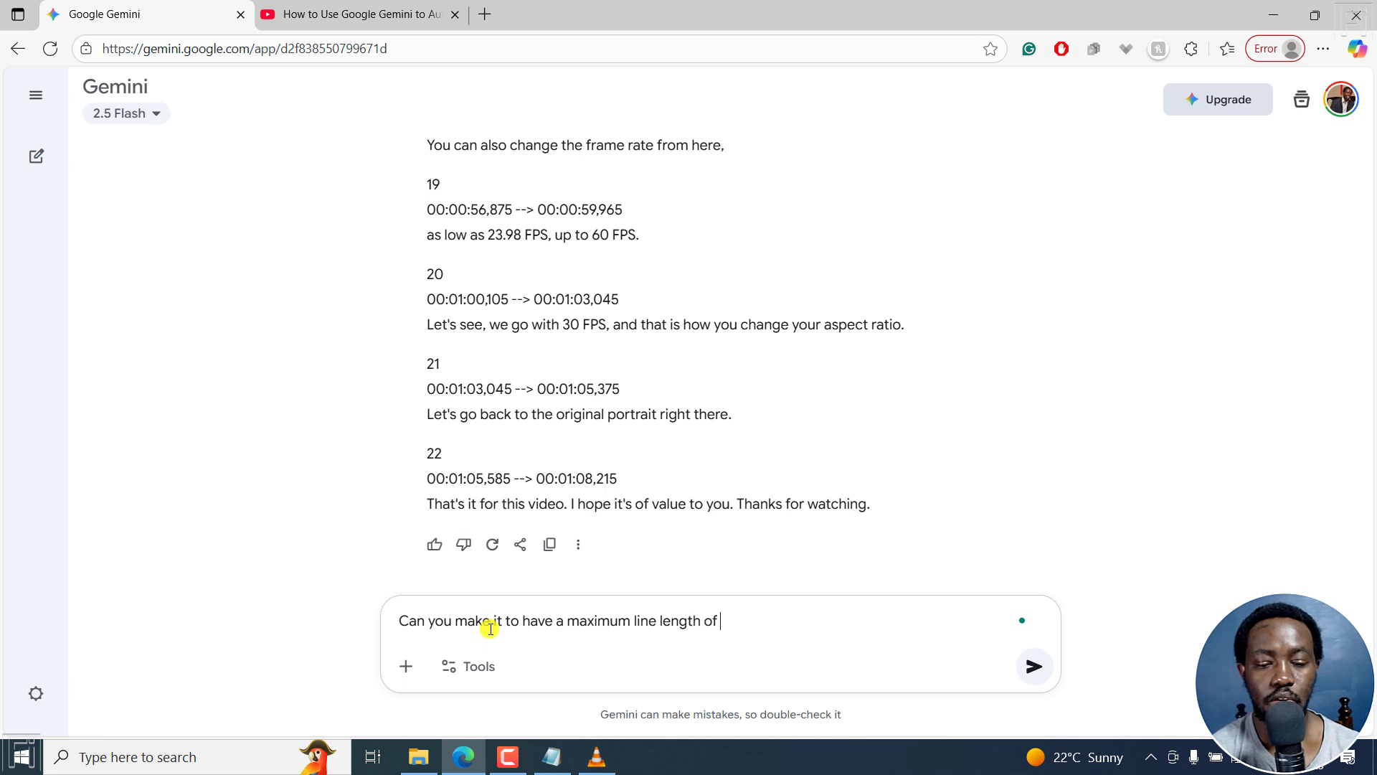
text(37 characters per)
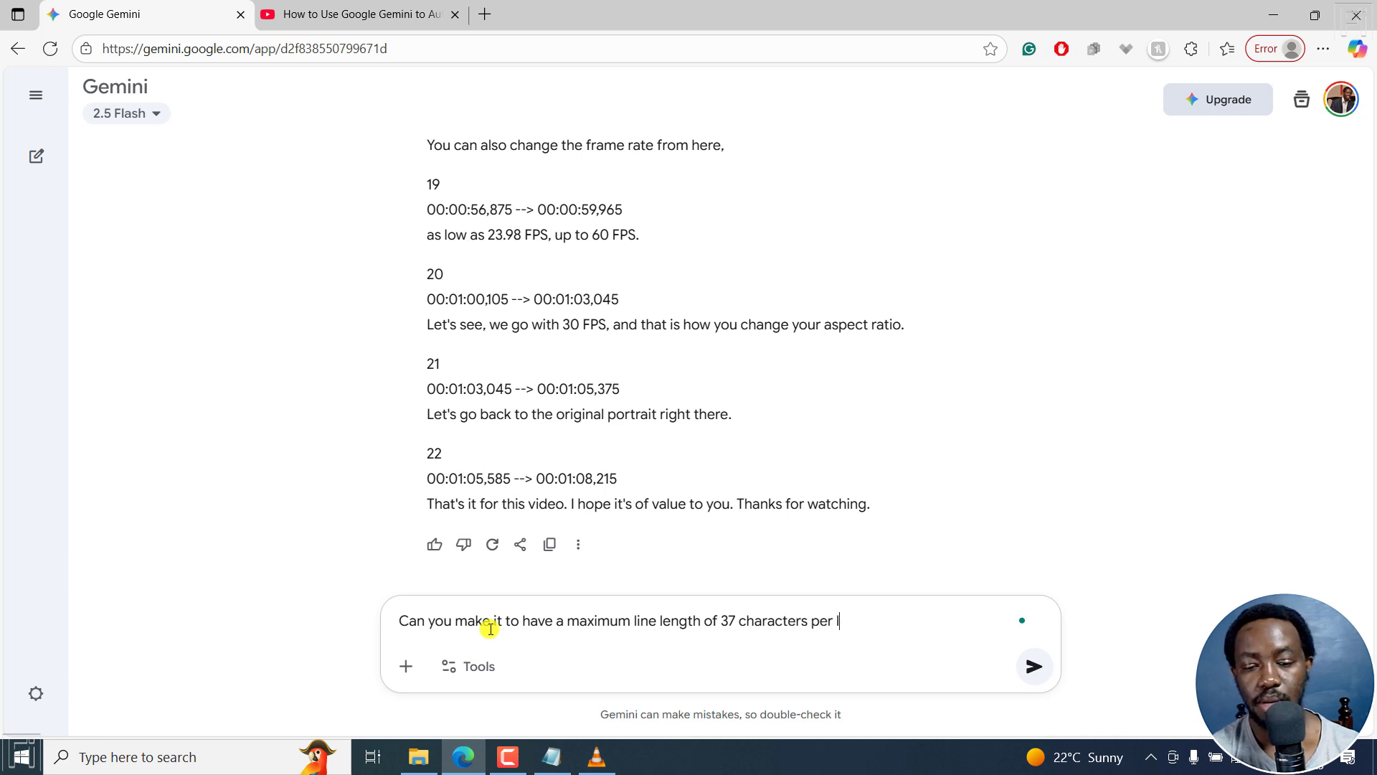
text(ine)
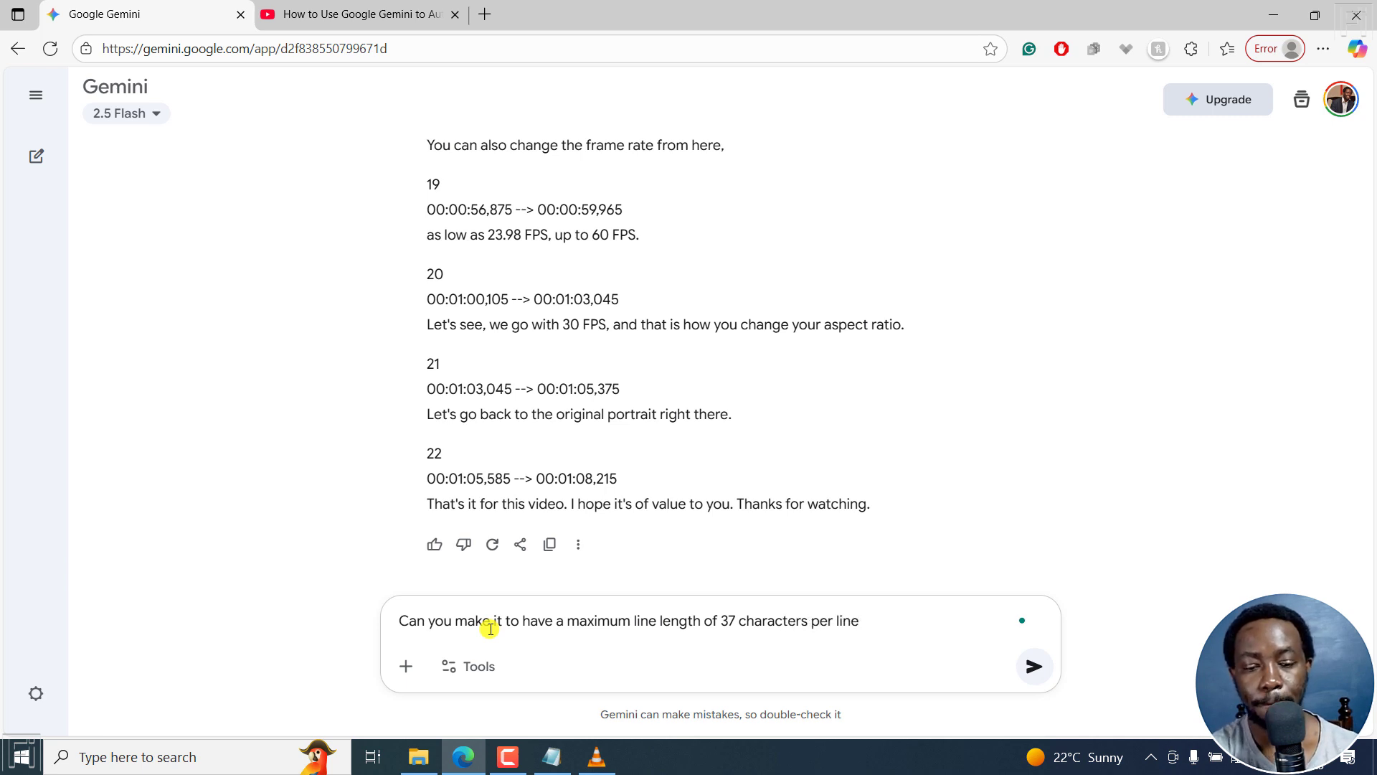
text(and a max of)
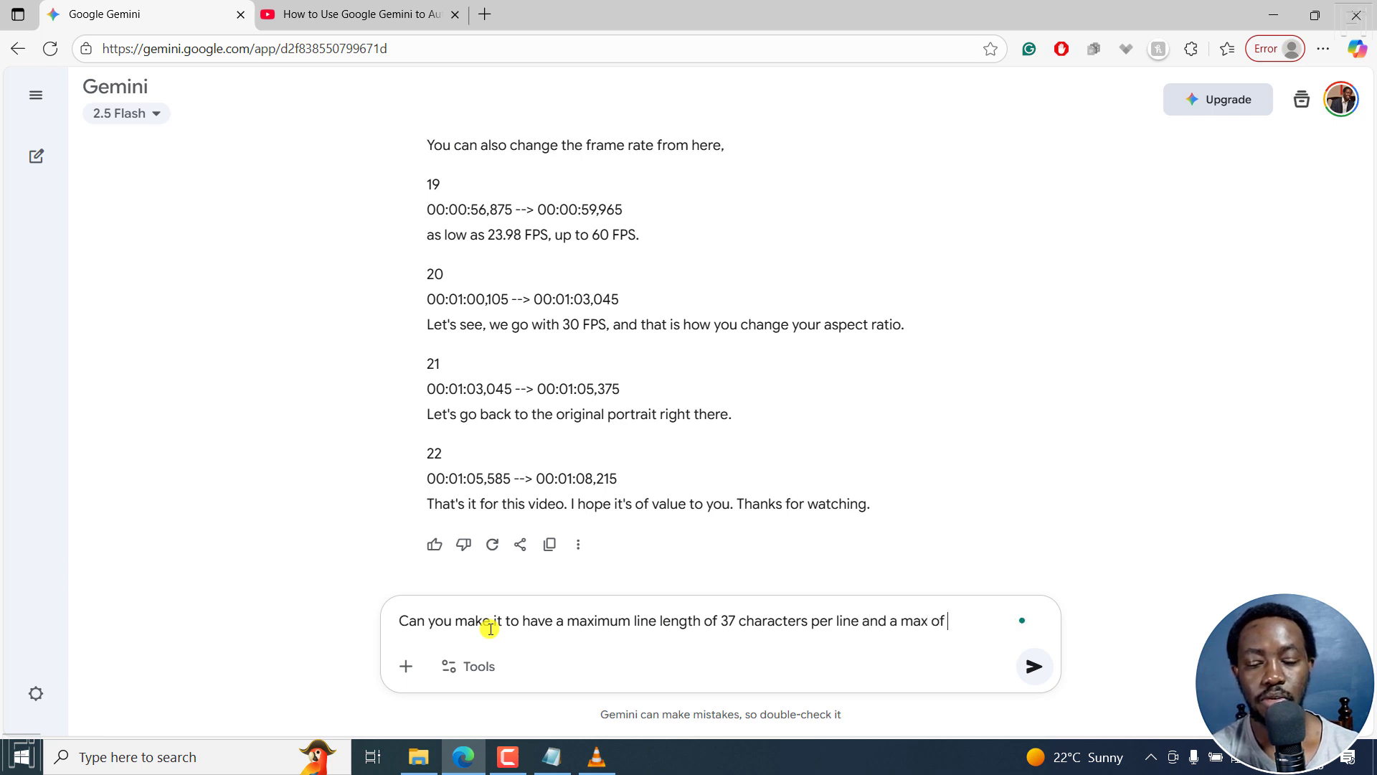
text(2 lines per su)
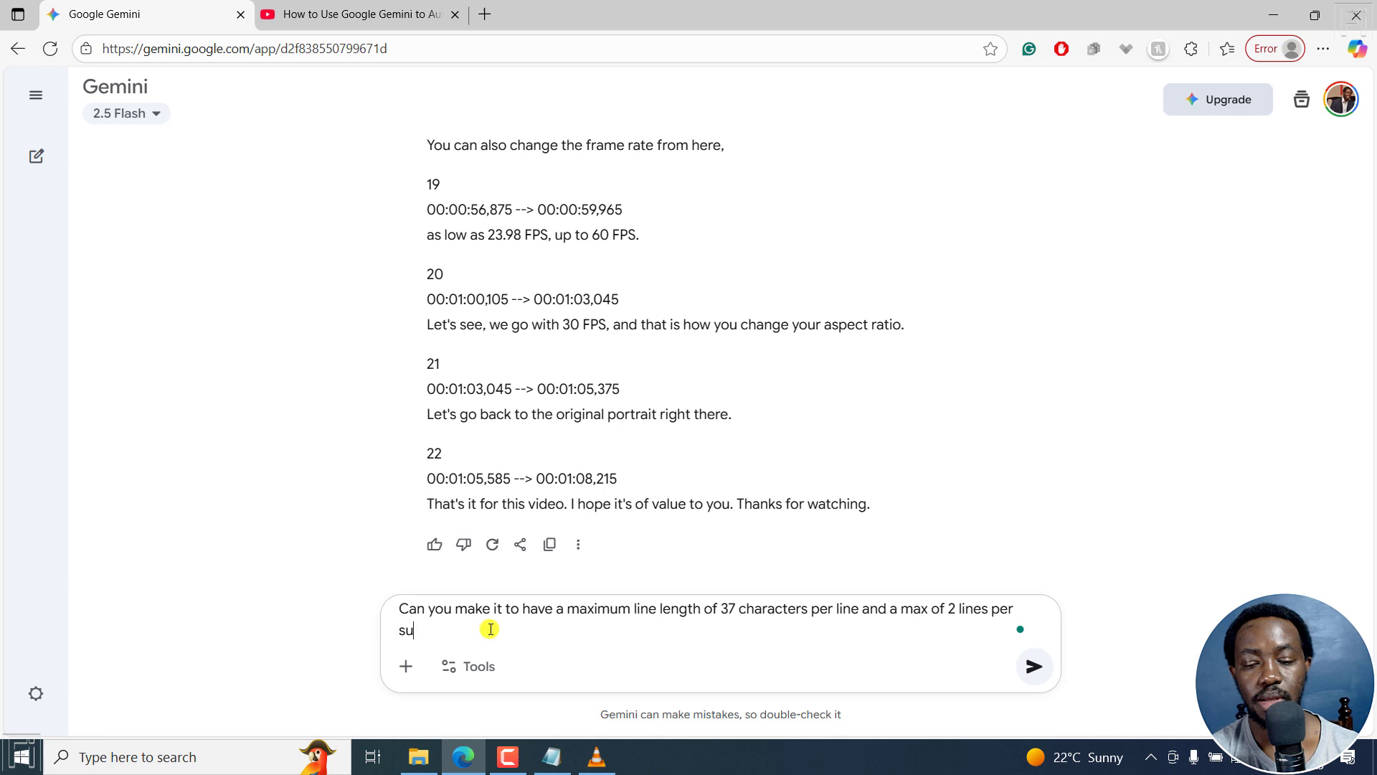
text(btitle block)
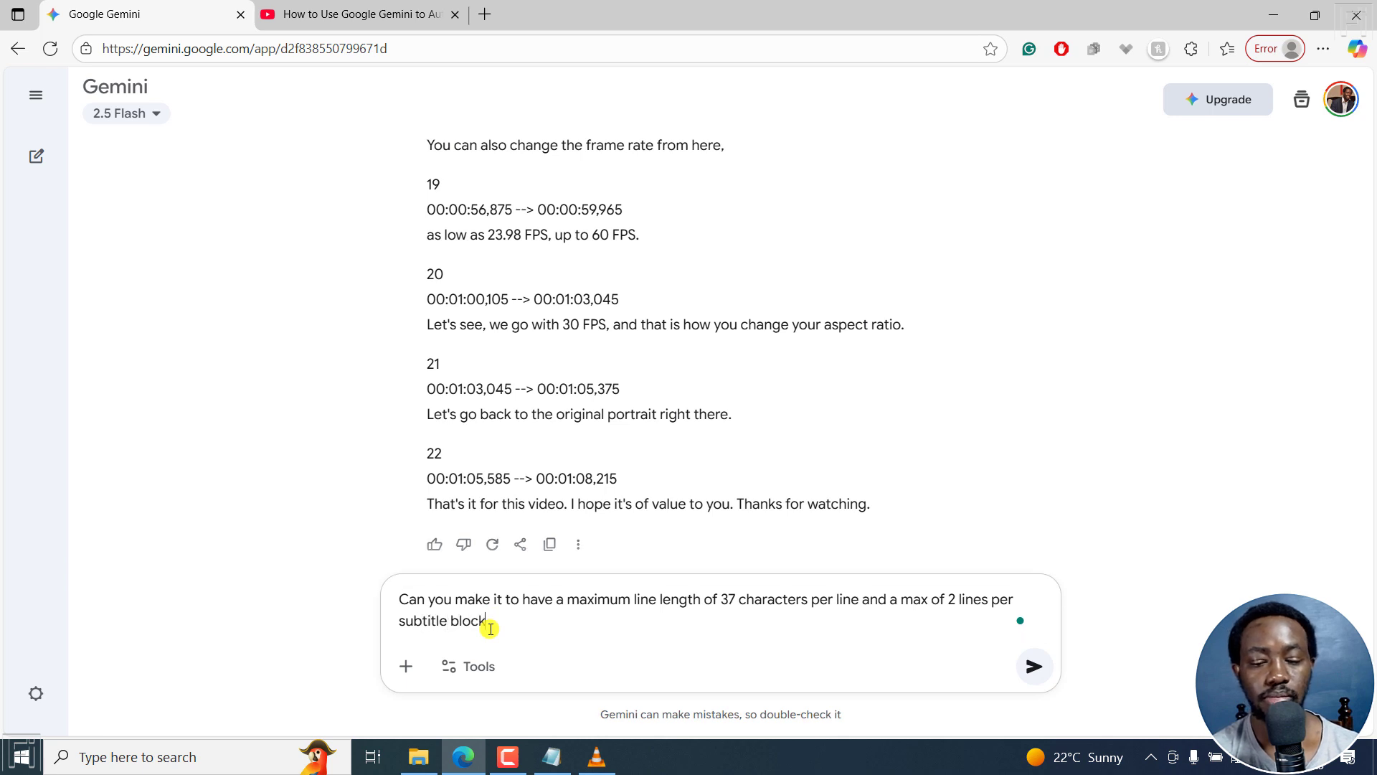
Step: Send the line-length request and review the regenerated short-line SRT blocks through entry 22
click(1034, 666)
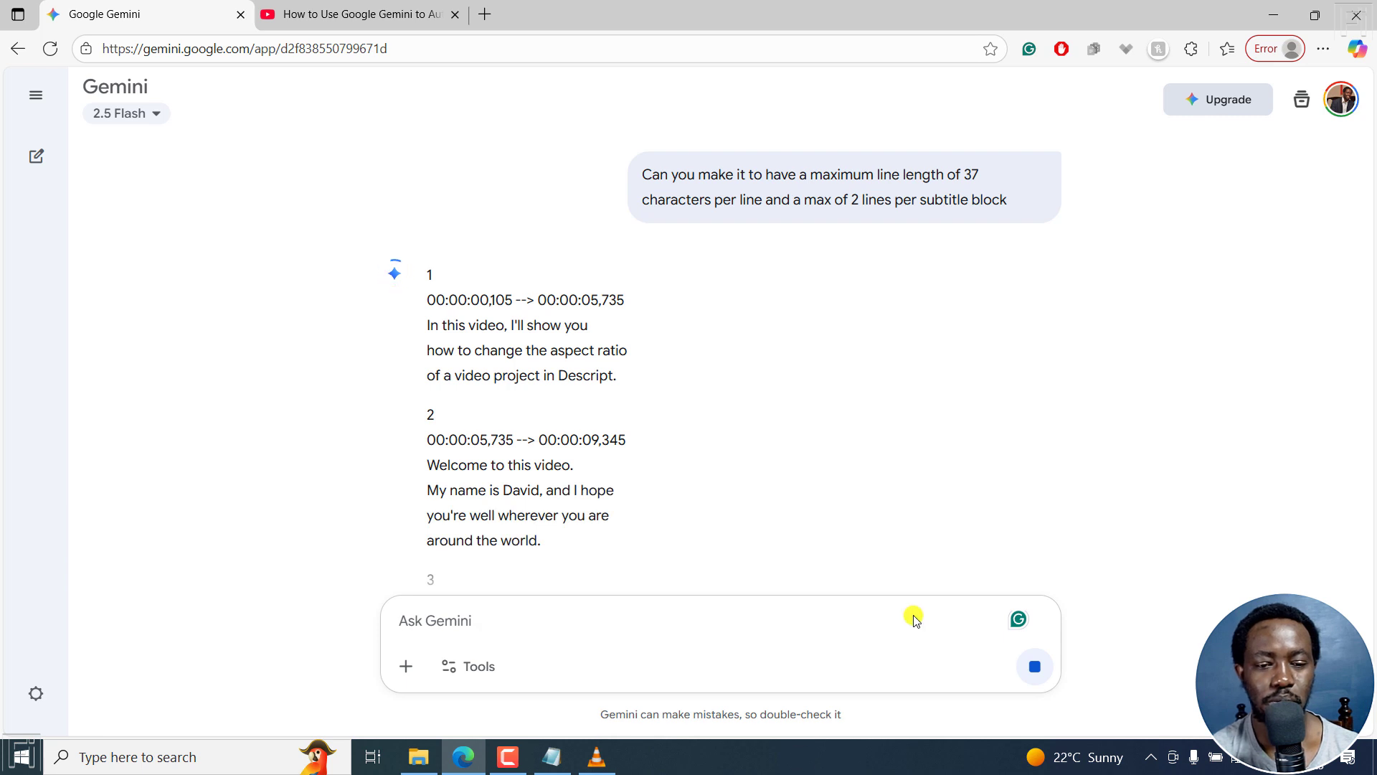
mouse_move(657, 373)
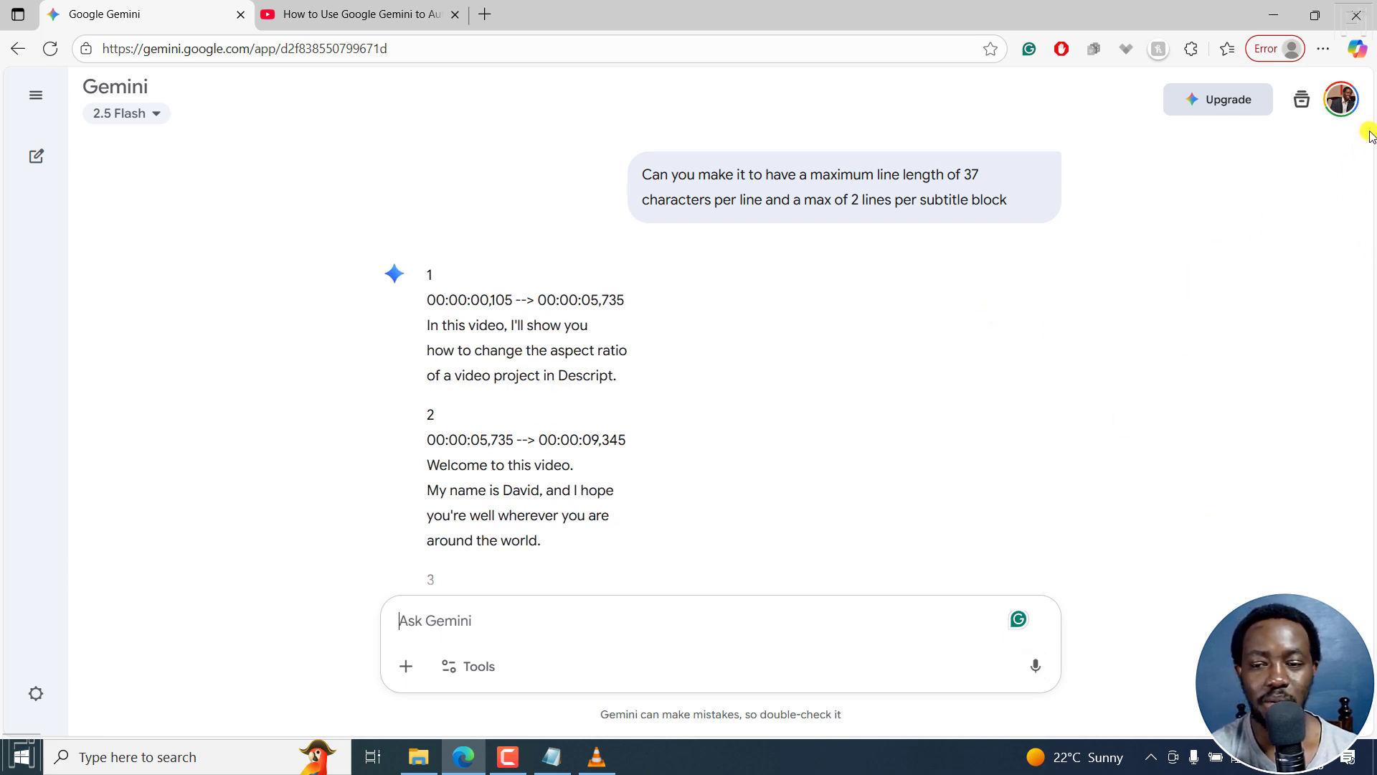
mouse_move(866, 512)
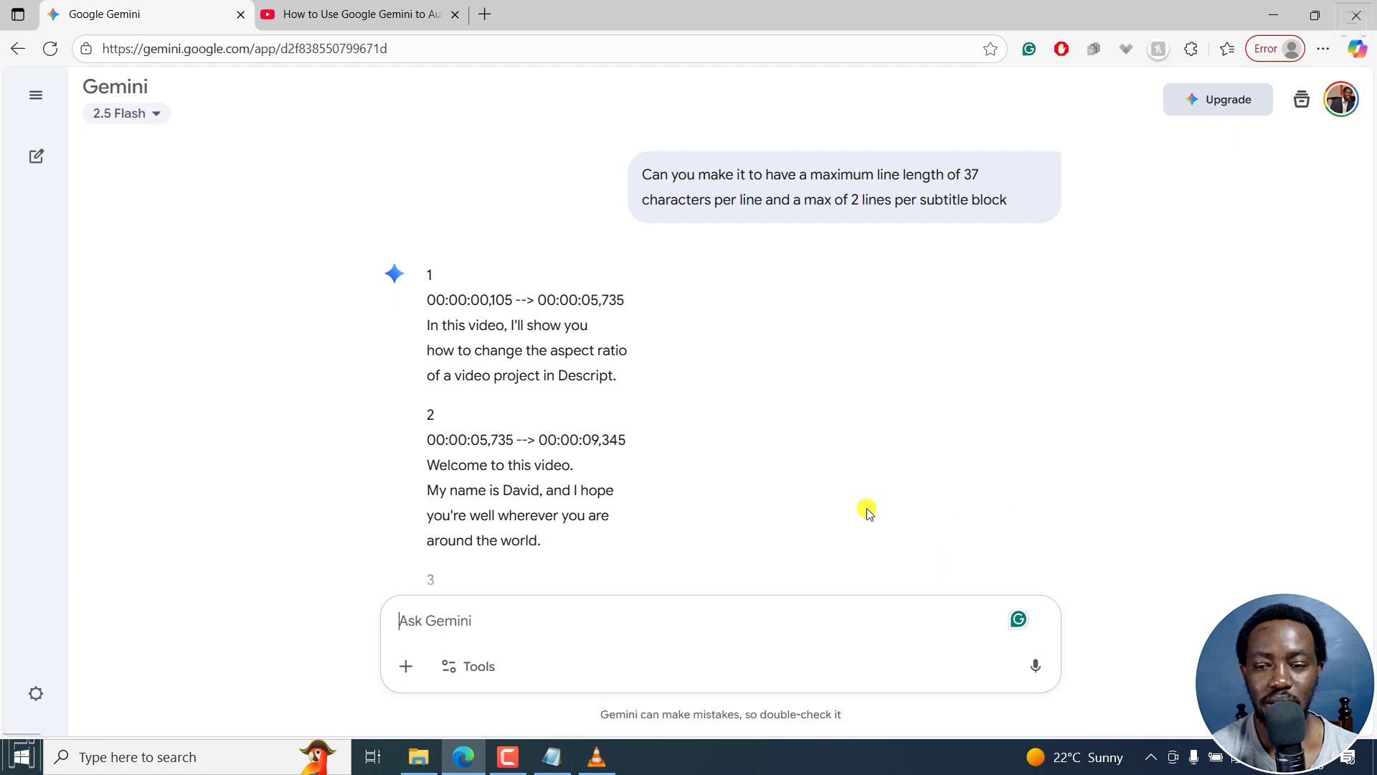
scroll(down, 3)
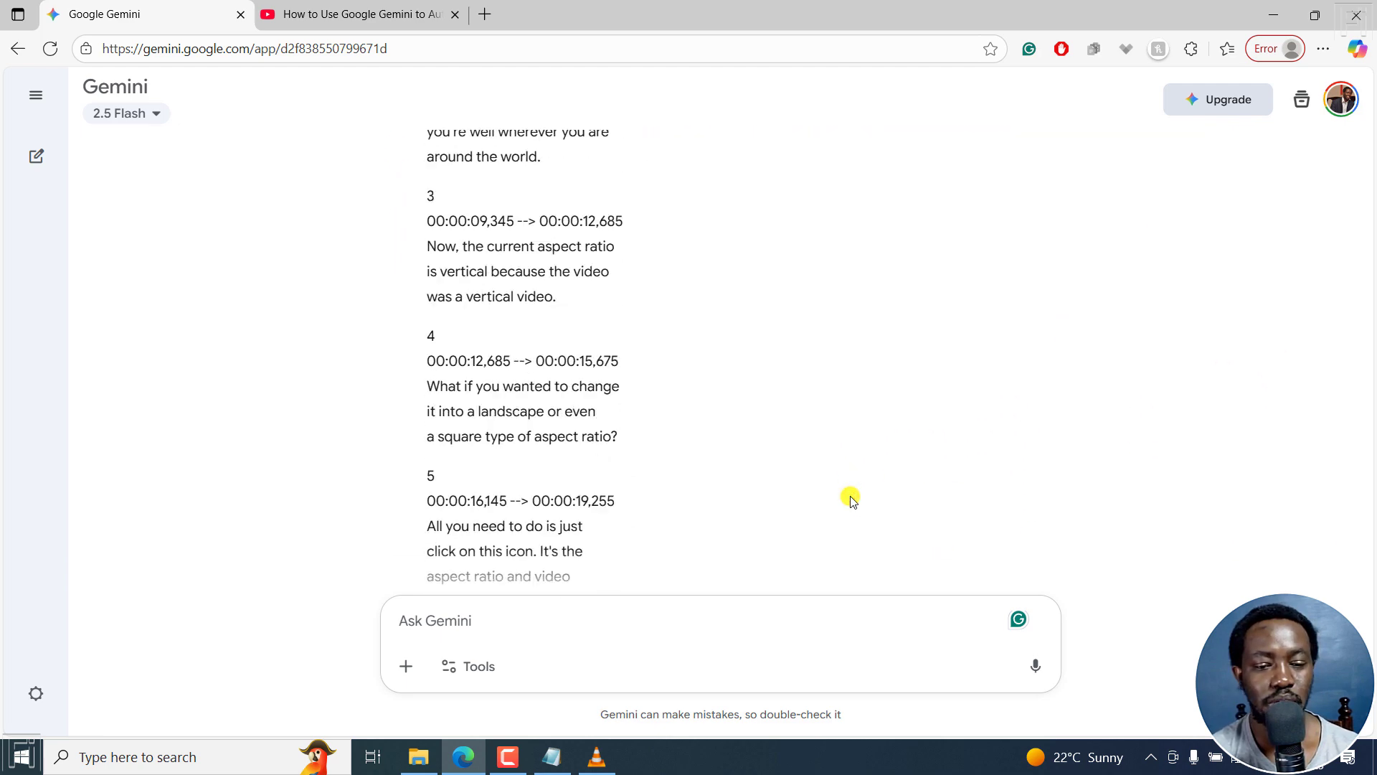
scroll(down, 3)
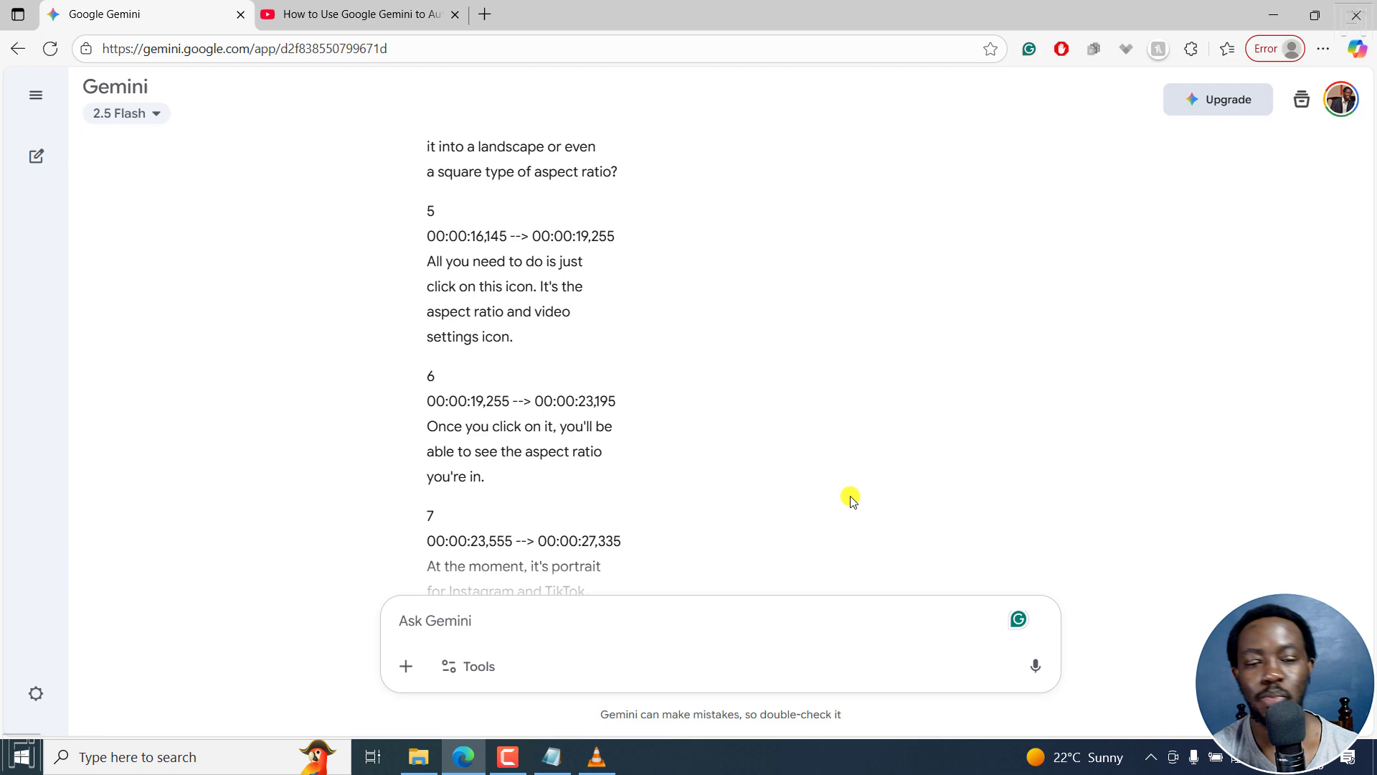
scroll(down, 3)
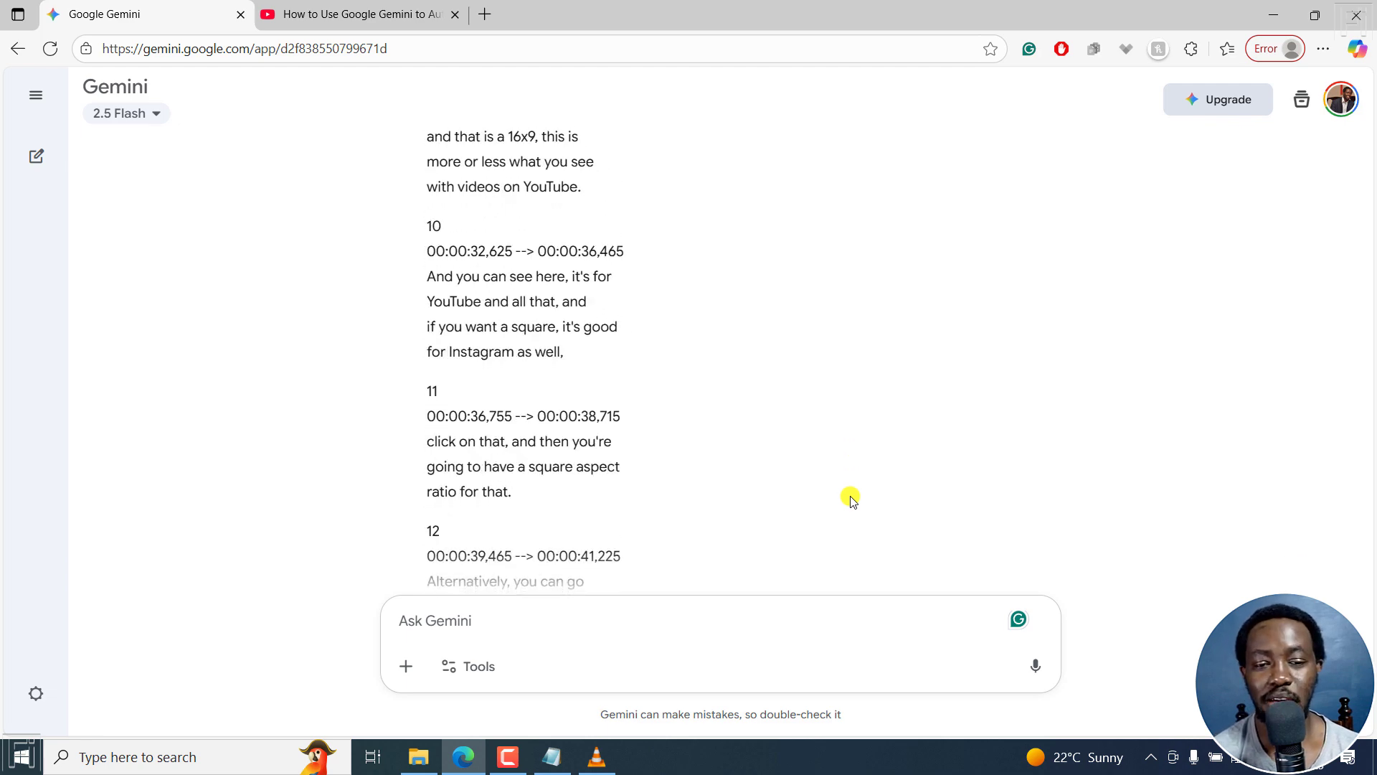
scroll(down, 3)
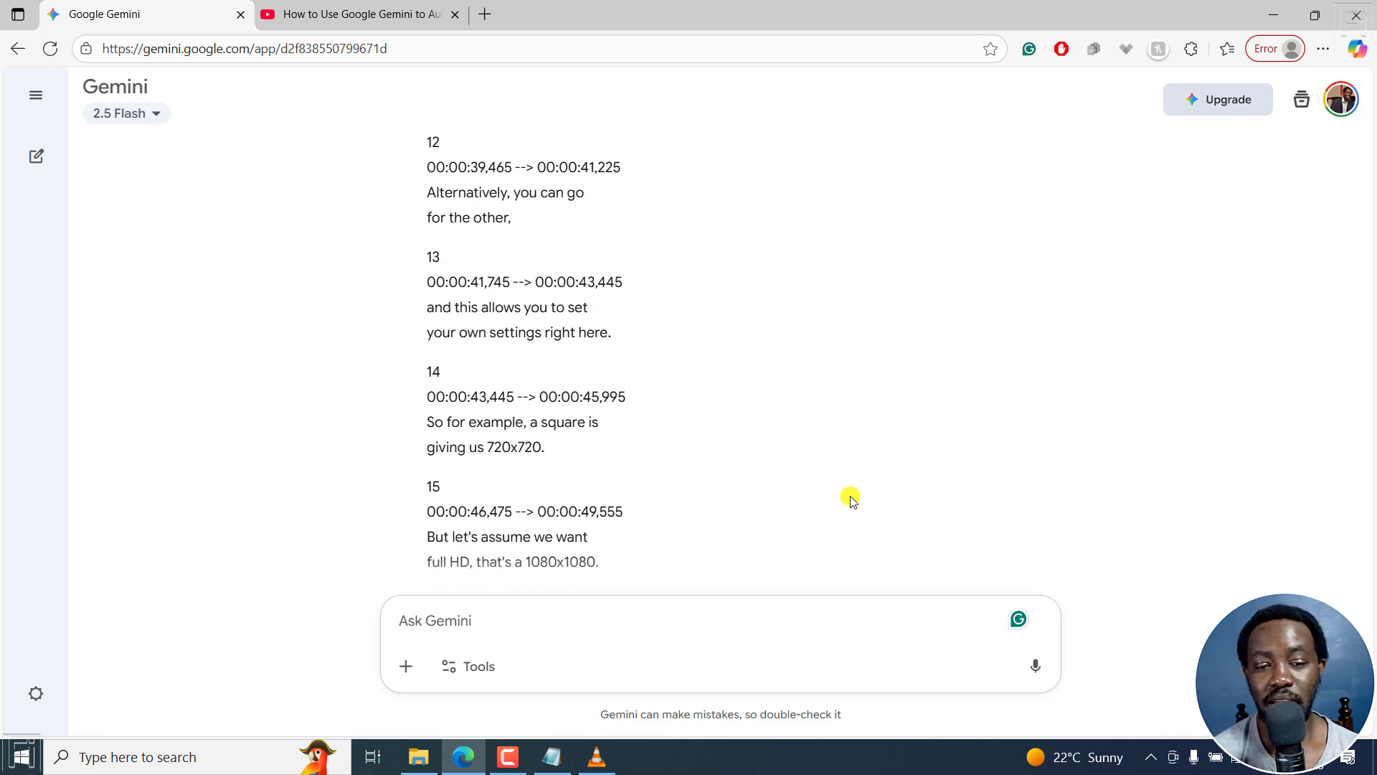
scroll(down, 3)
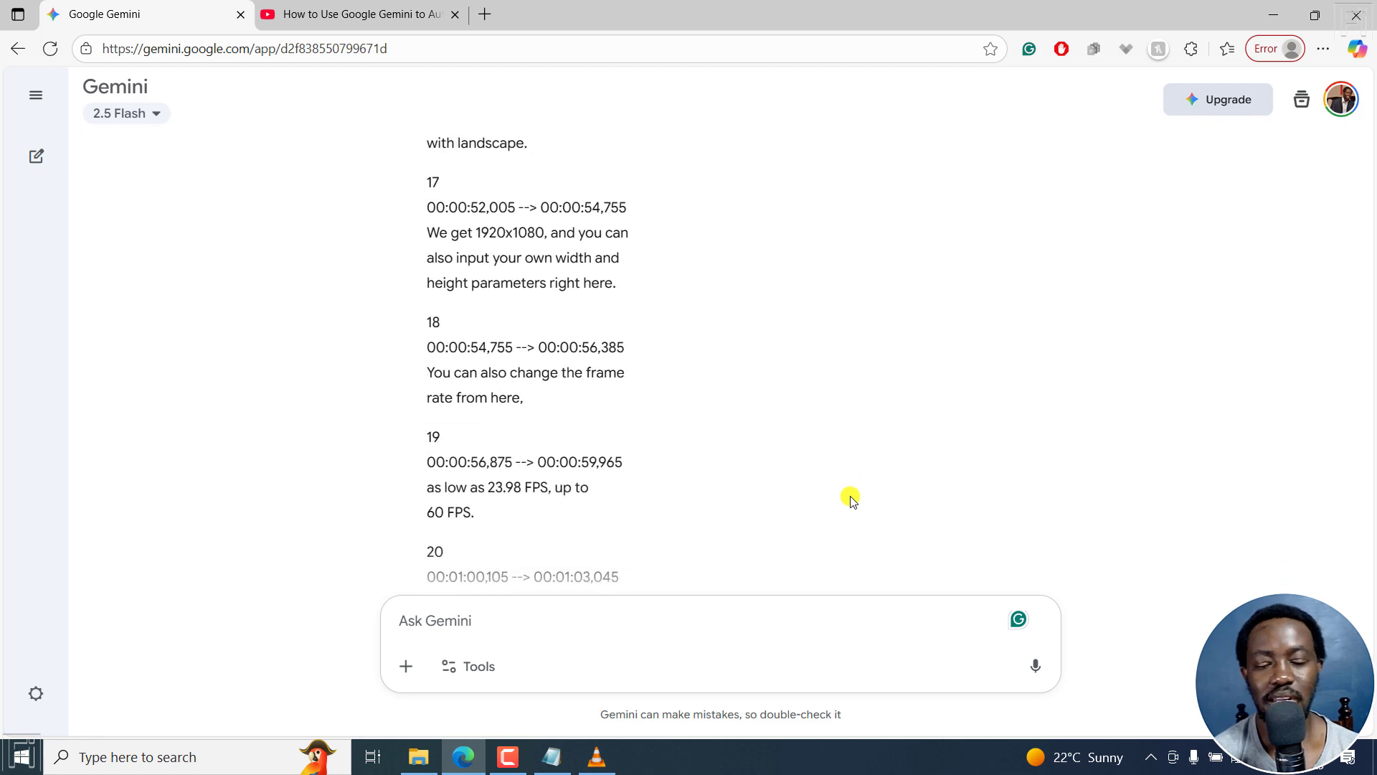
scroll(down, 3)
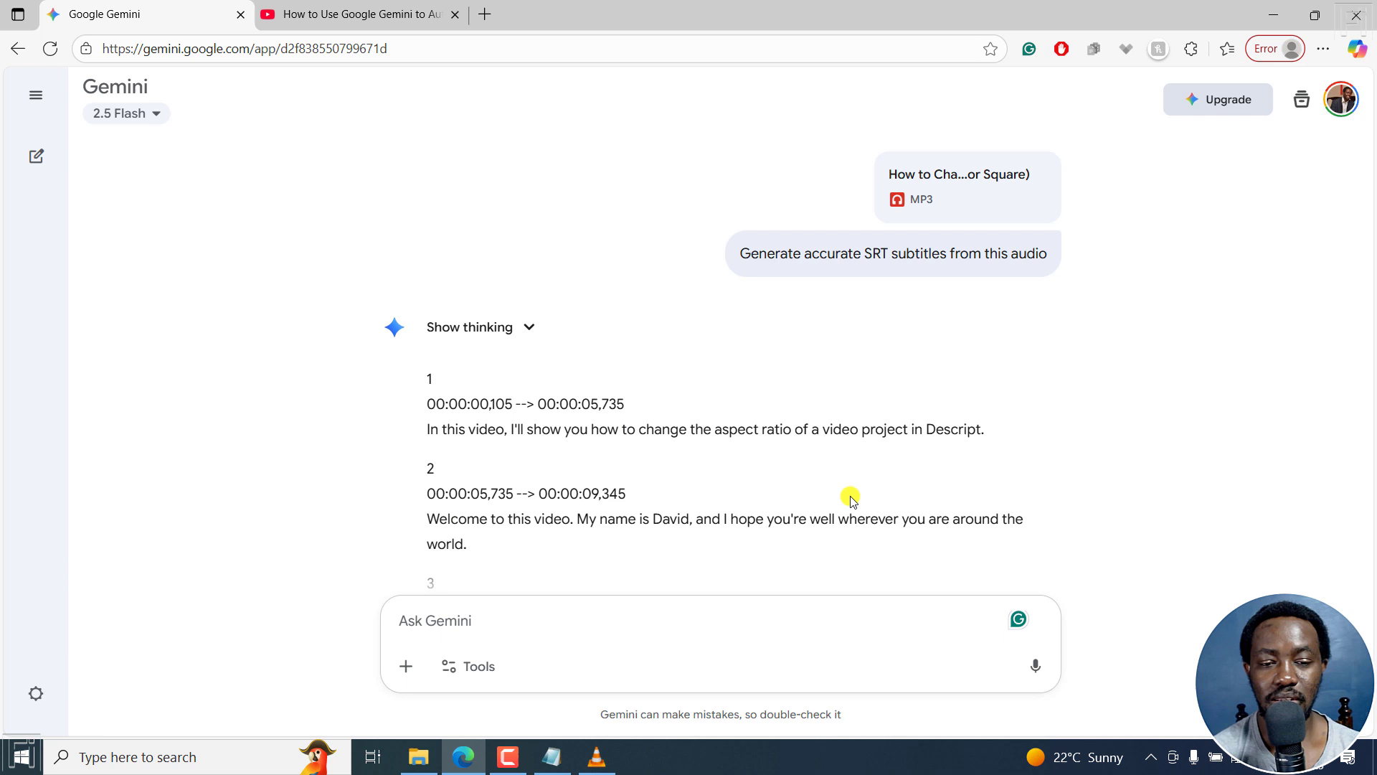
mouse_move(732, 370)
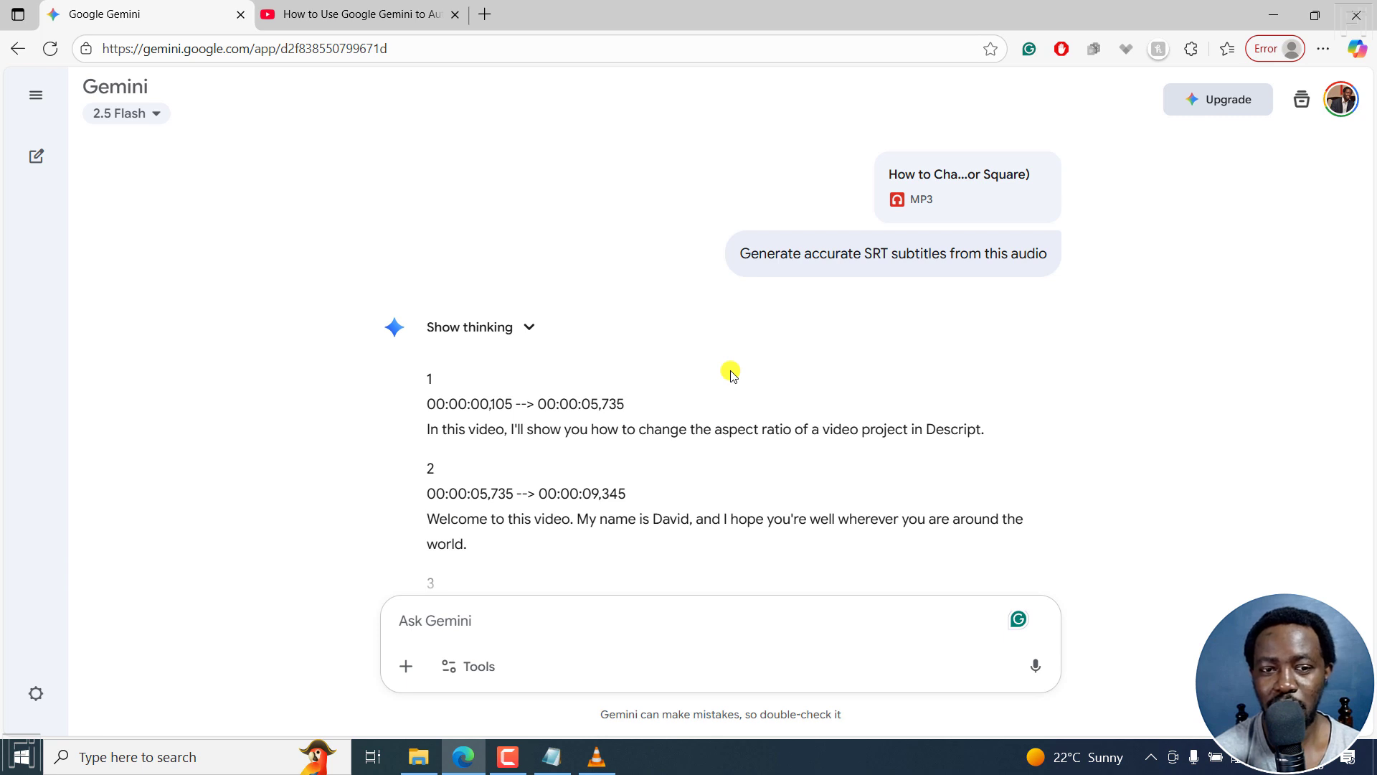
mouse_move(514, 408)
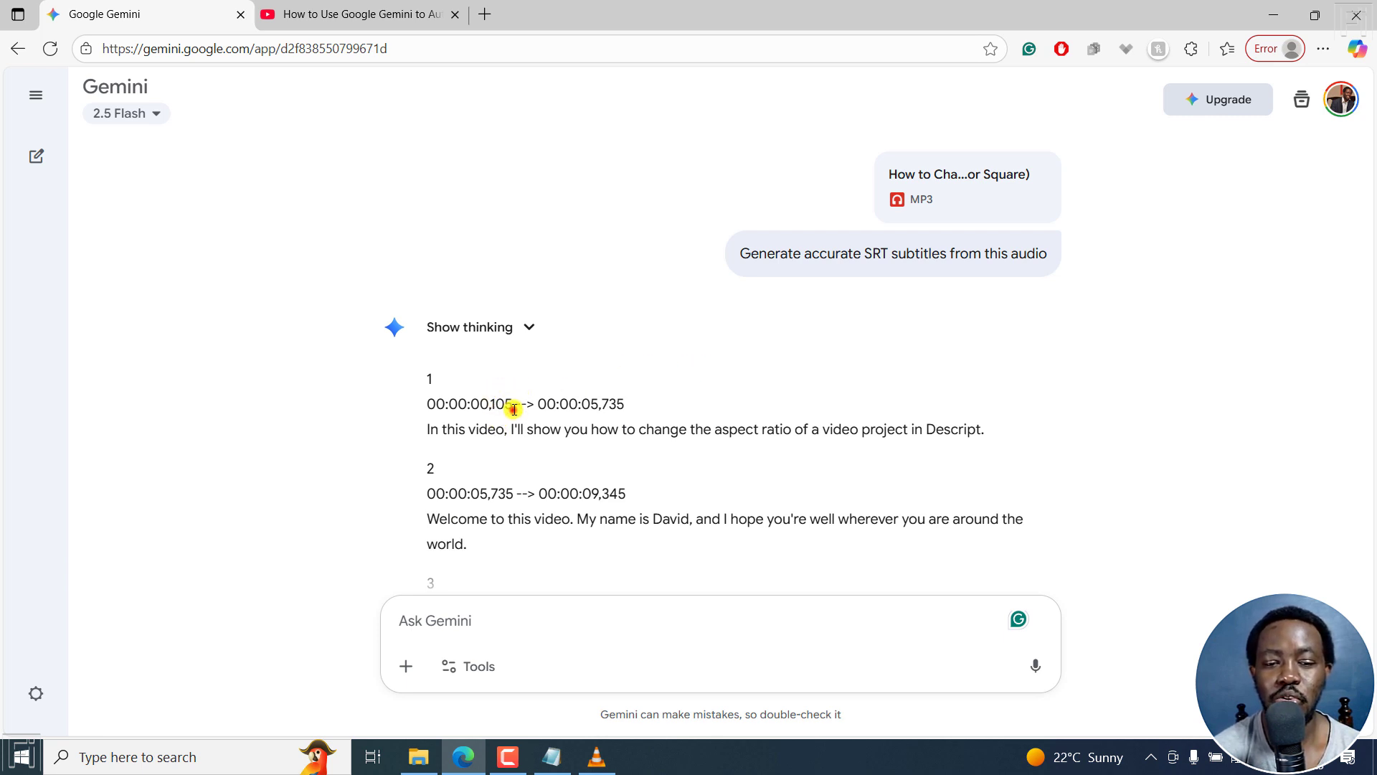
double_click(525, 403)
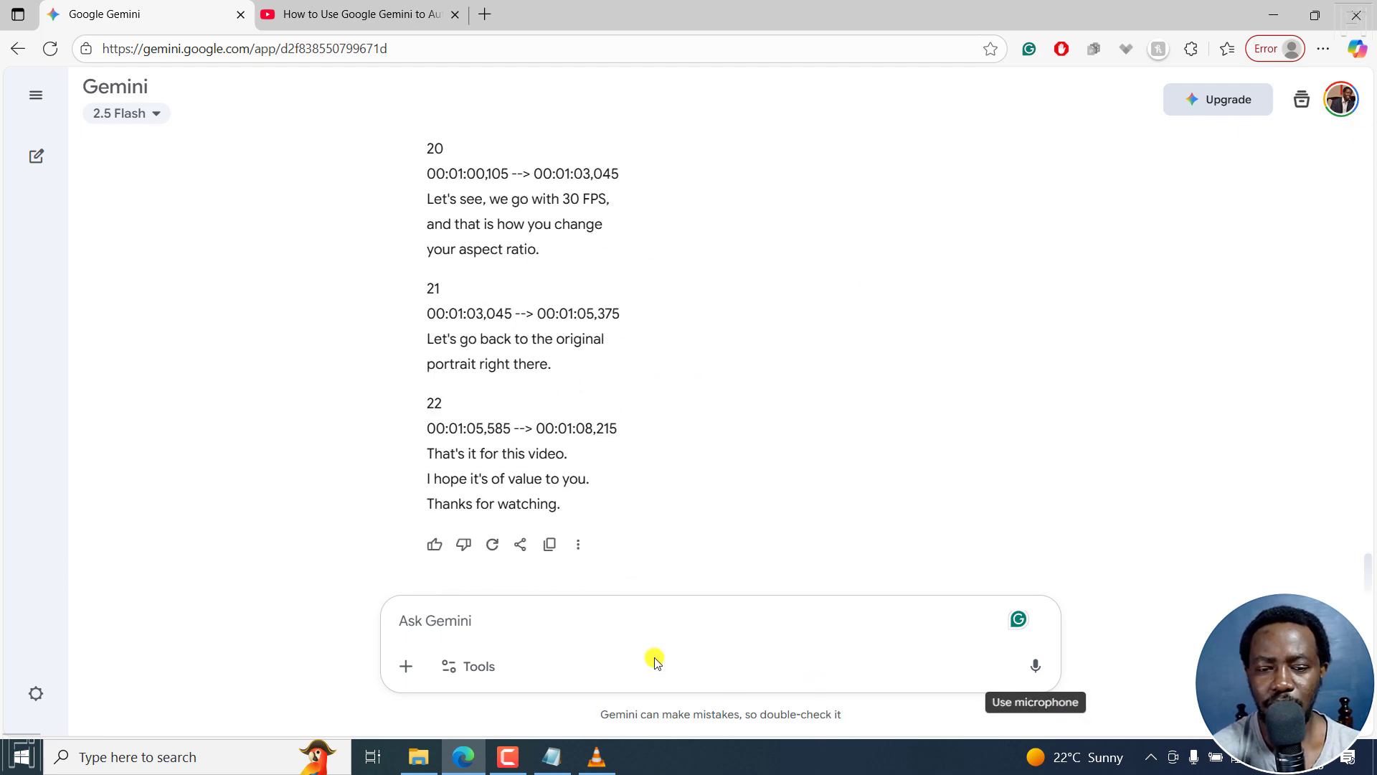
Step: Ask Gemini to compile the subtitles into an .srt file for download and read its text-only reply
text(Can y)
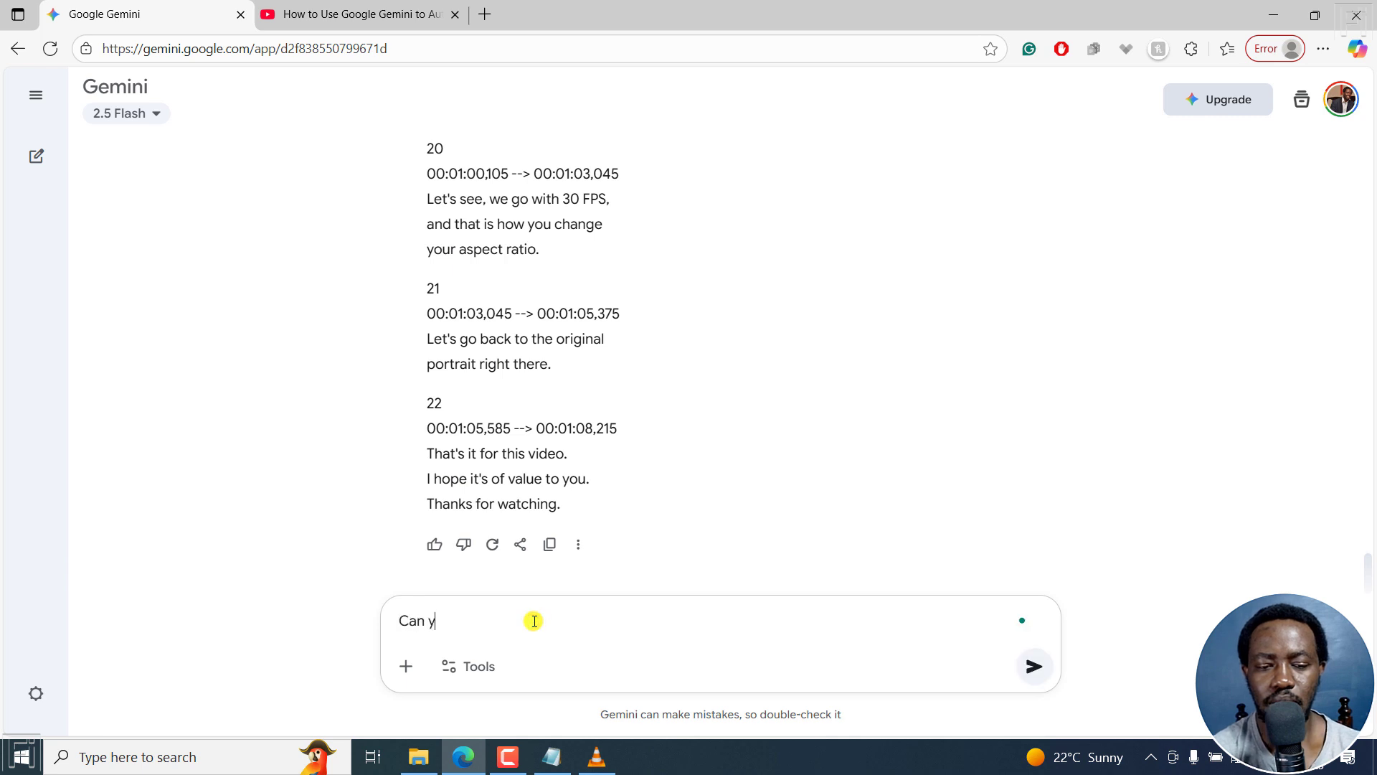
text(ou compiule)
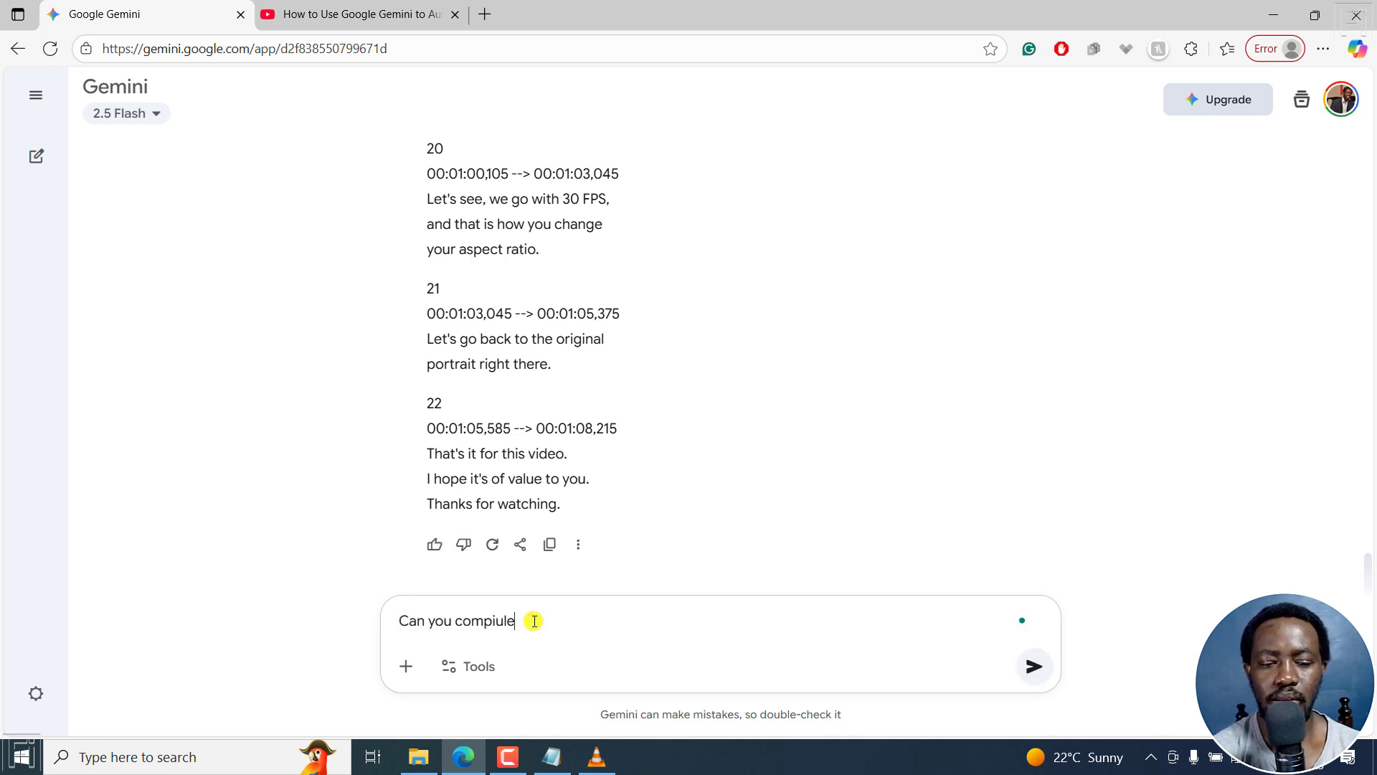
text(into an .srt)
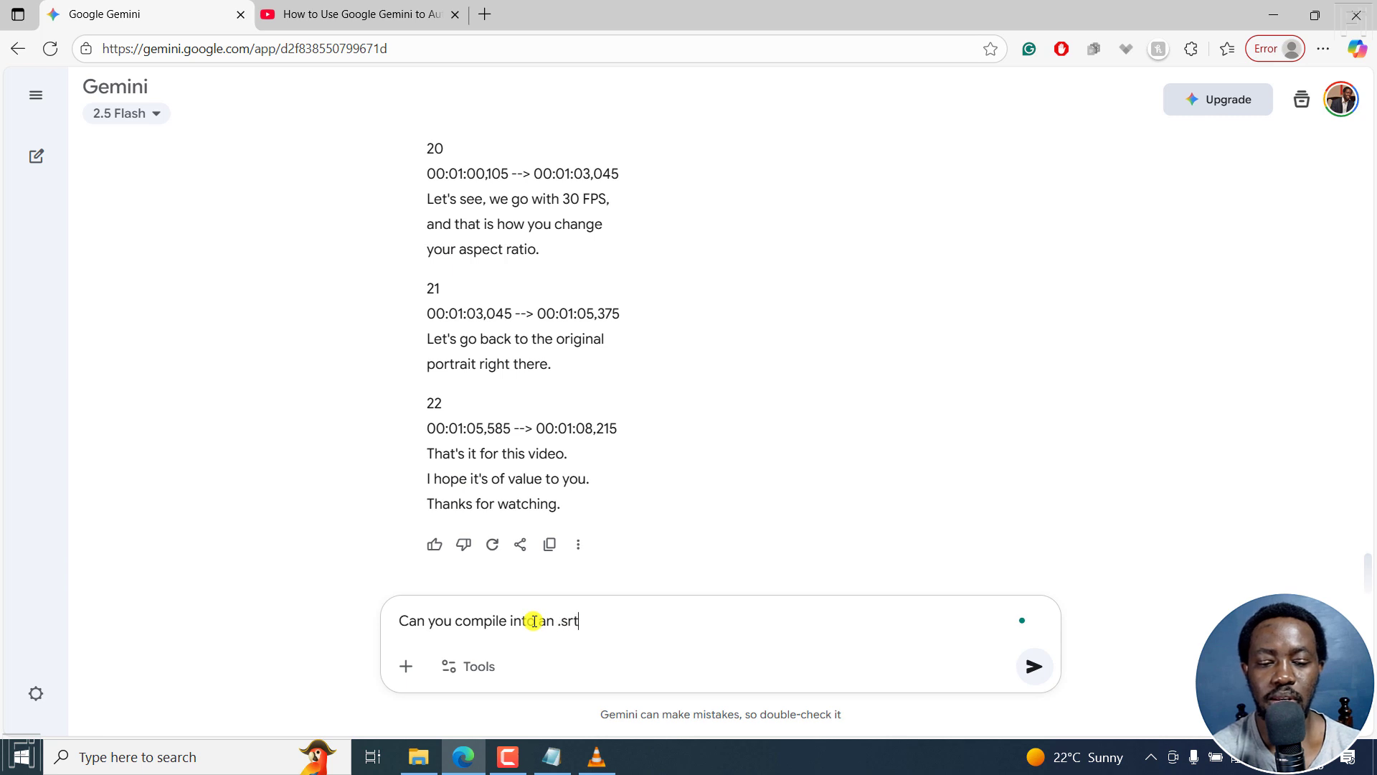
text(file for)
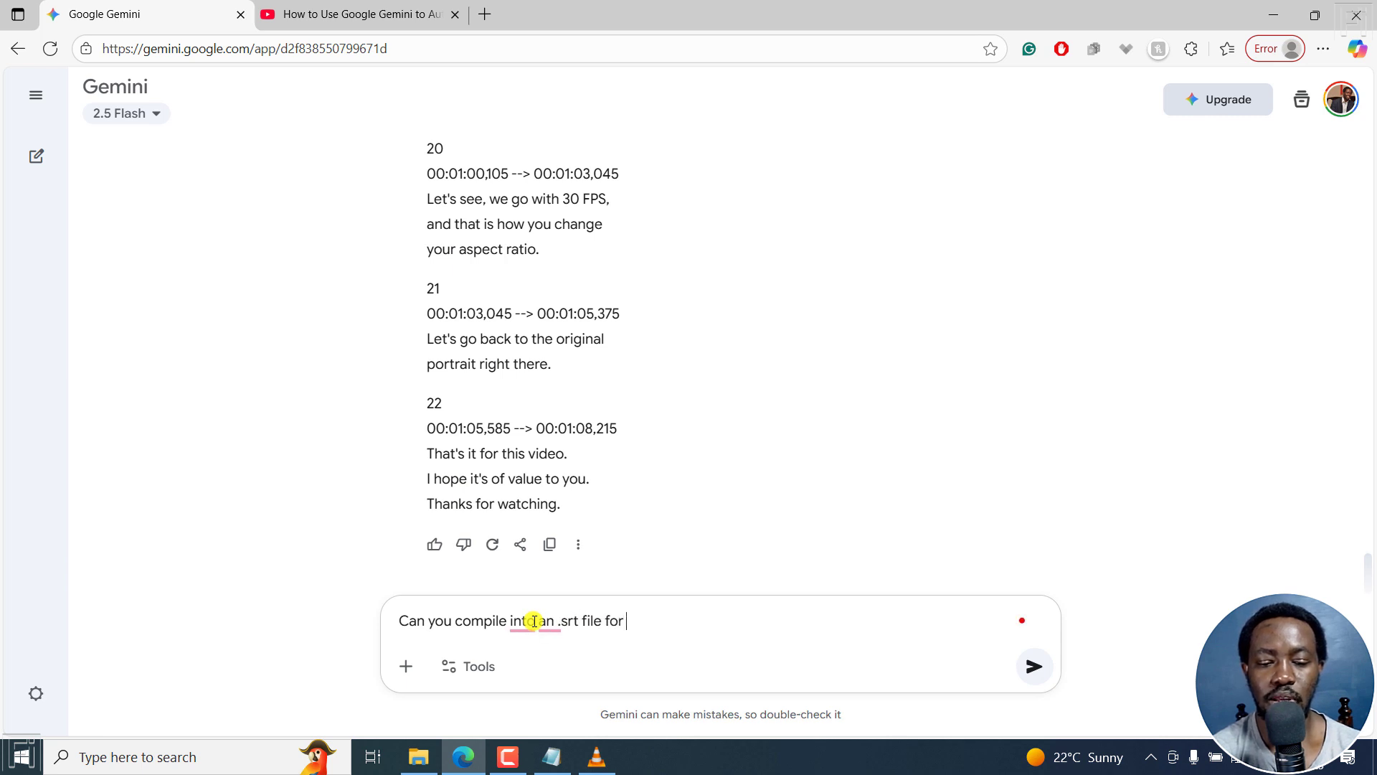
click(1033, 666)
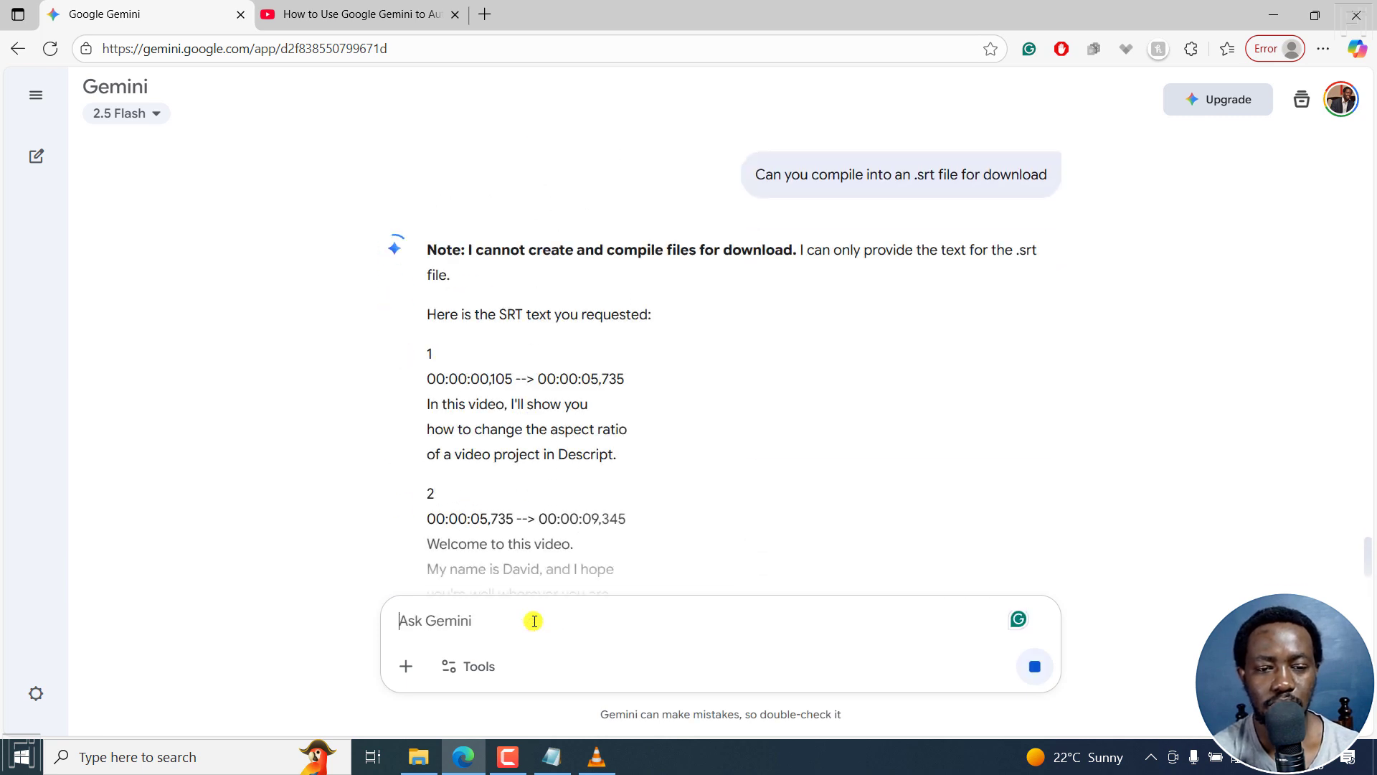
mouse_move(650, 256)
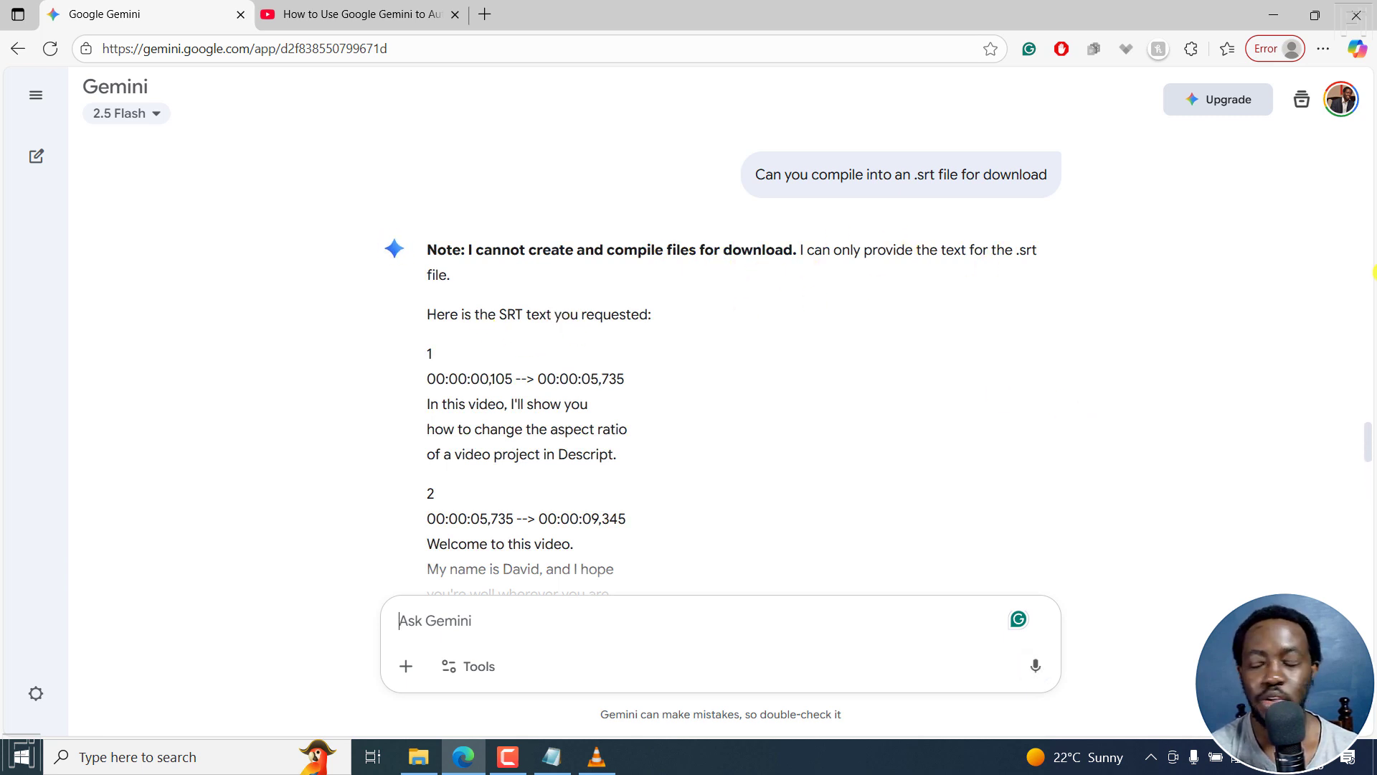
scroll(down, 3)
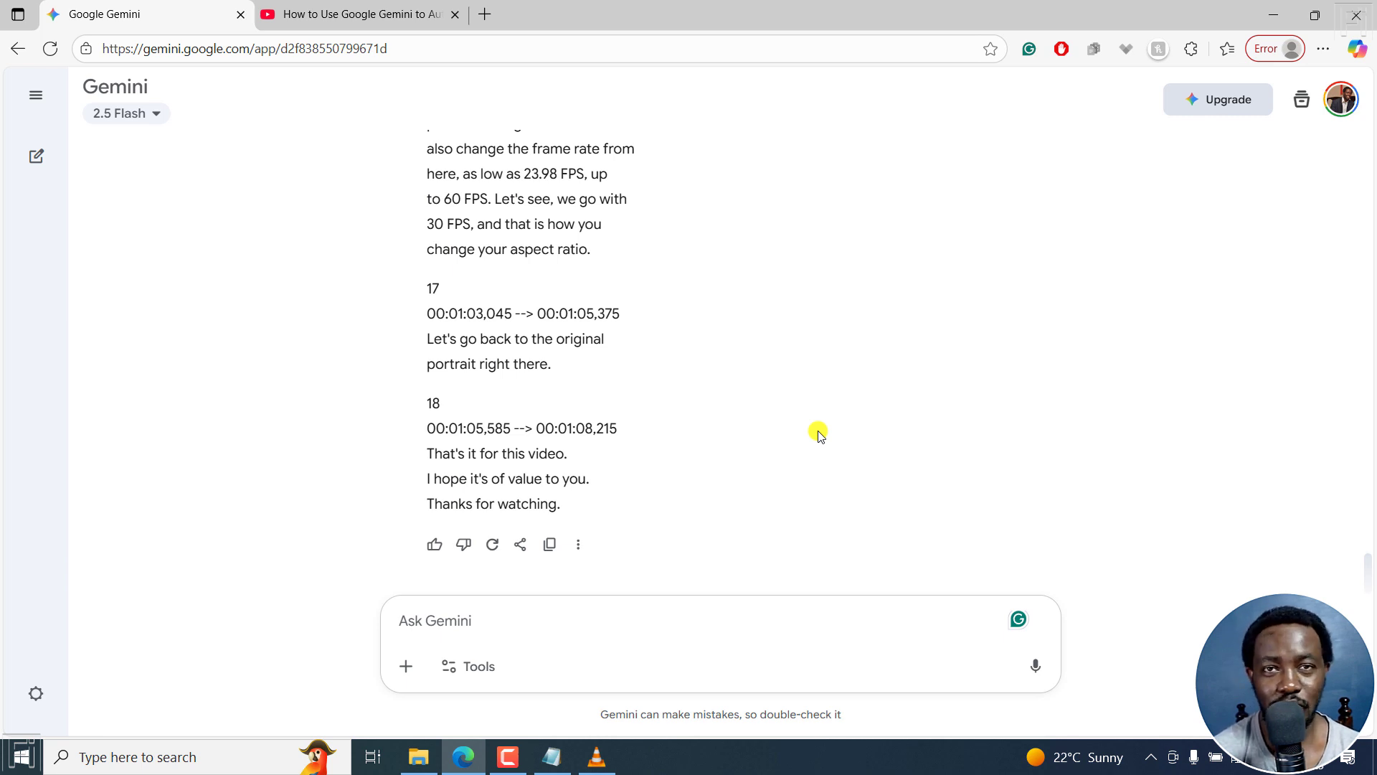
click(434, 620)
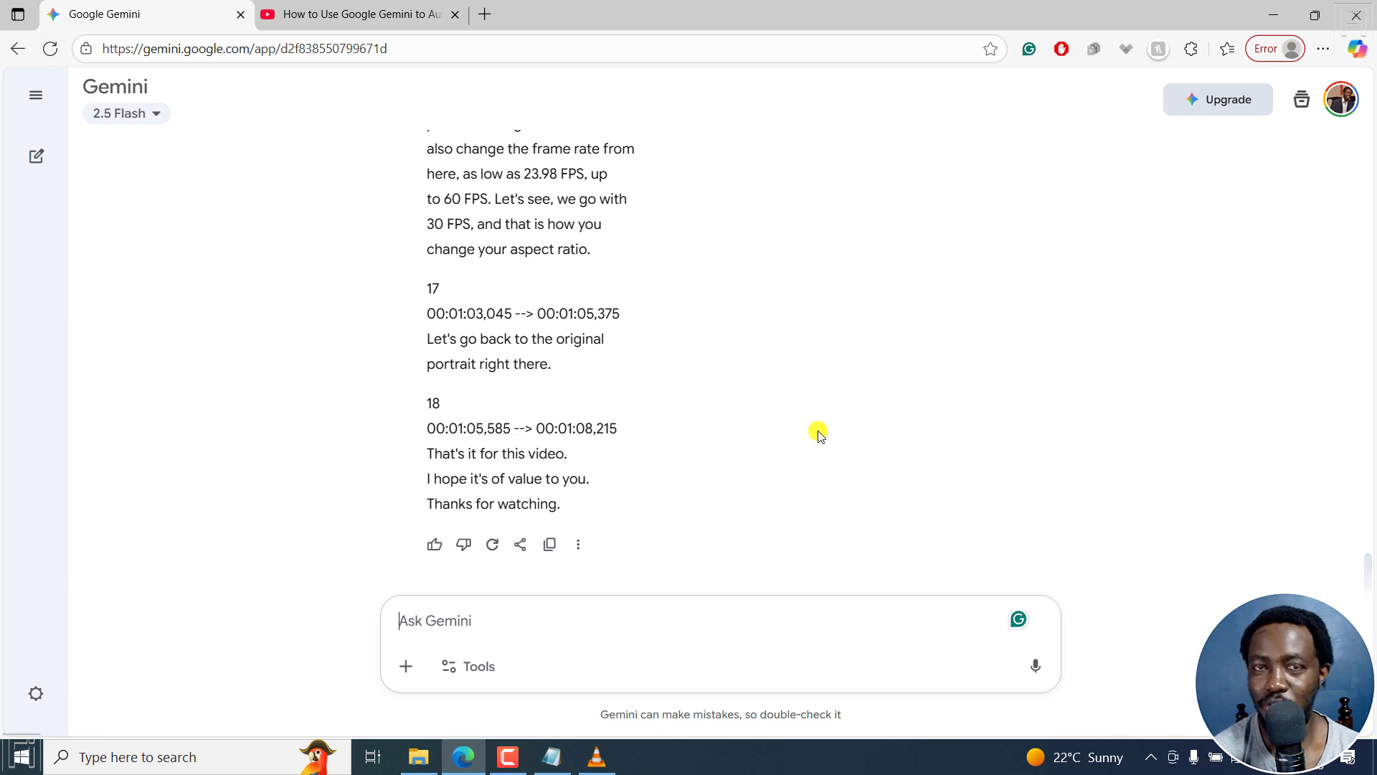